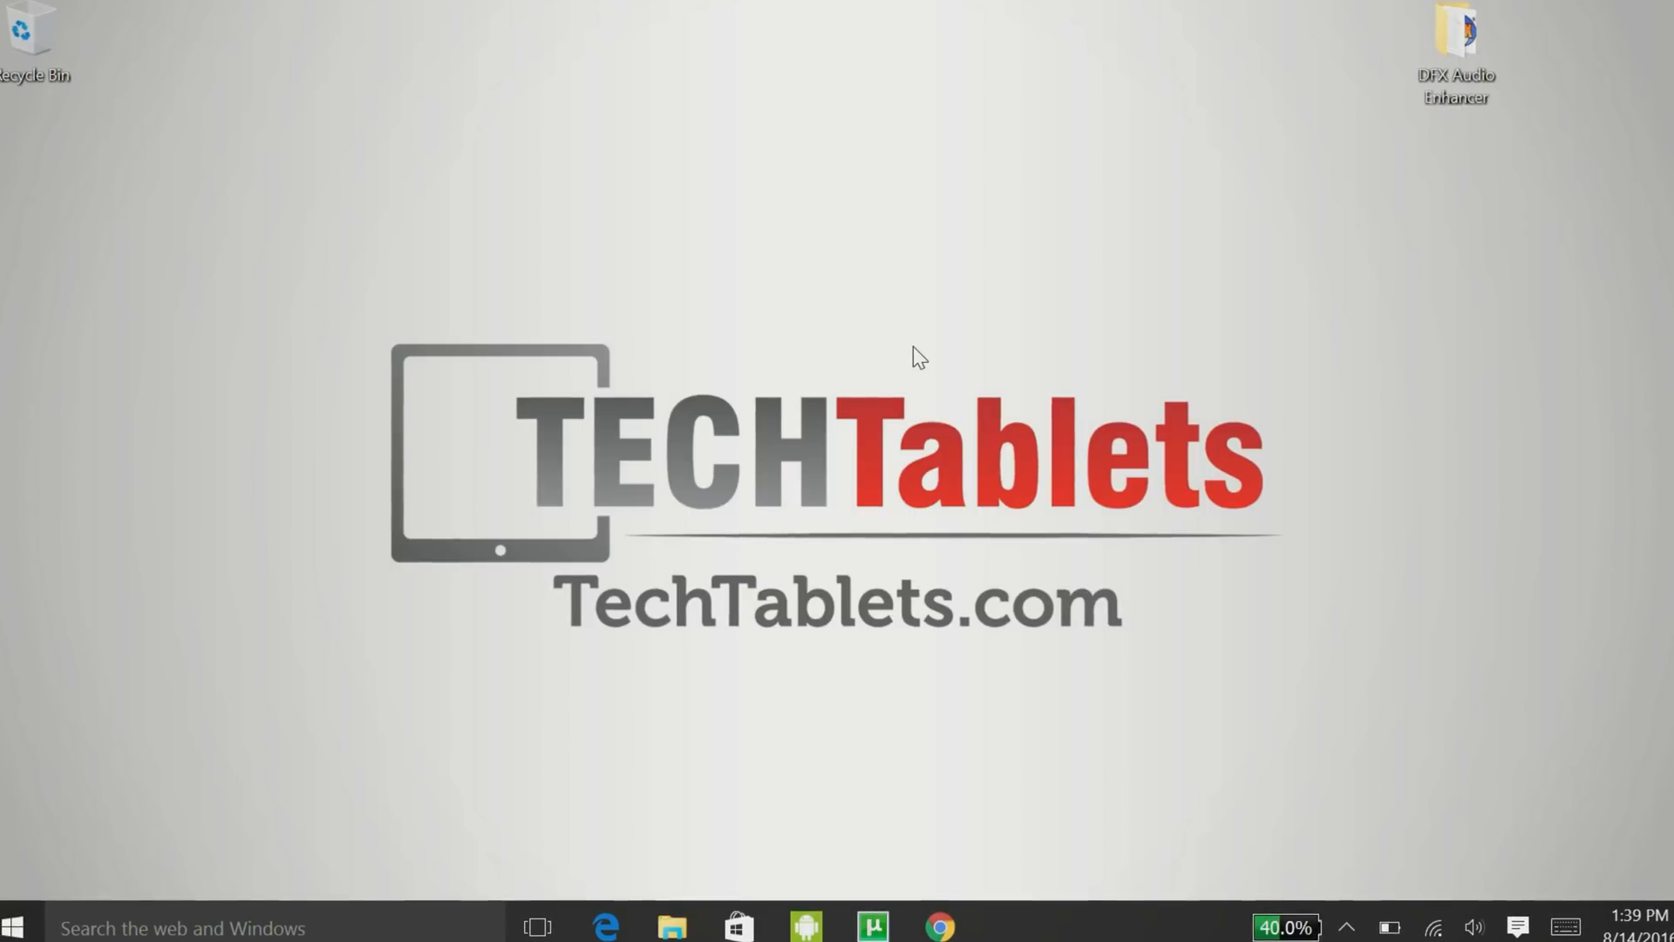
mouse_move(709, 272)
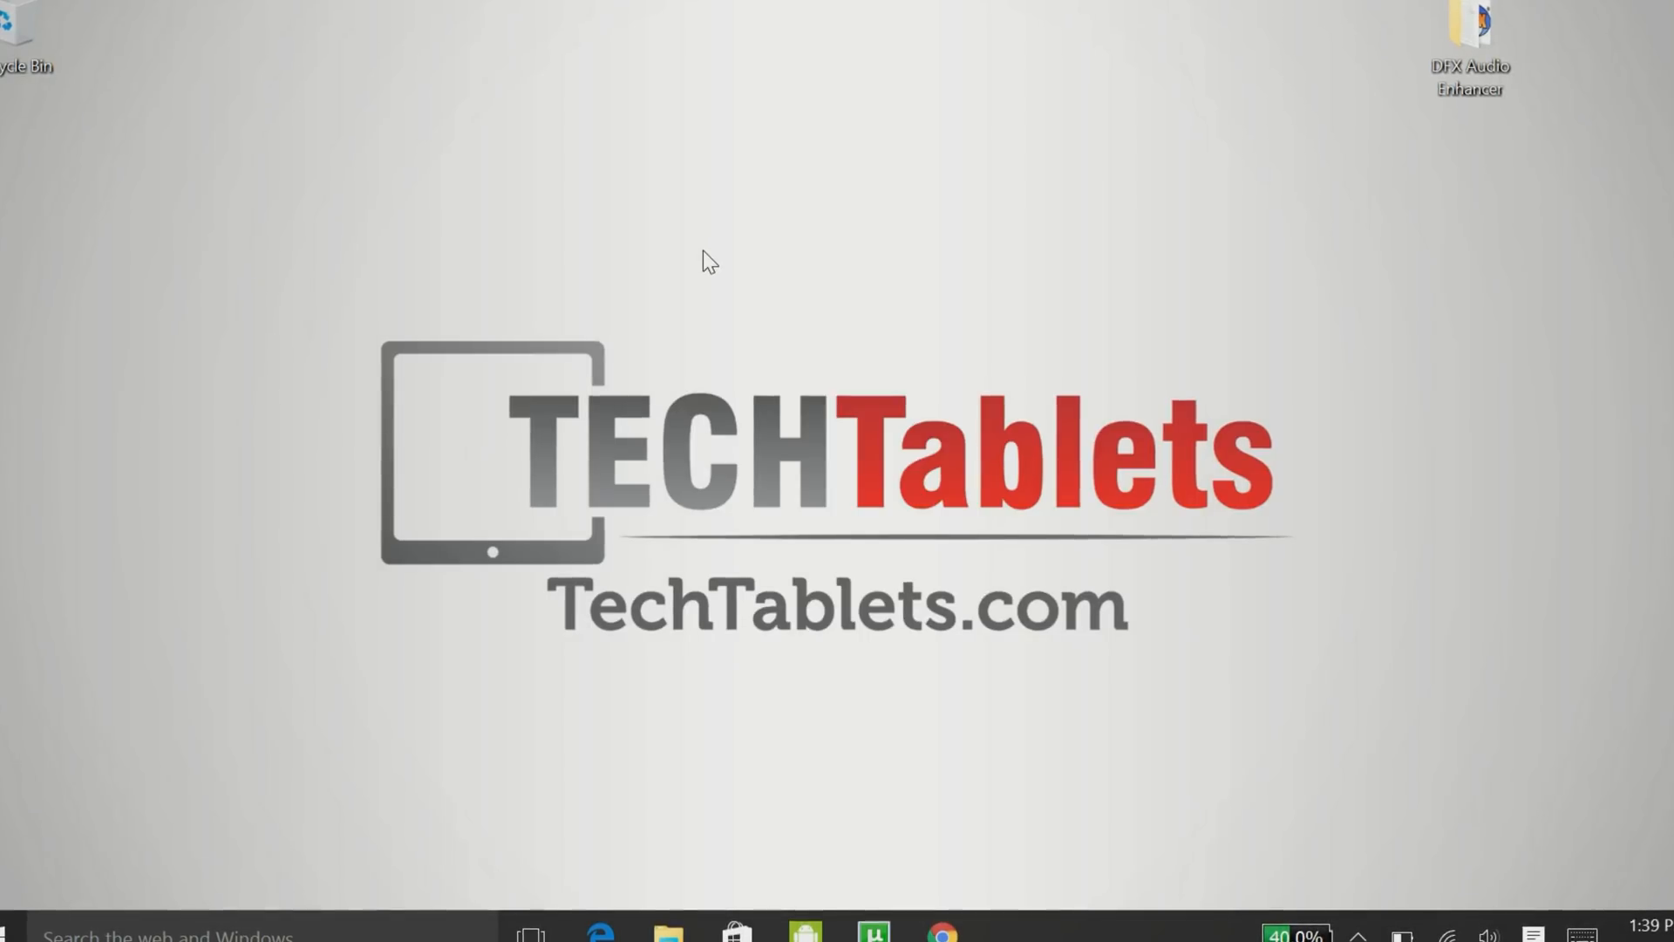
mouse_move(383, 264)
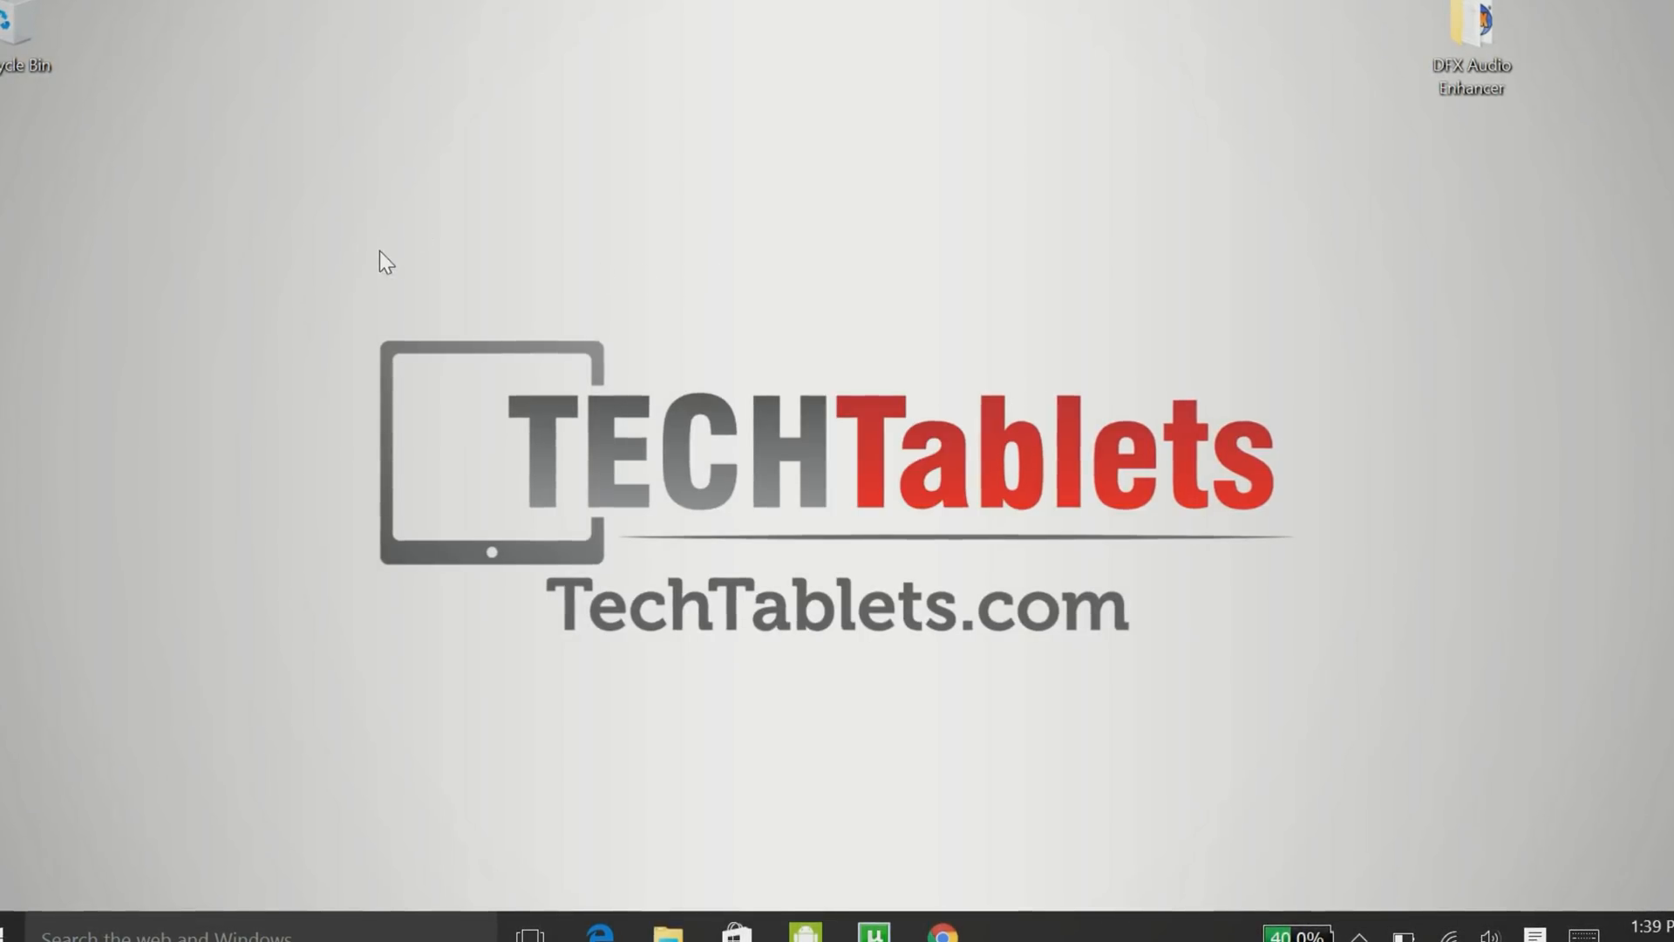
Reach the Performance Options from System's advanced settings via the Start quick menu.
right_click(21, 930)
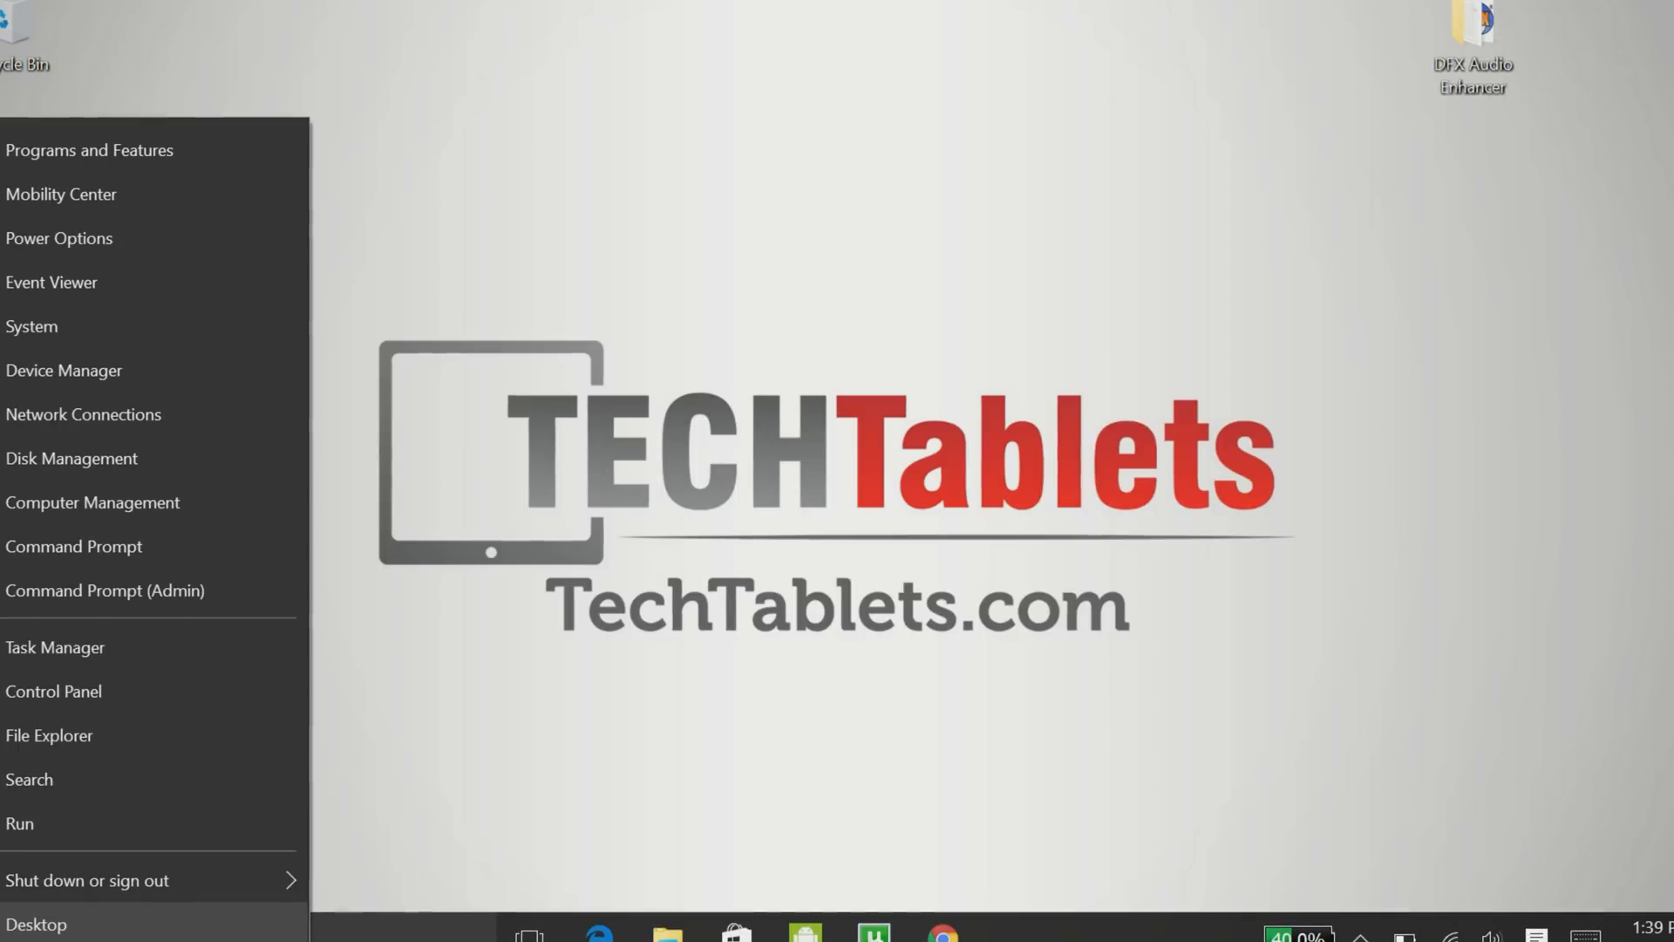
mouse_move(207, 317)
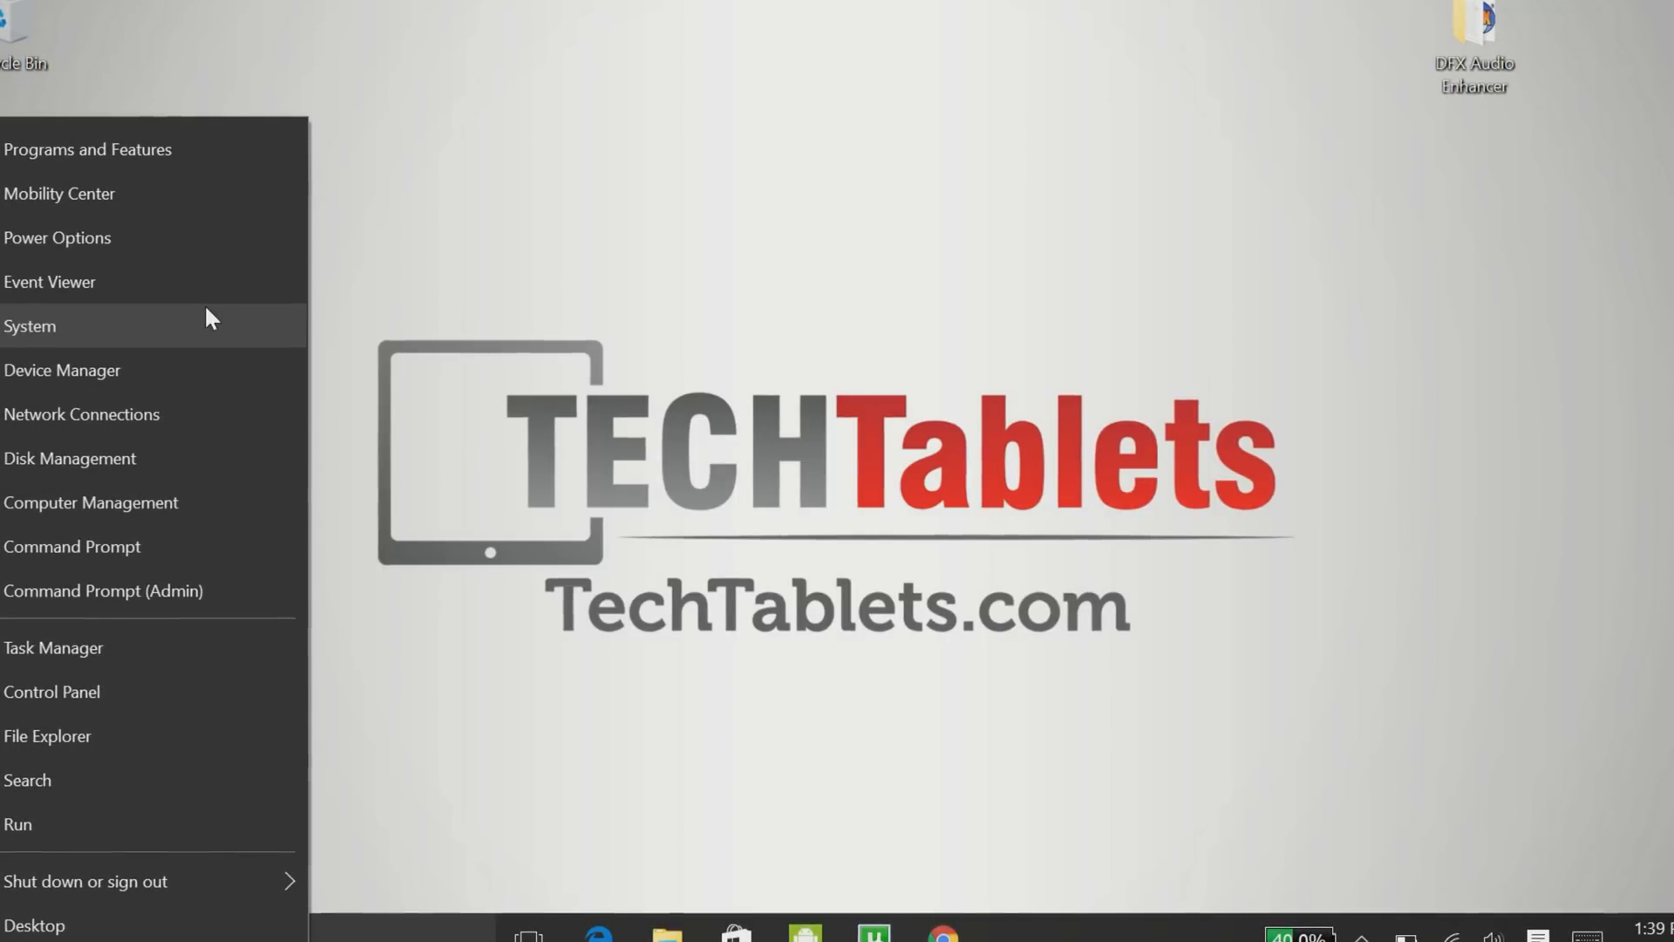
left_click(30, 326)
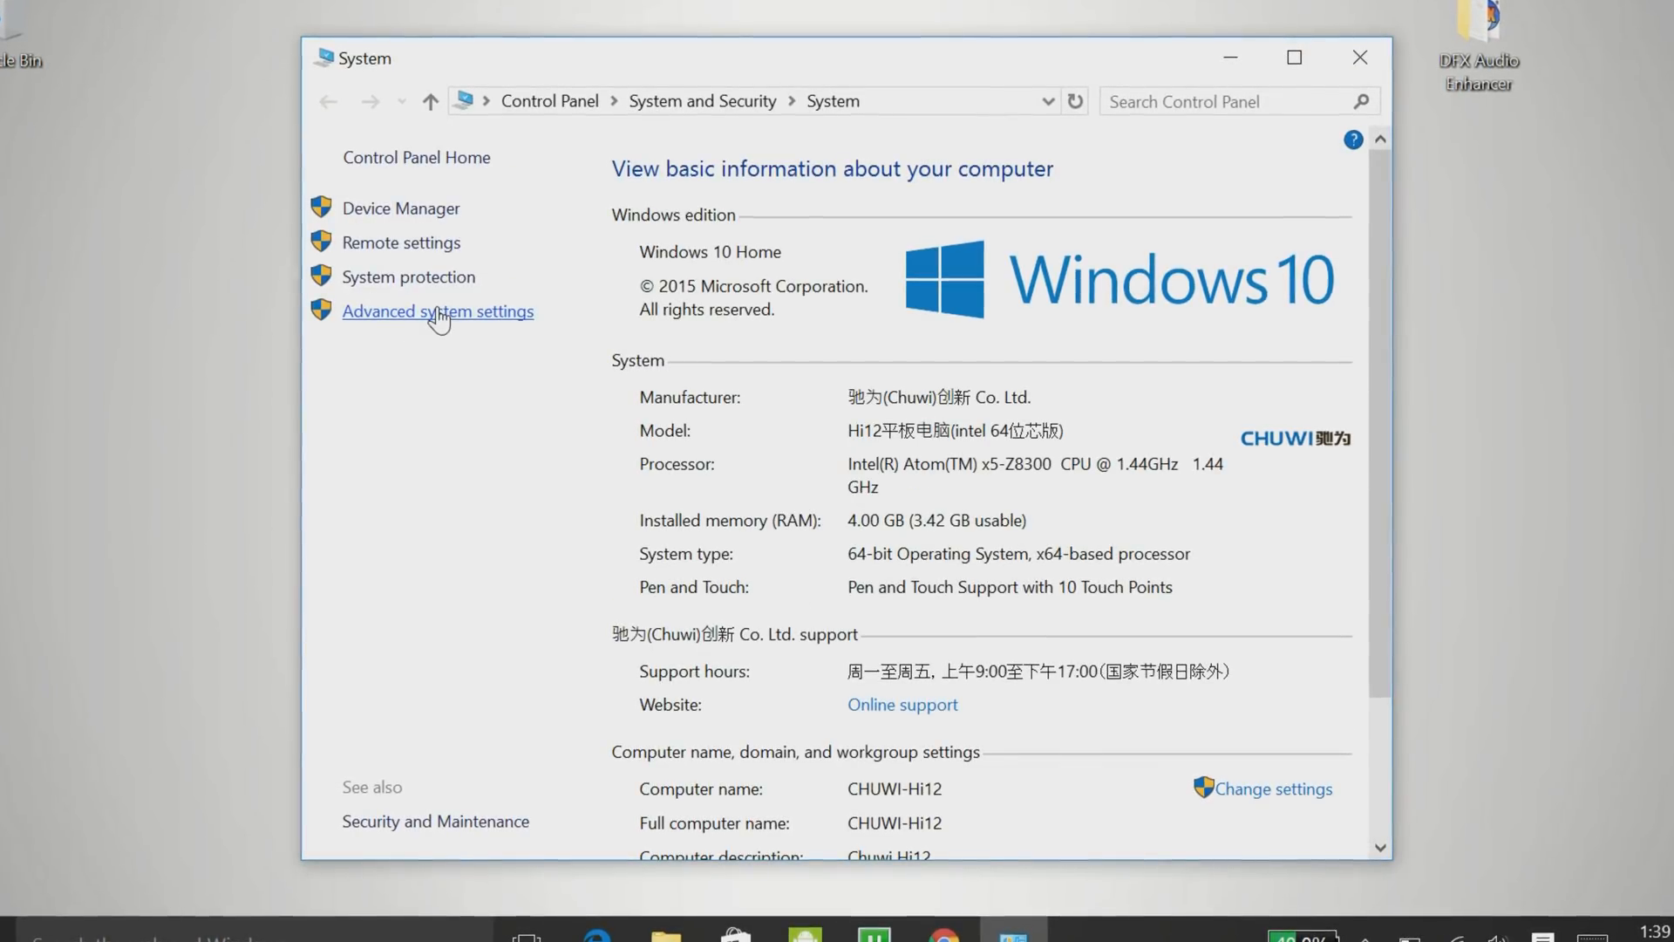
left_click(436, 311)
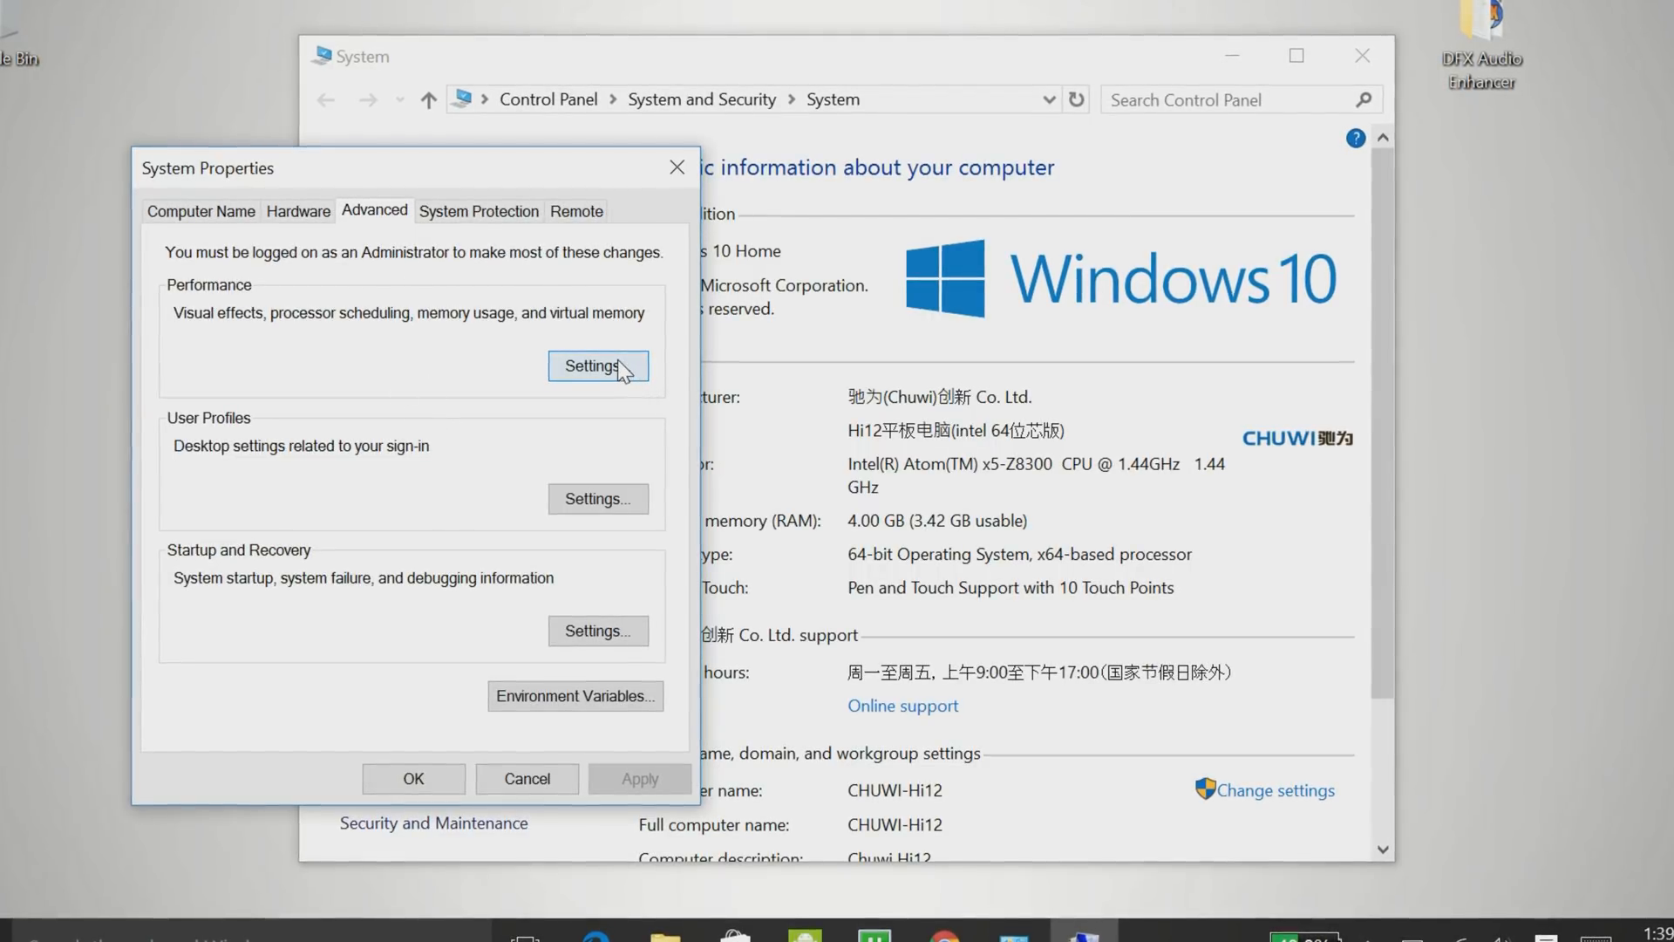
left_click(598, 365)
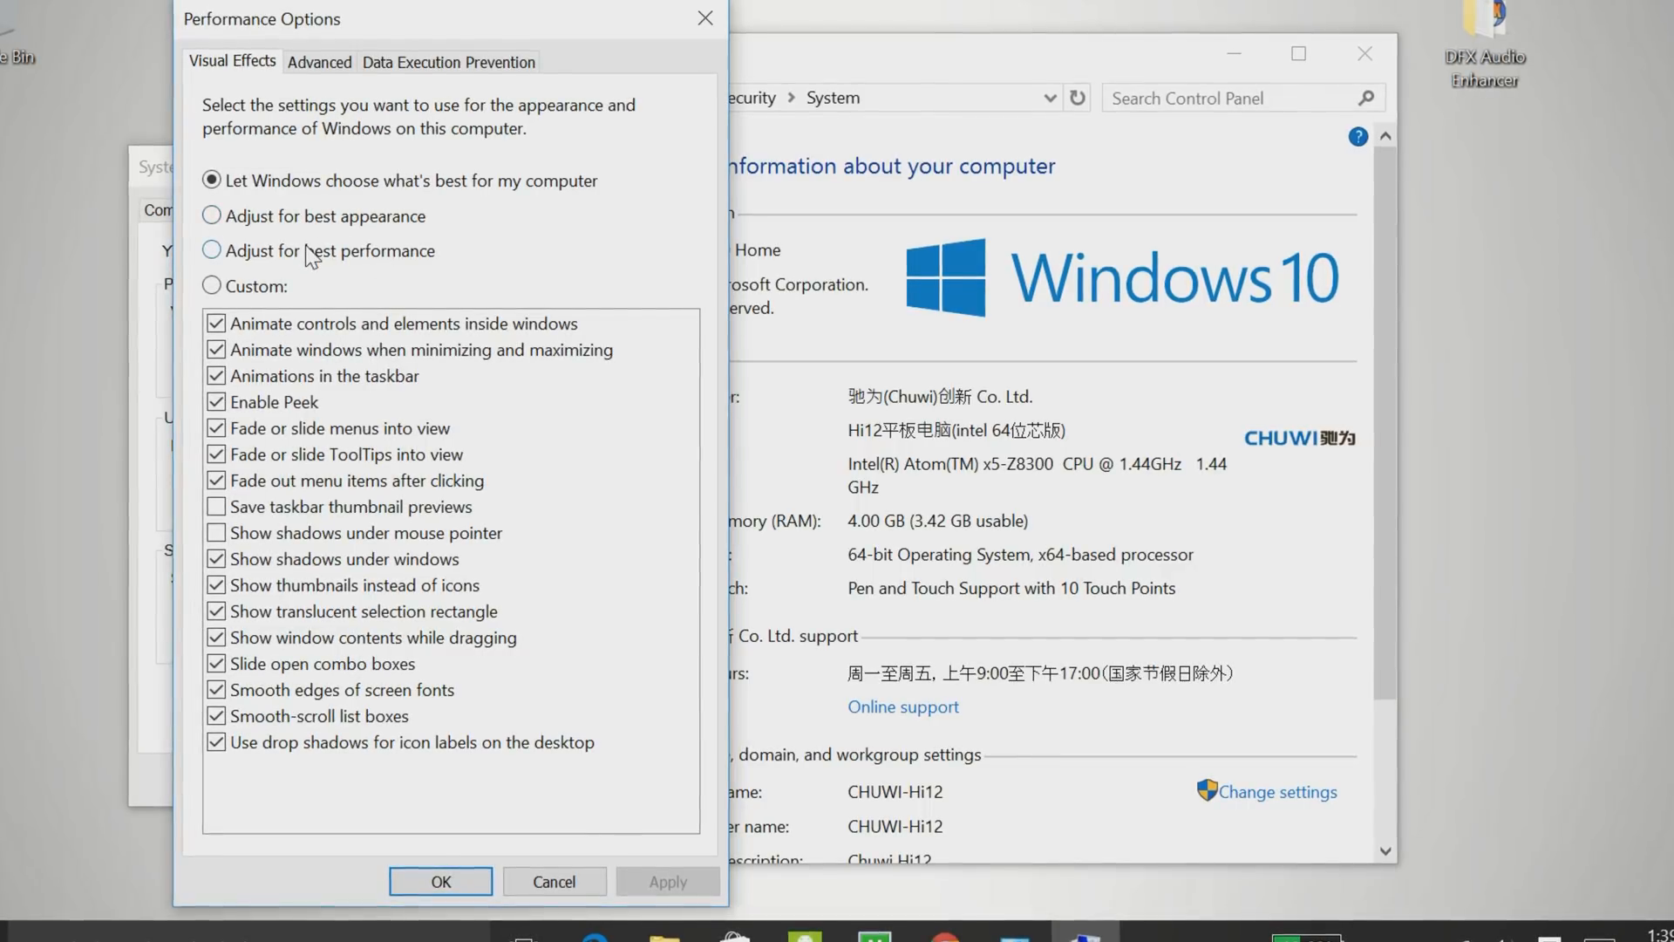
Set visual effects to Adjust for best performance and apply the change.
left_click(213, 249)
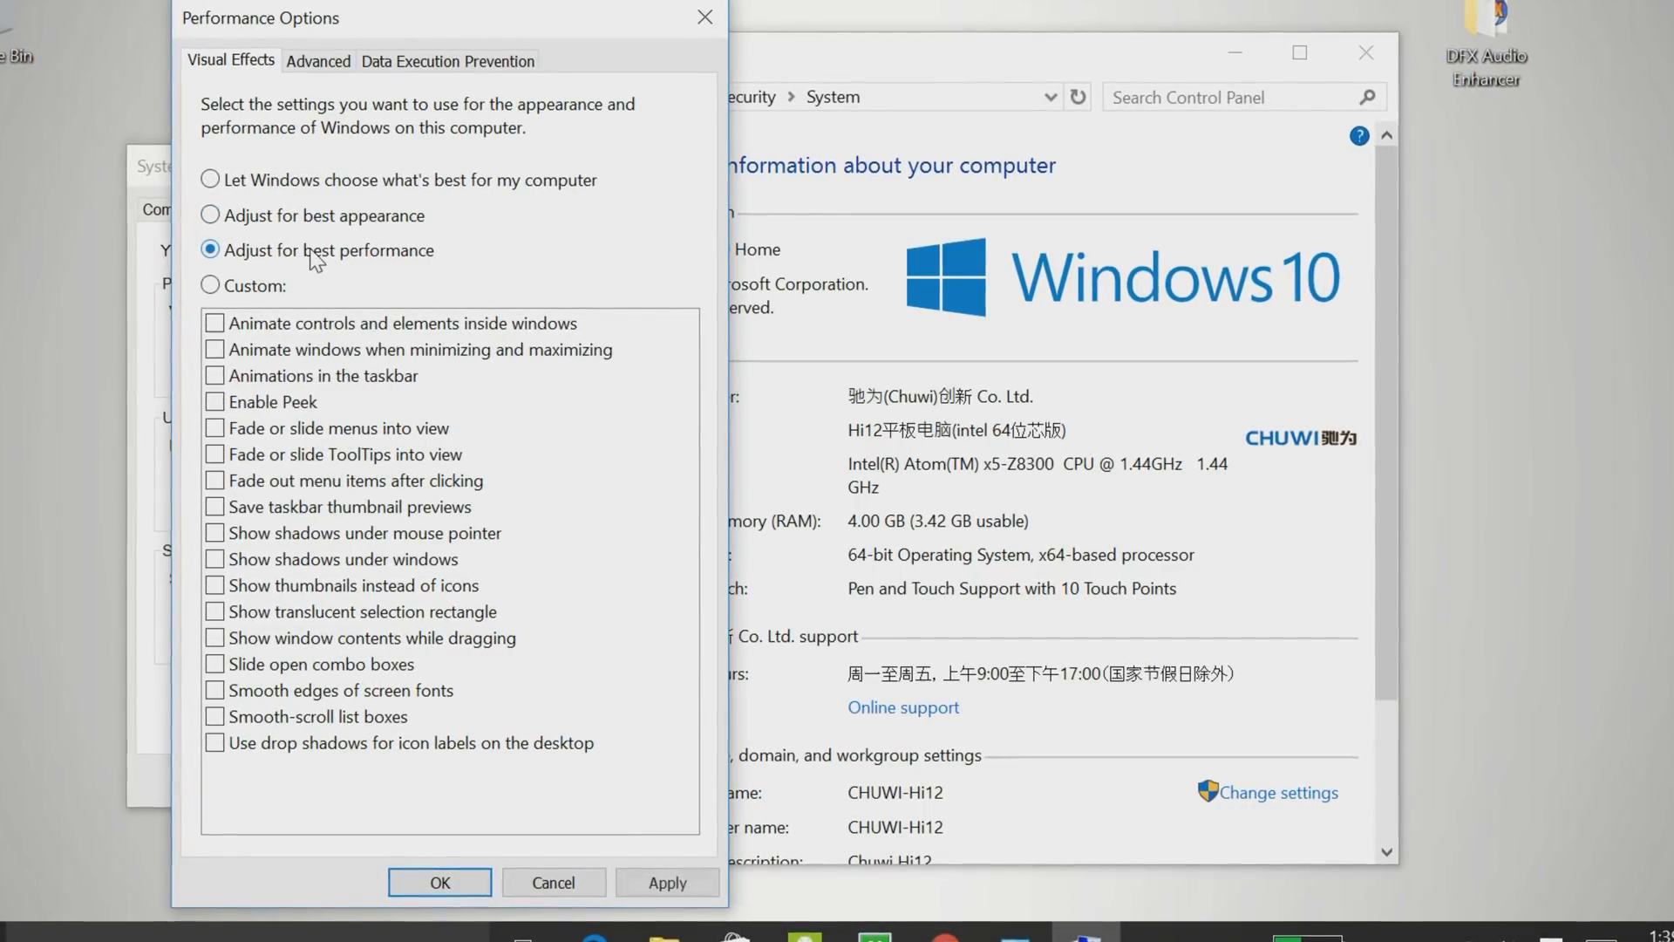
left_click(438, 883)
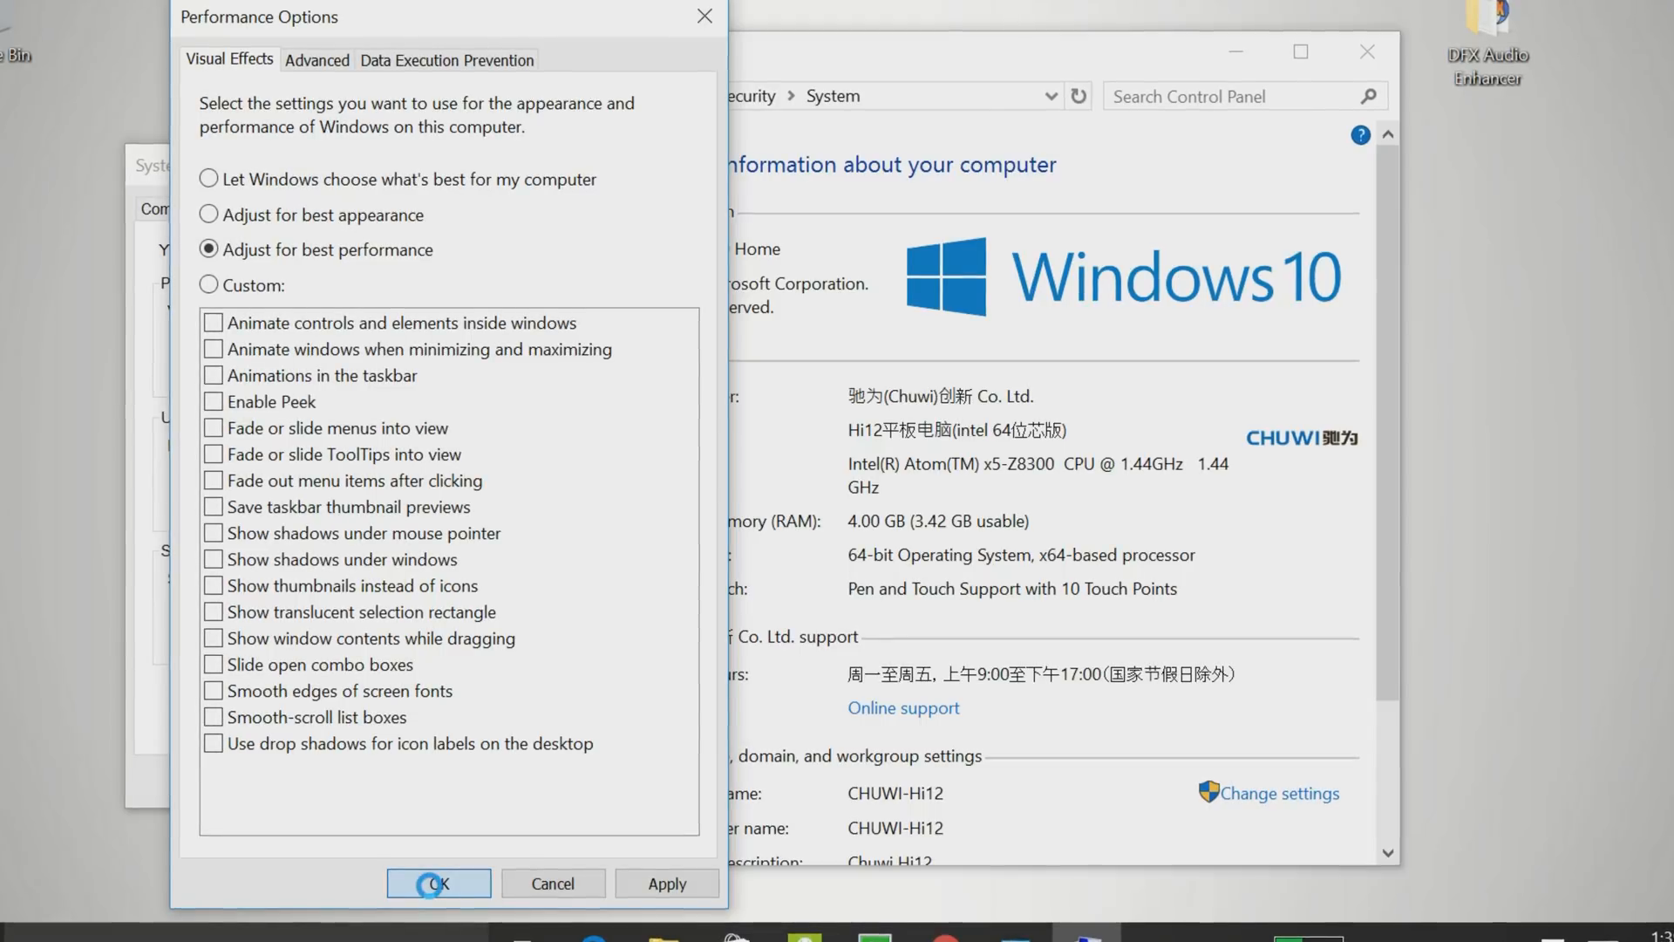
left_click(436, 882)
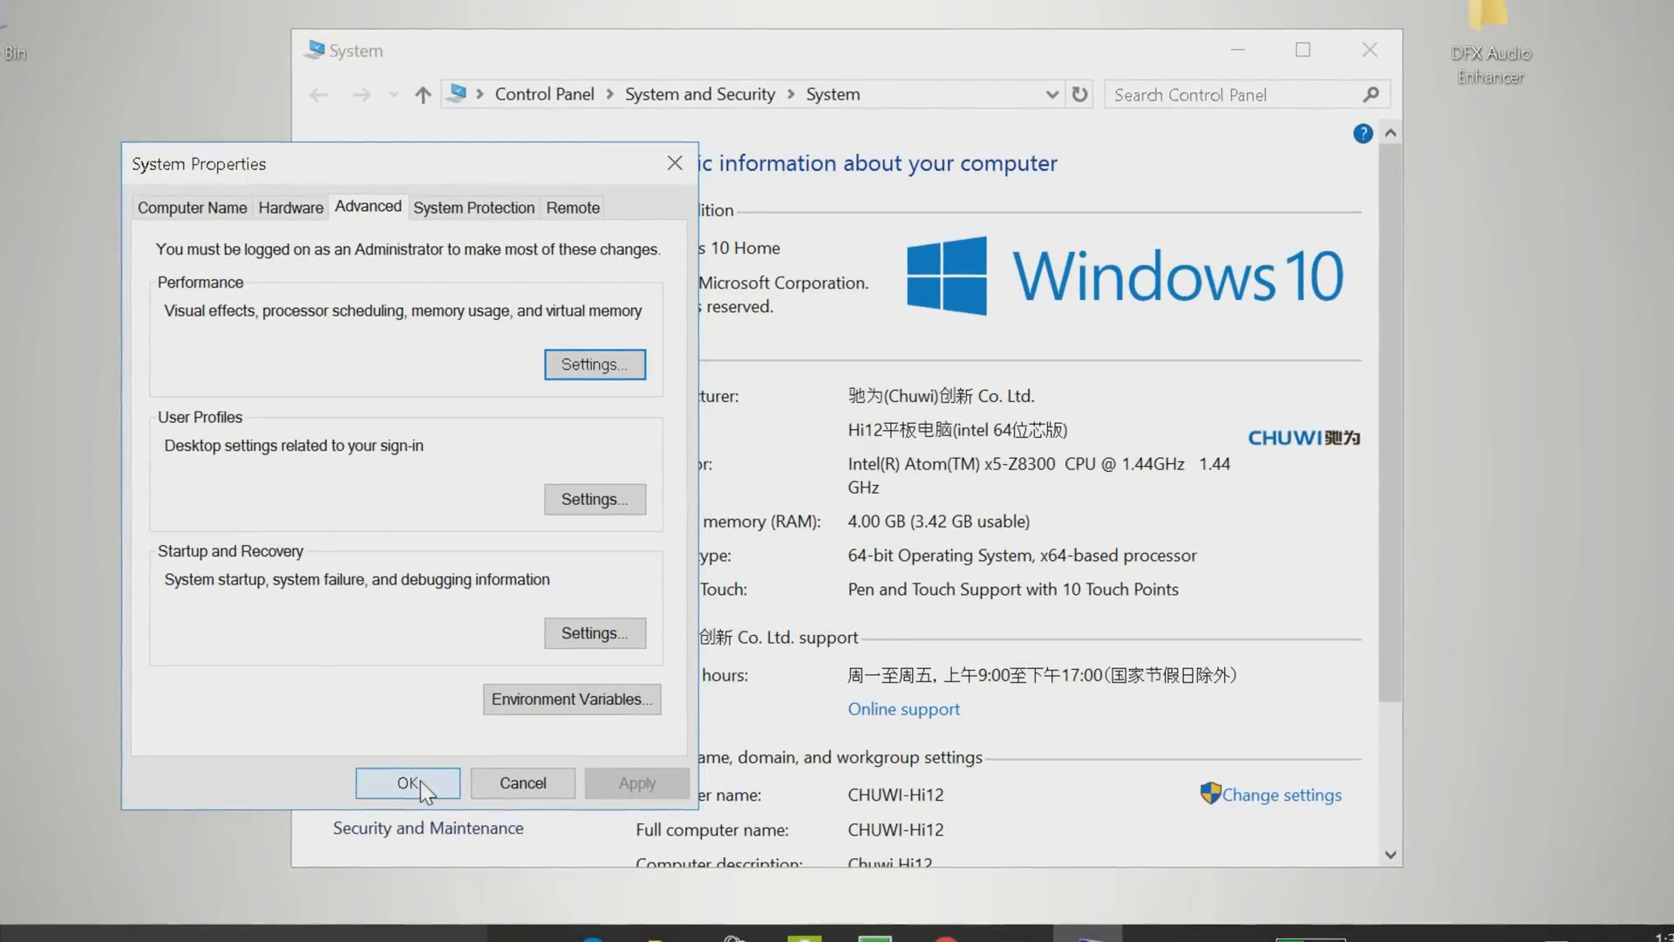
Disable Extended Battery Life for Gaming in Intel graphics power settings and keep the change.
left_click(406, 781)
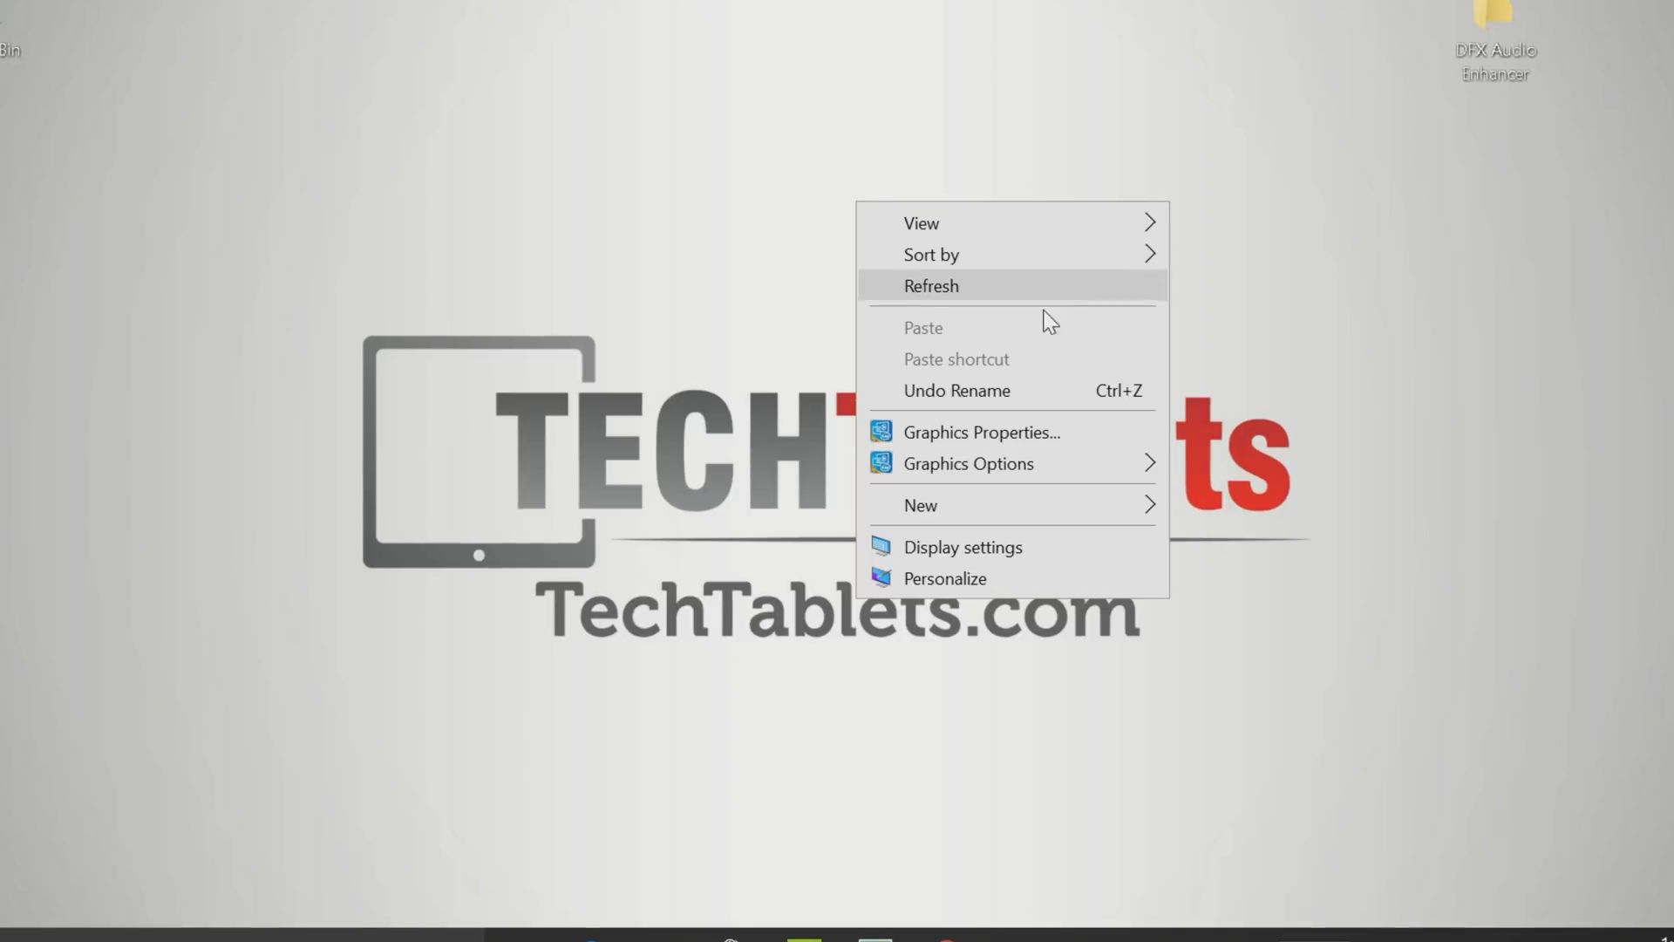
left_click(980, 432)
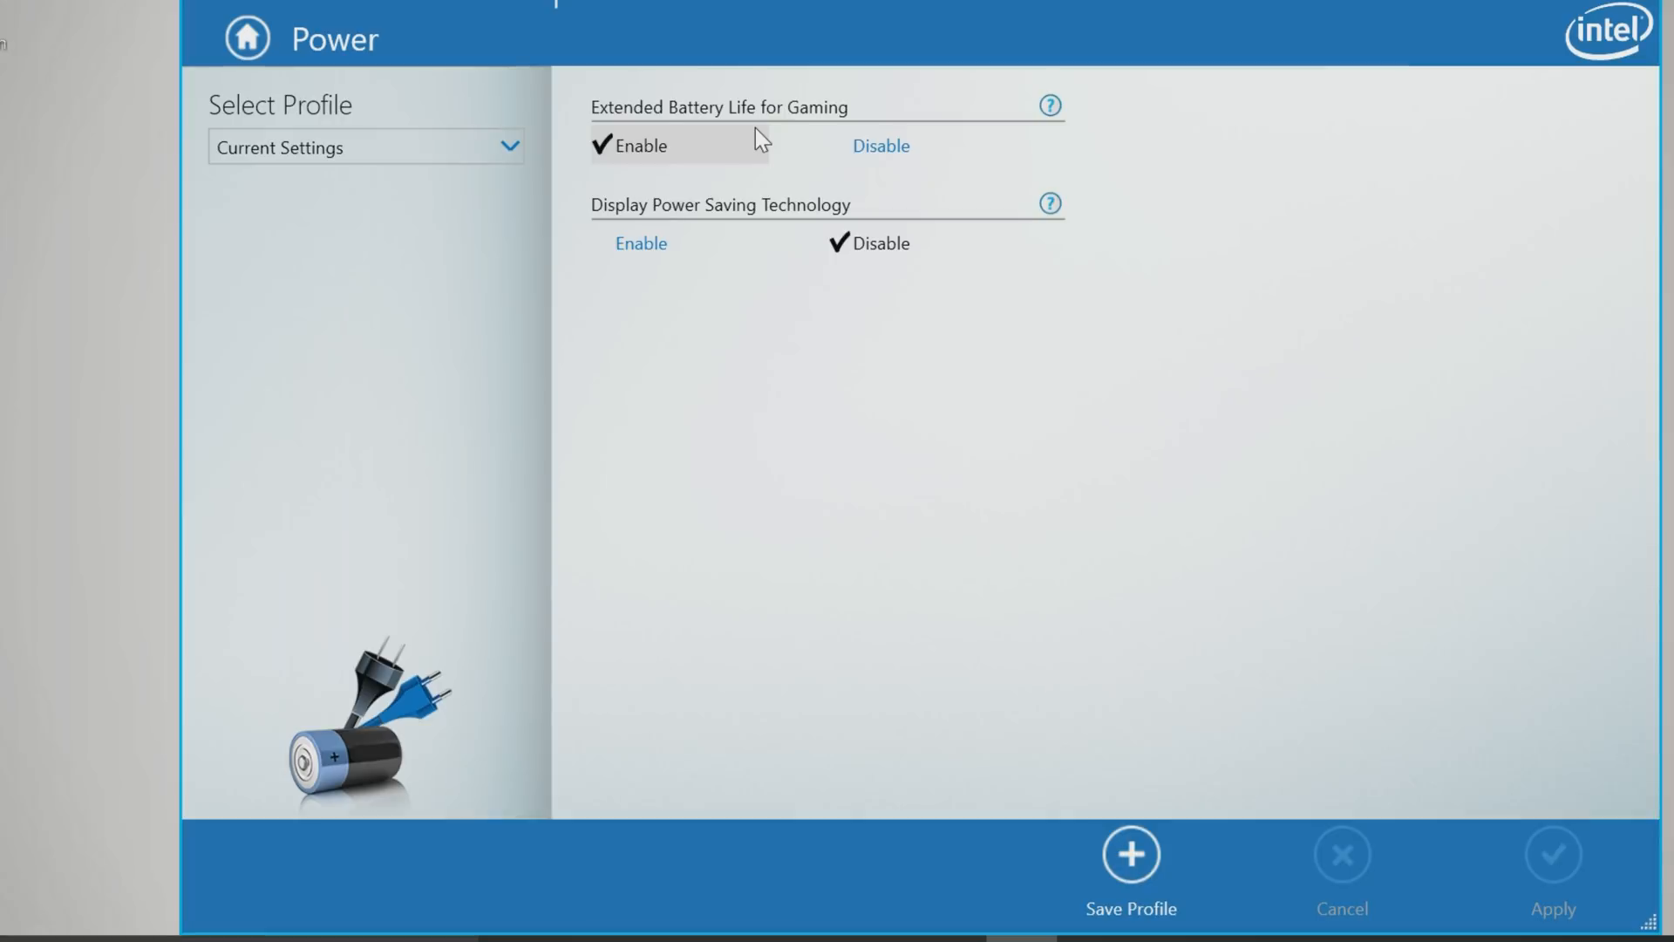
mouse_move(821, 122)
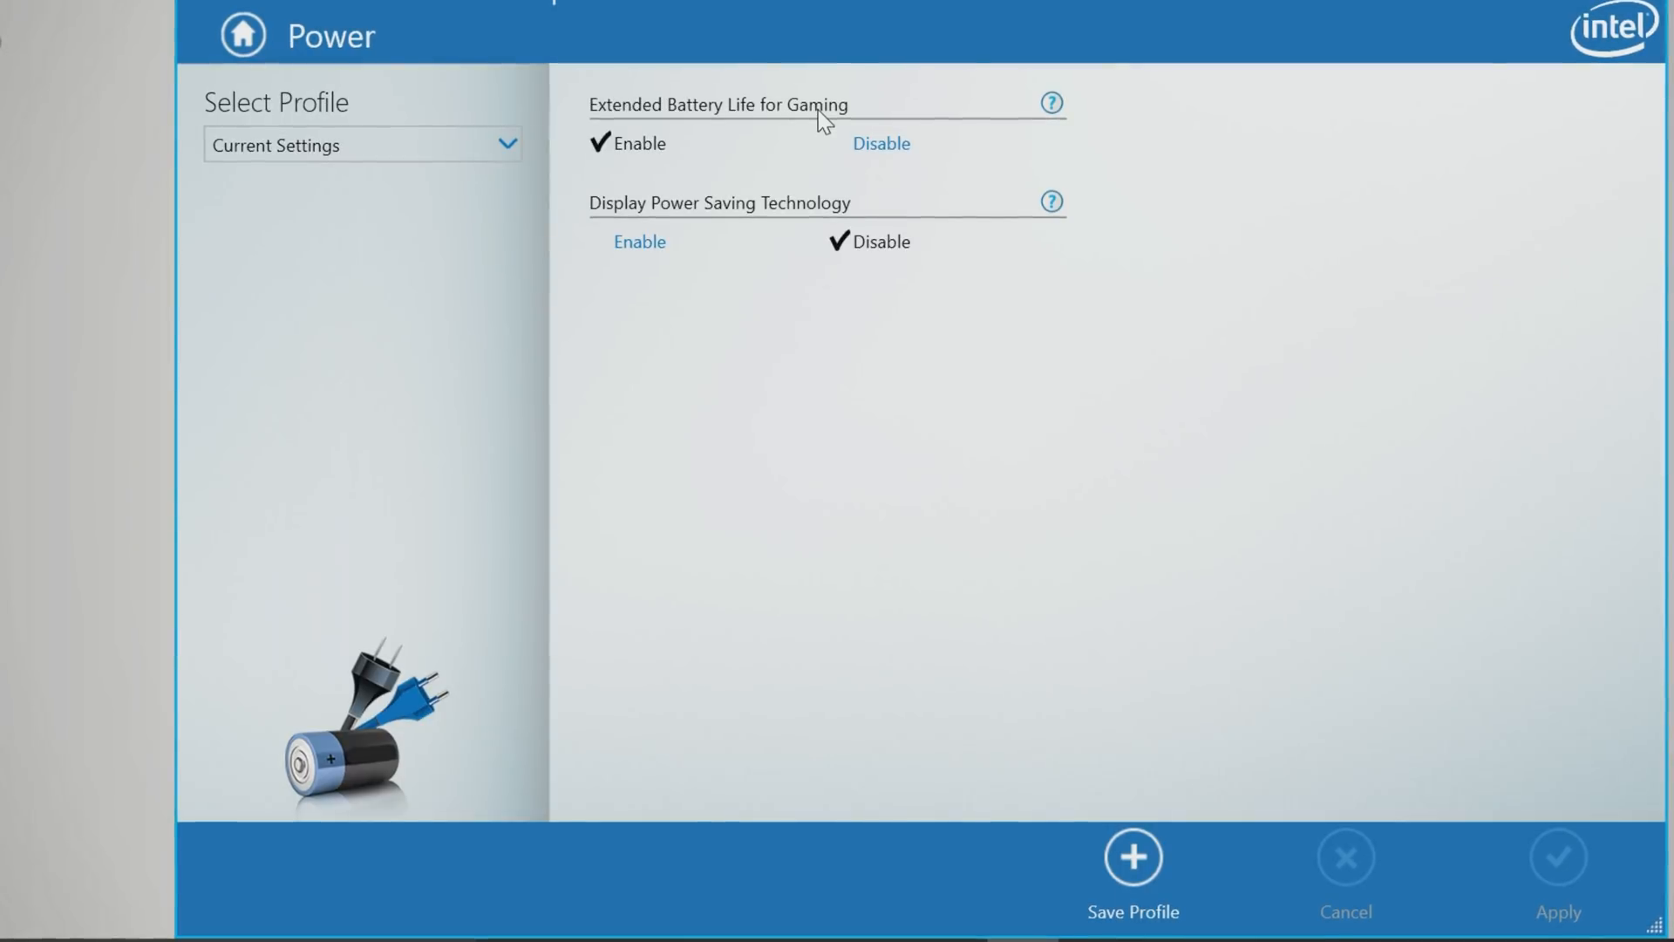
left_click(880, 141)
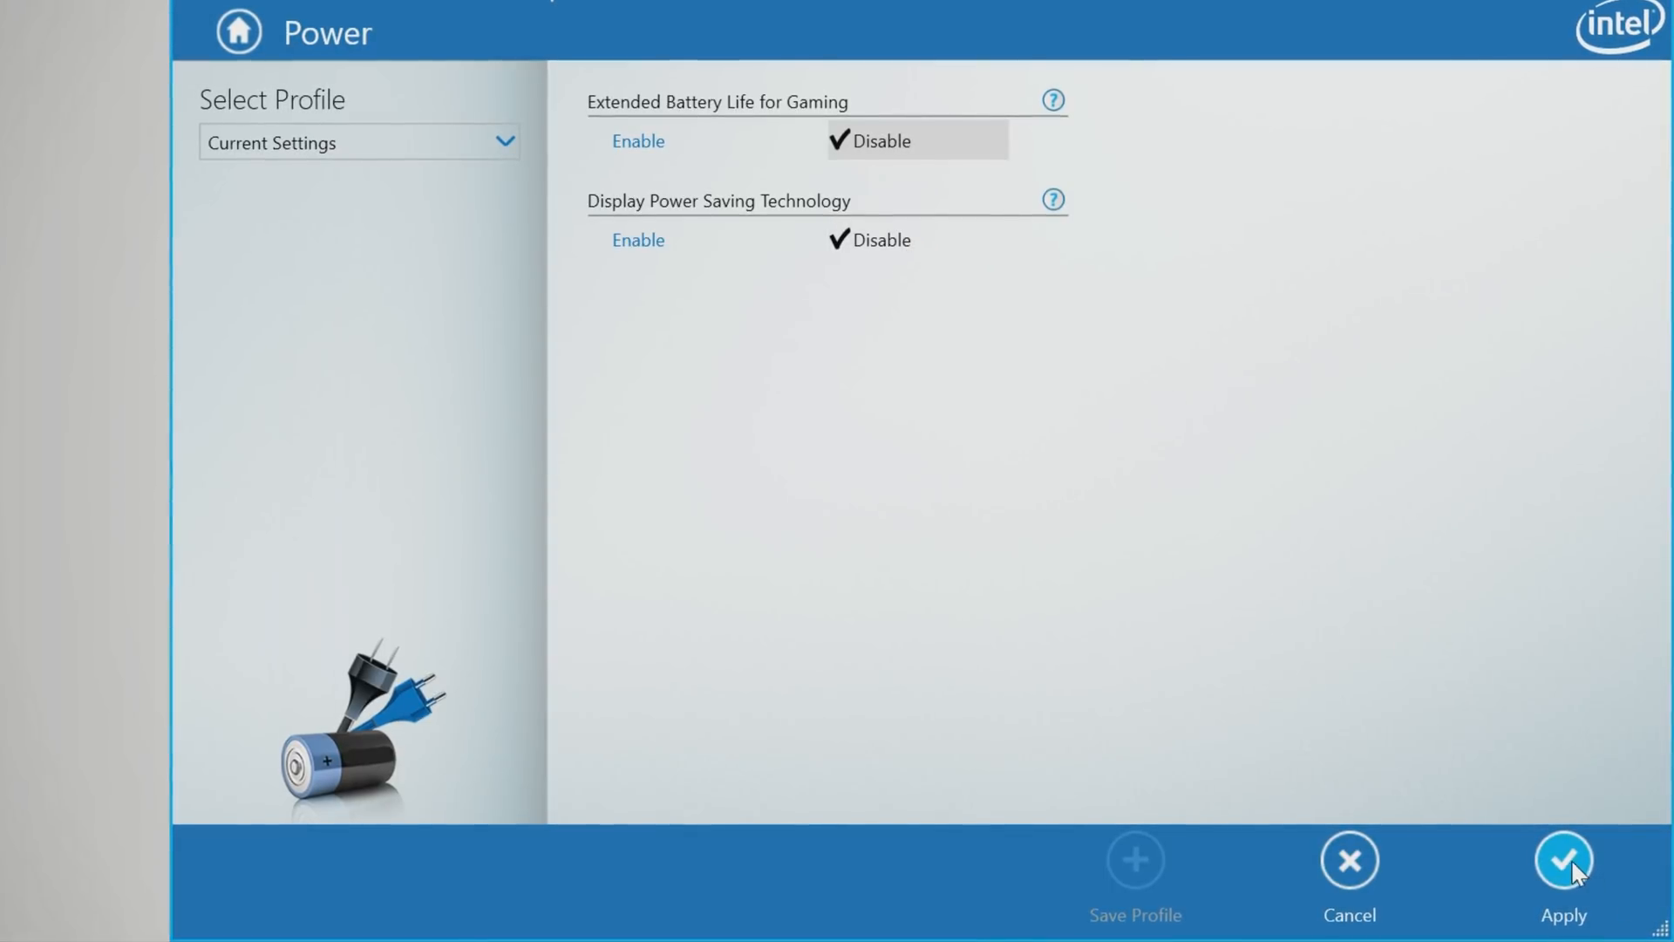
left_click(1563, 860)
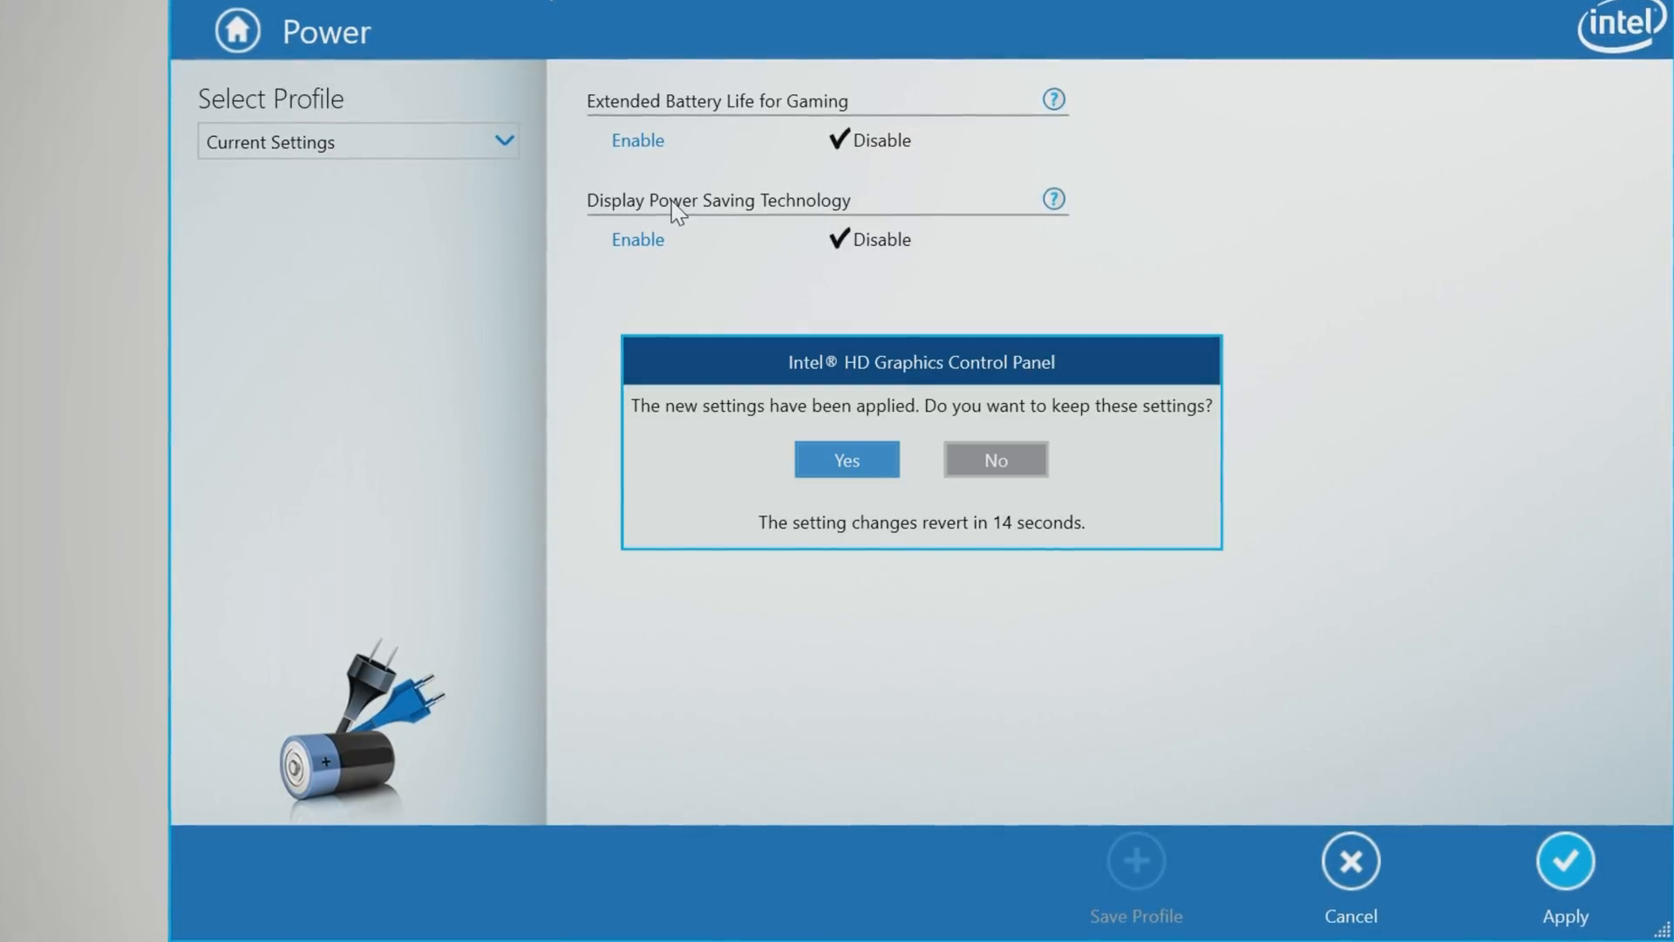
left_click(845, 459)
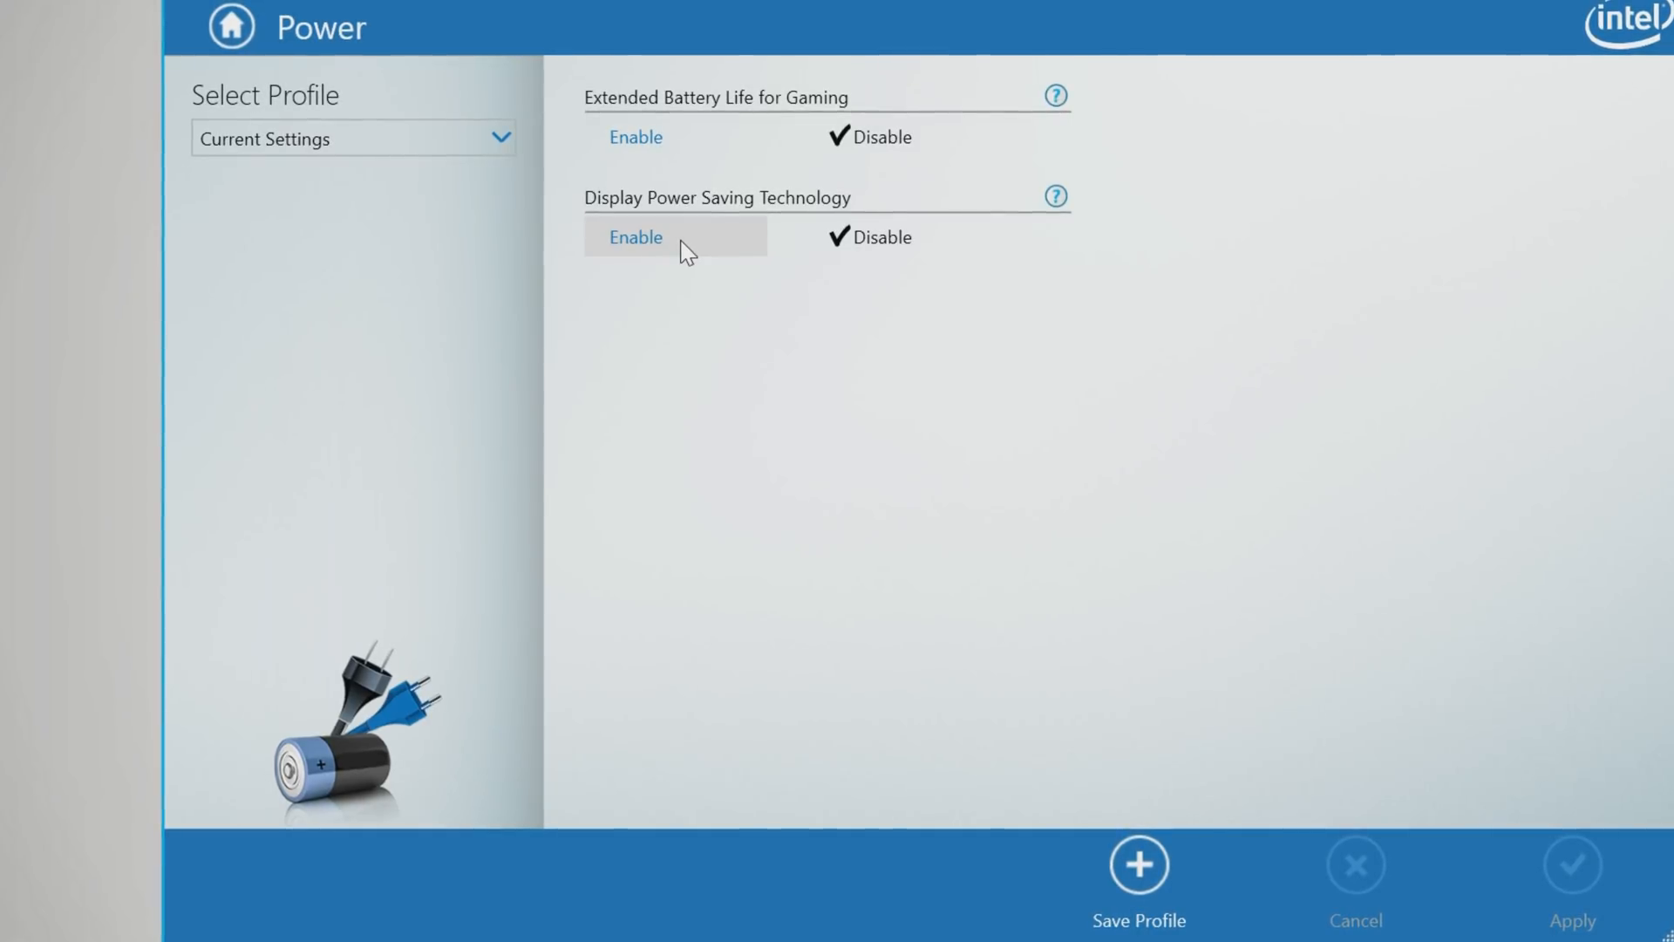
Leave Display Power Saving Technology disabled and apply the updated power settings.
left_click(635, 236)
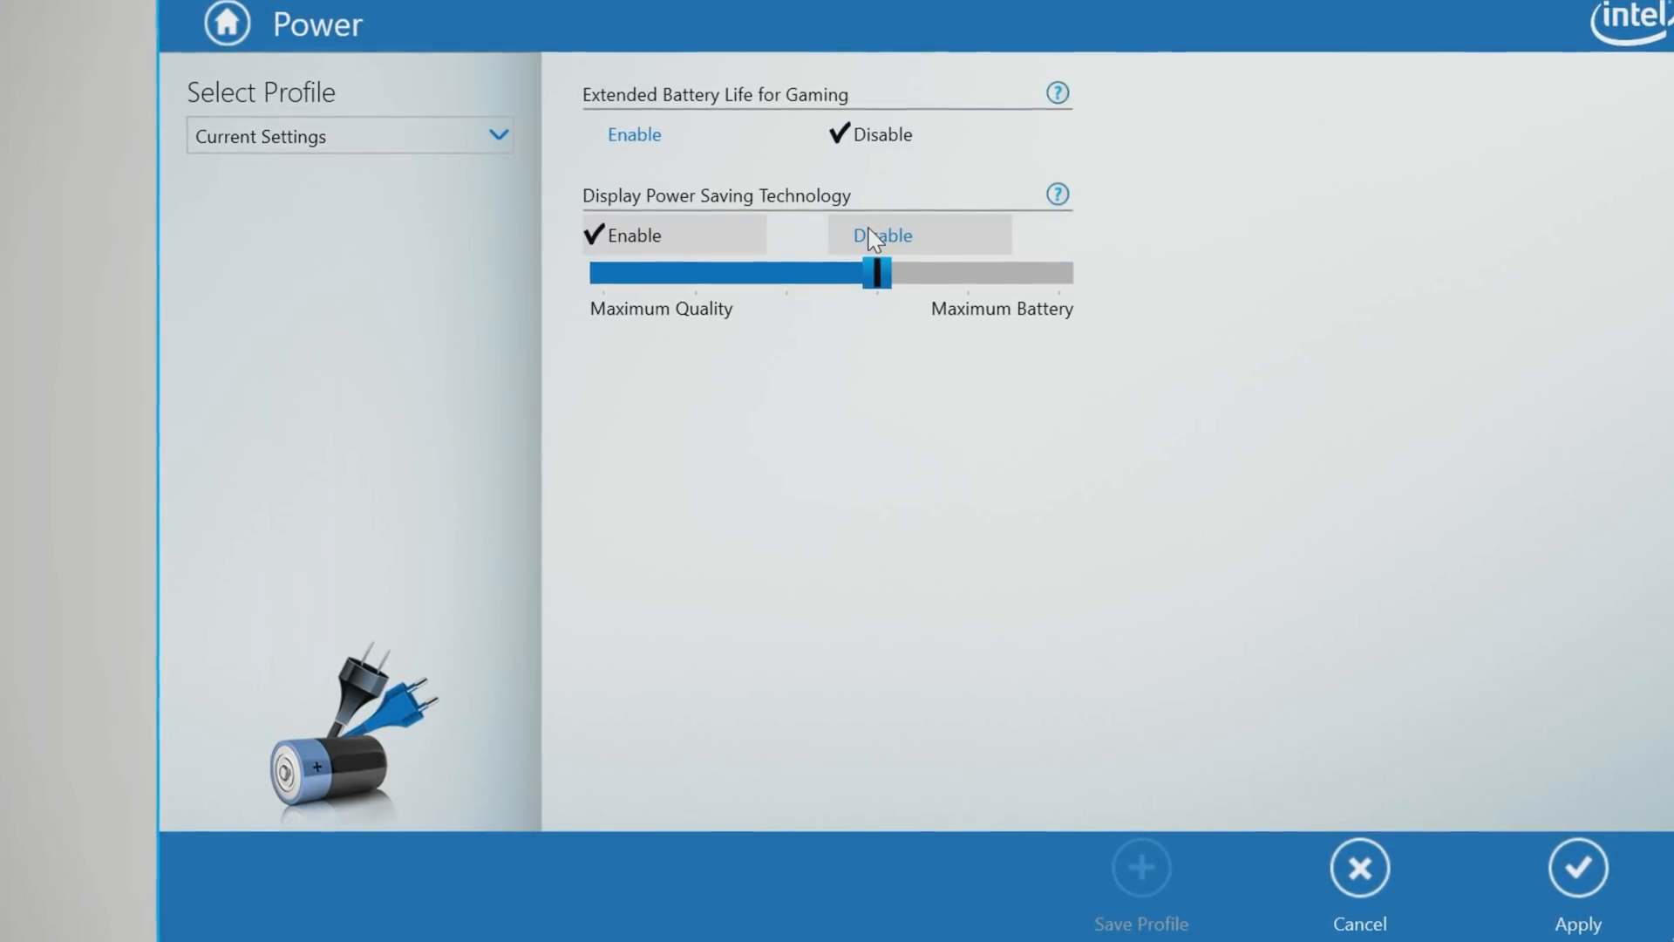
left_click(879, 235)
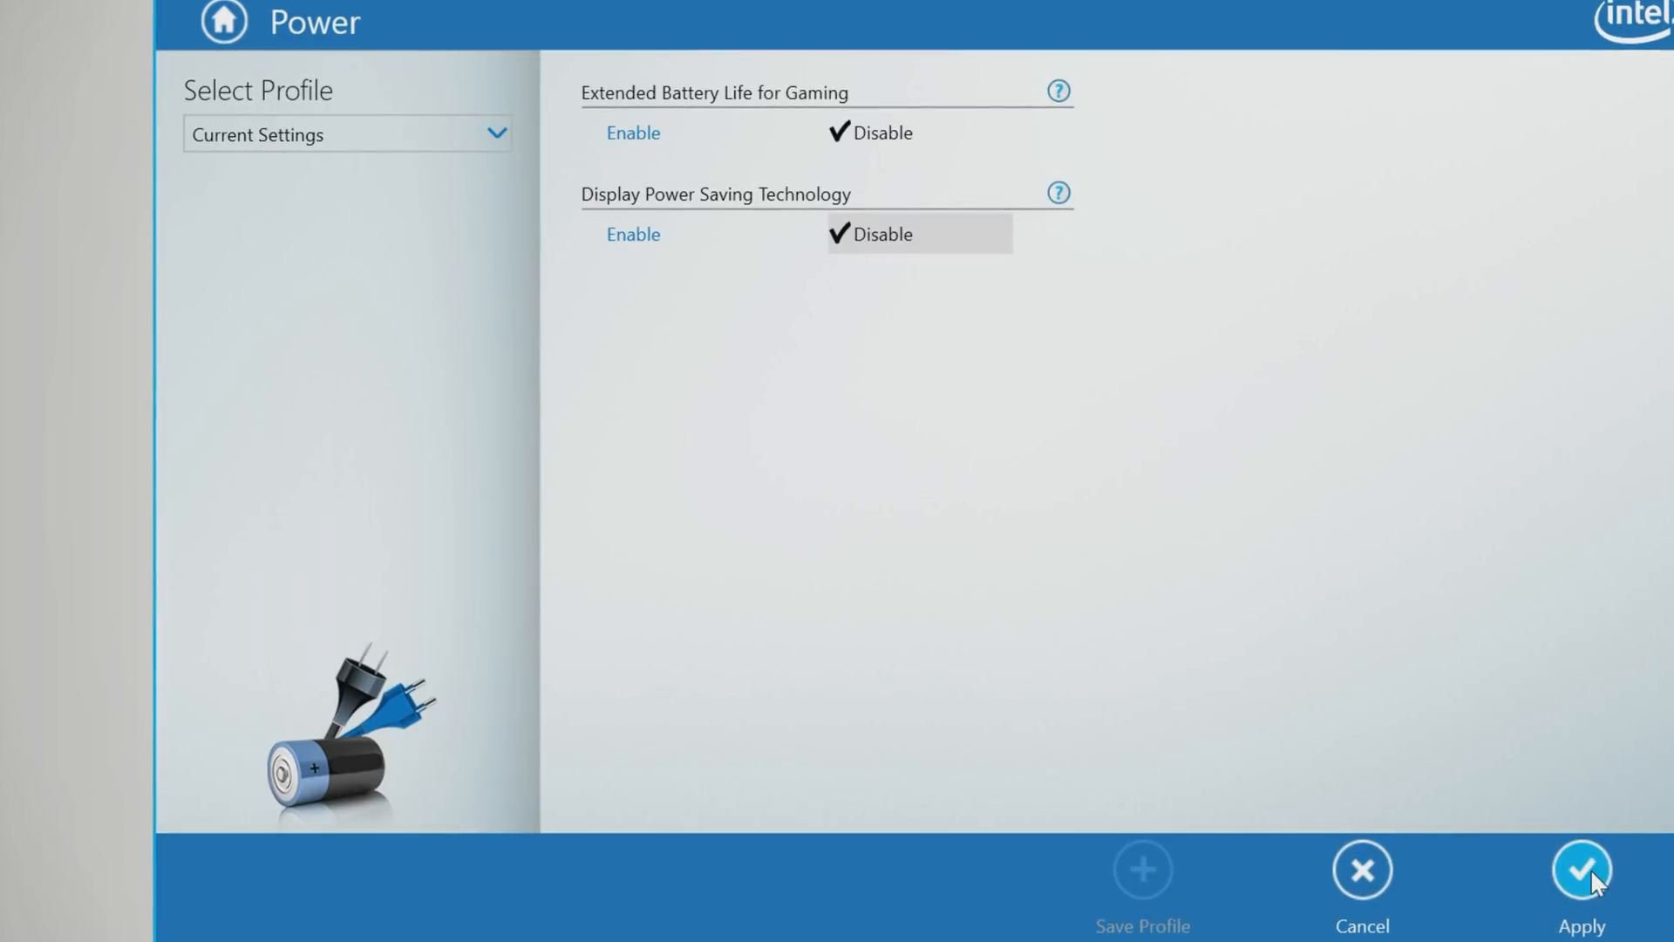
left_click(1582, 870)
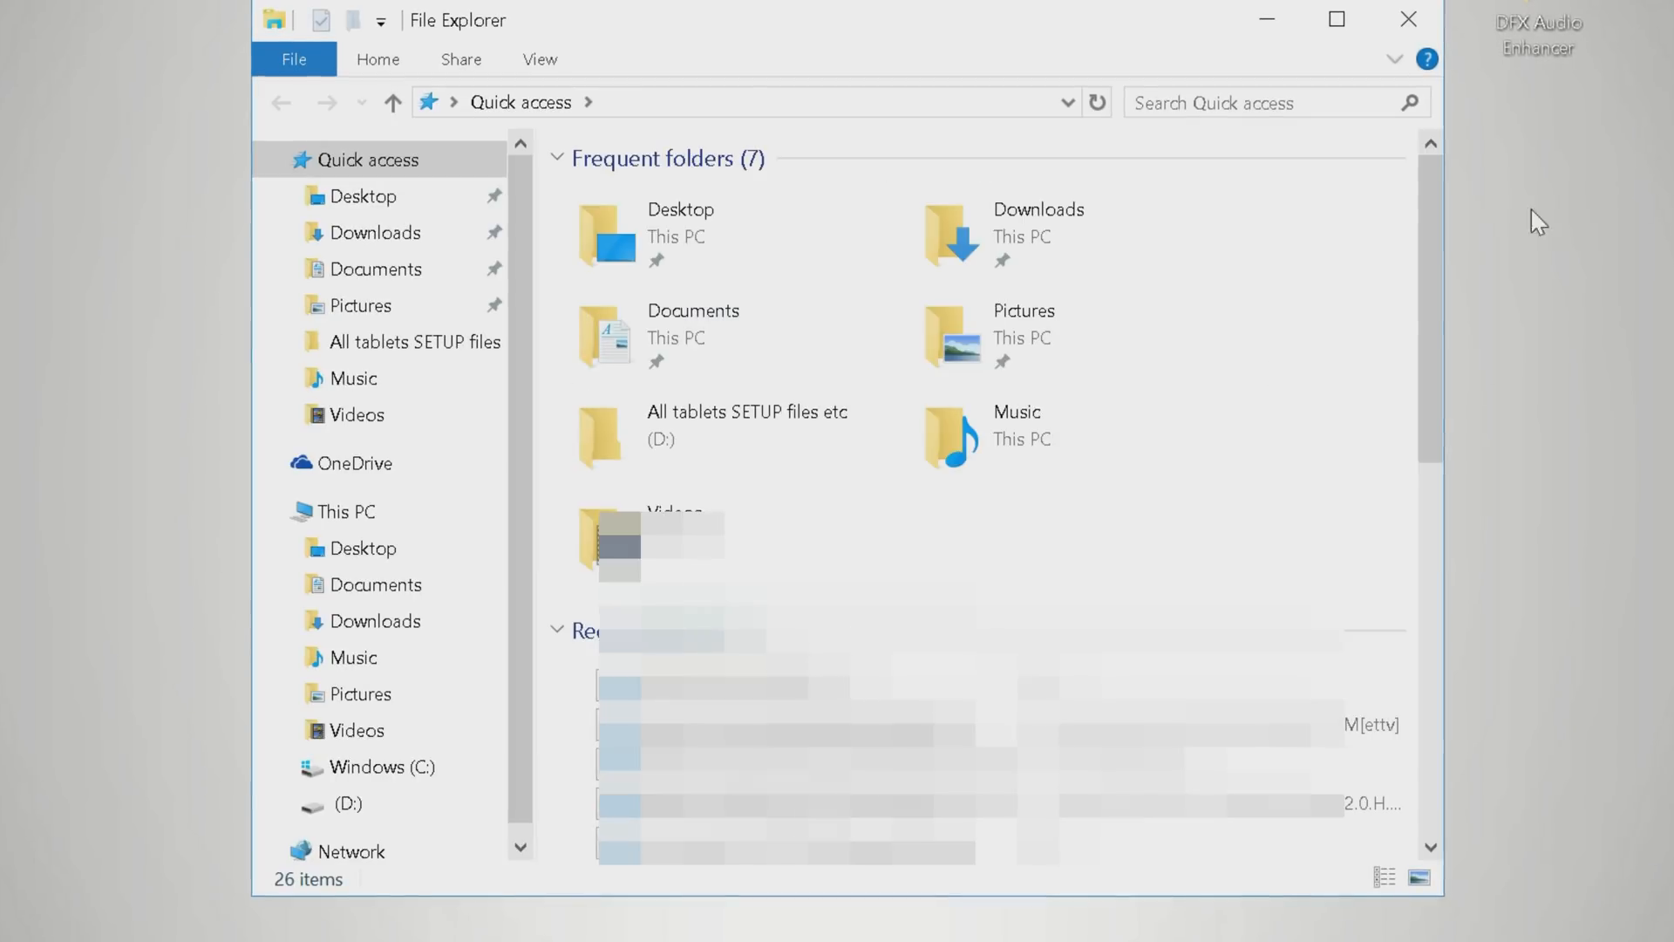
Show This PC and bring up the properties of the Windows (C:) drive.
left_click(361, 548)
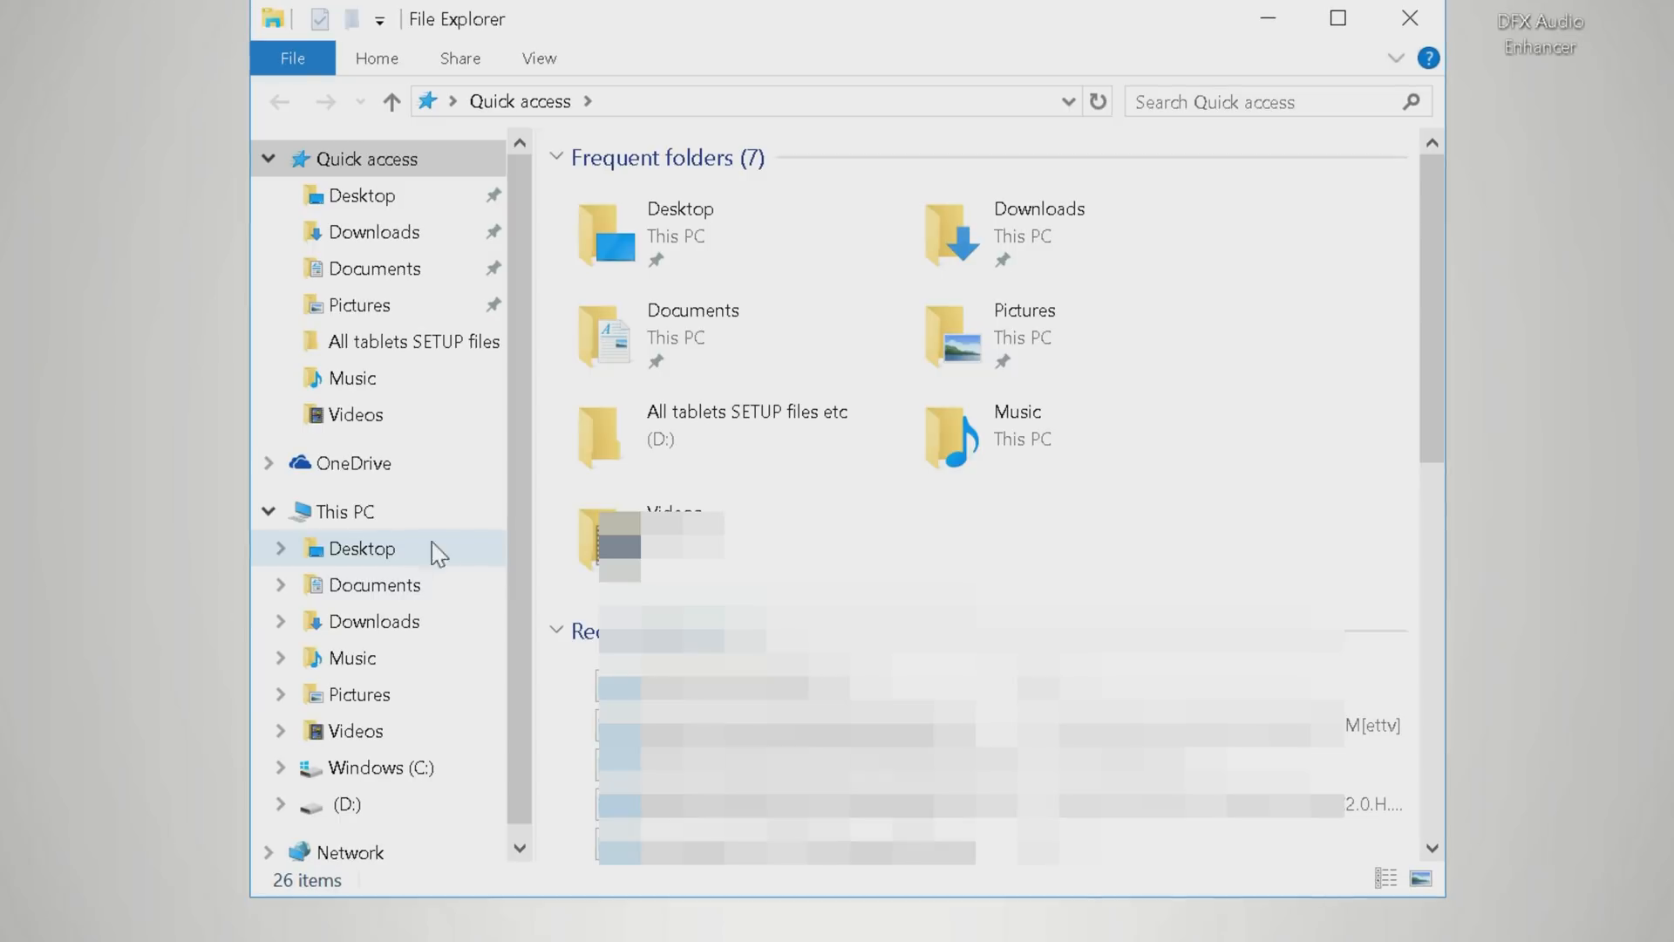
left_click(343, 511)
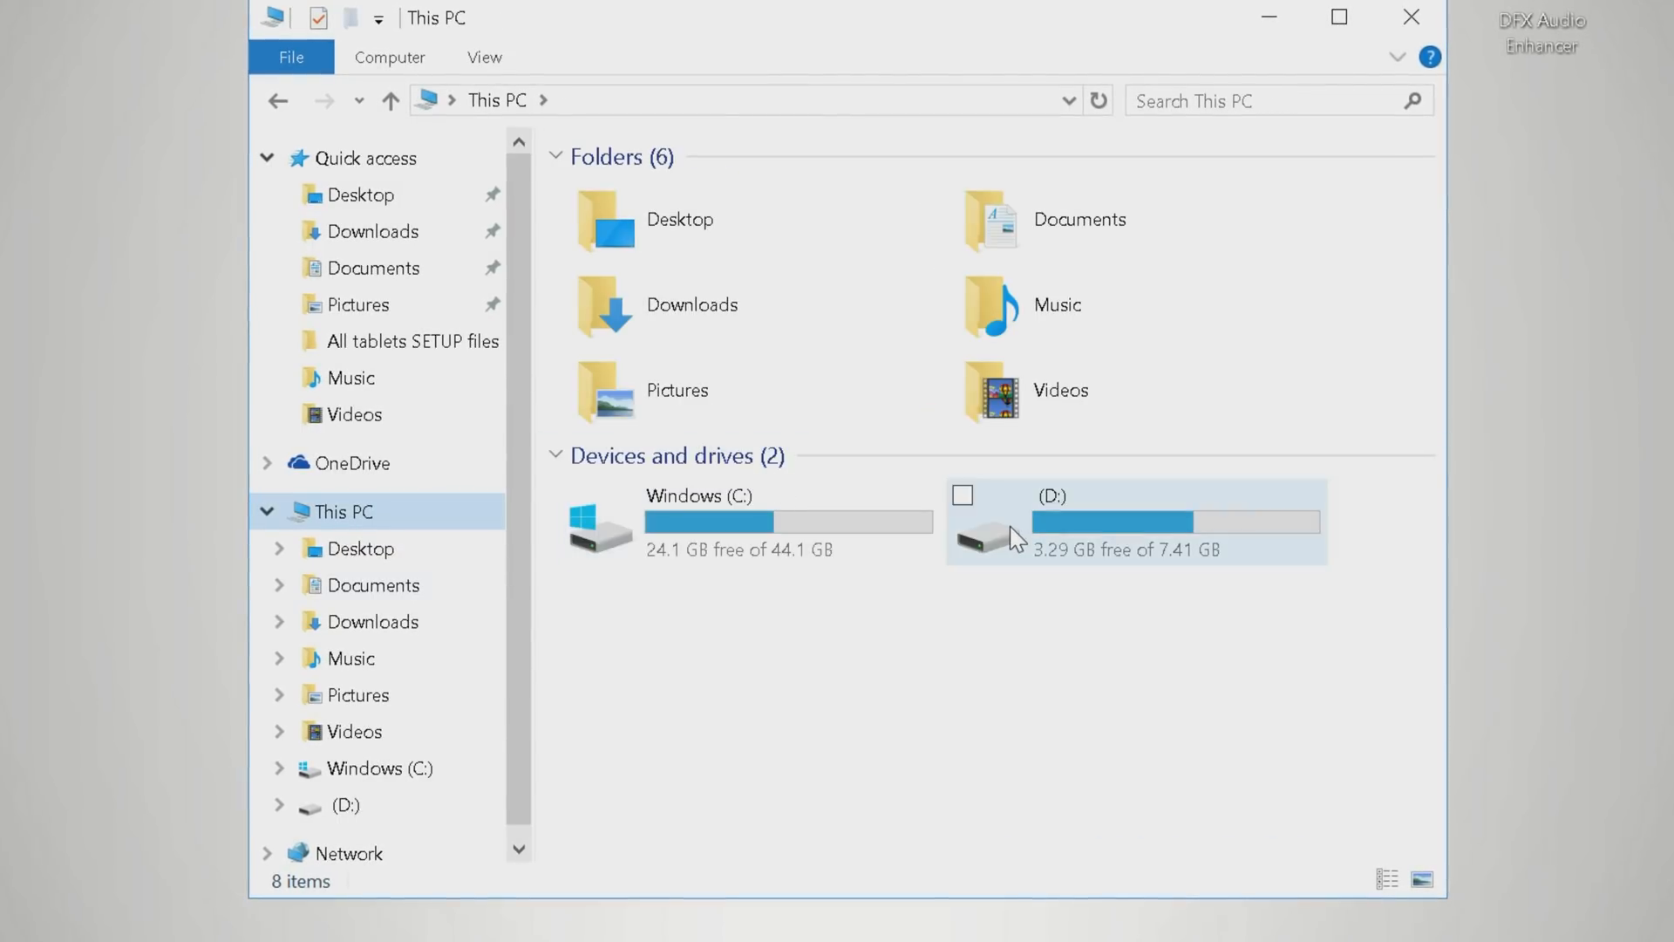
left_click(748, 523)
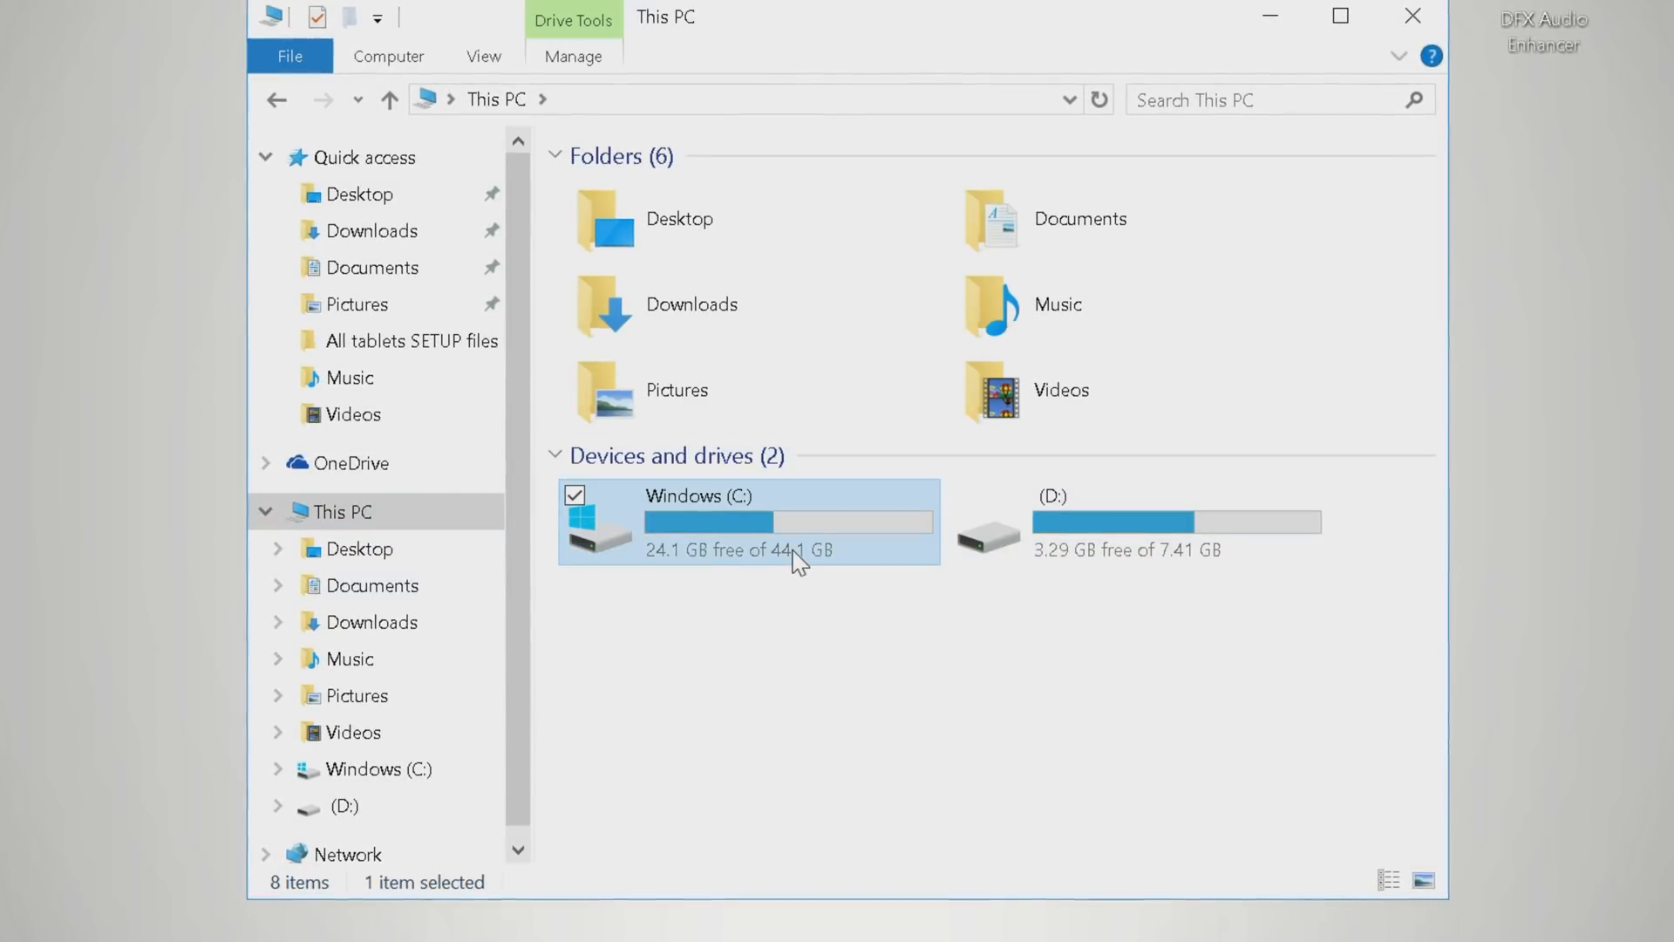
right_click(749, 521)
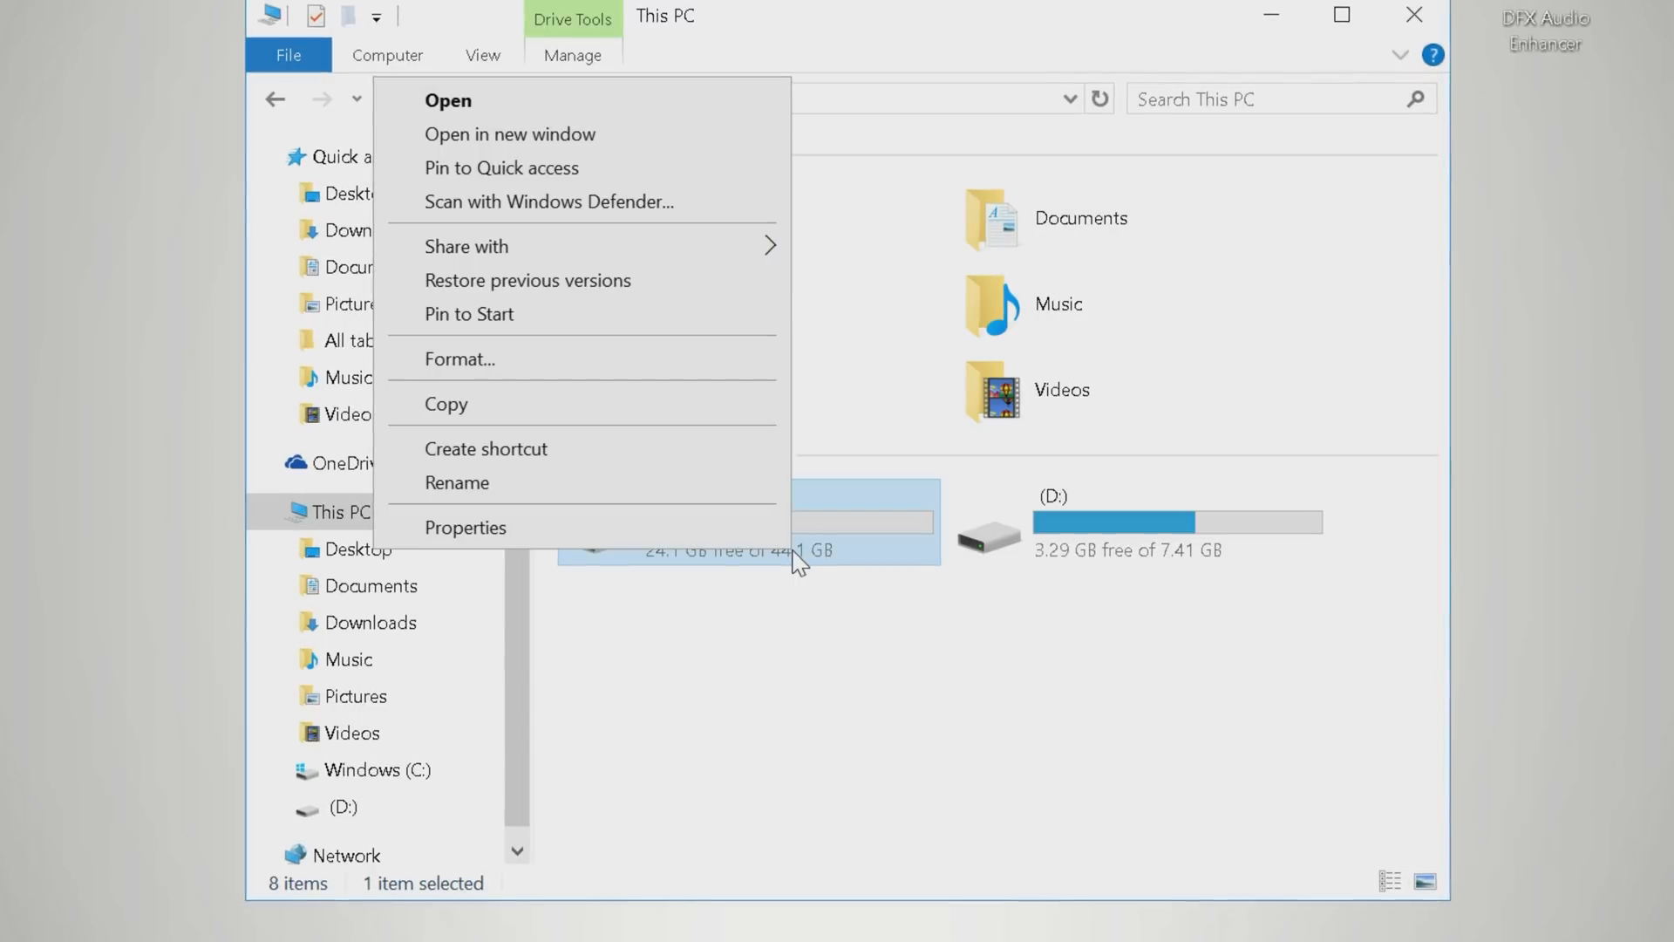
left_click(466, 526)
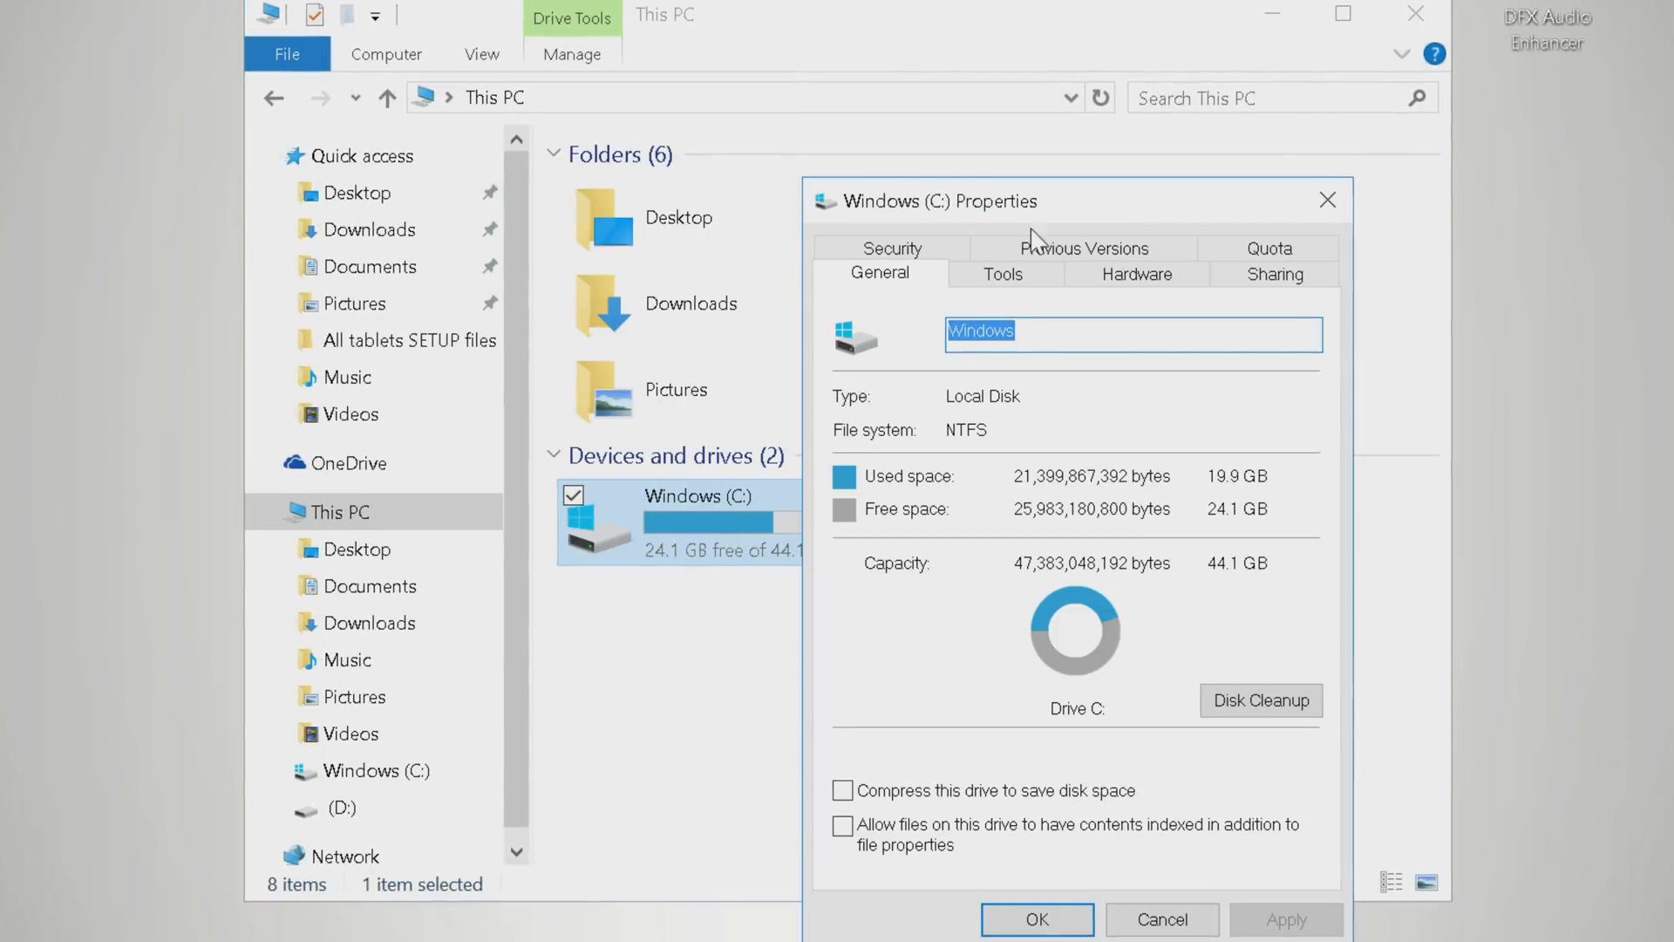
mouse_move(1002, 274)
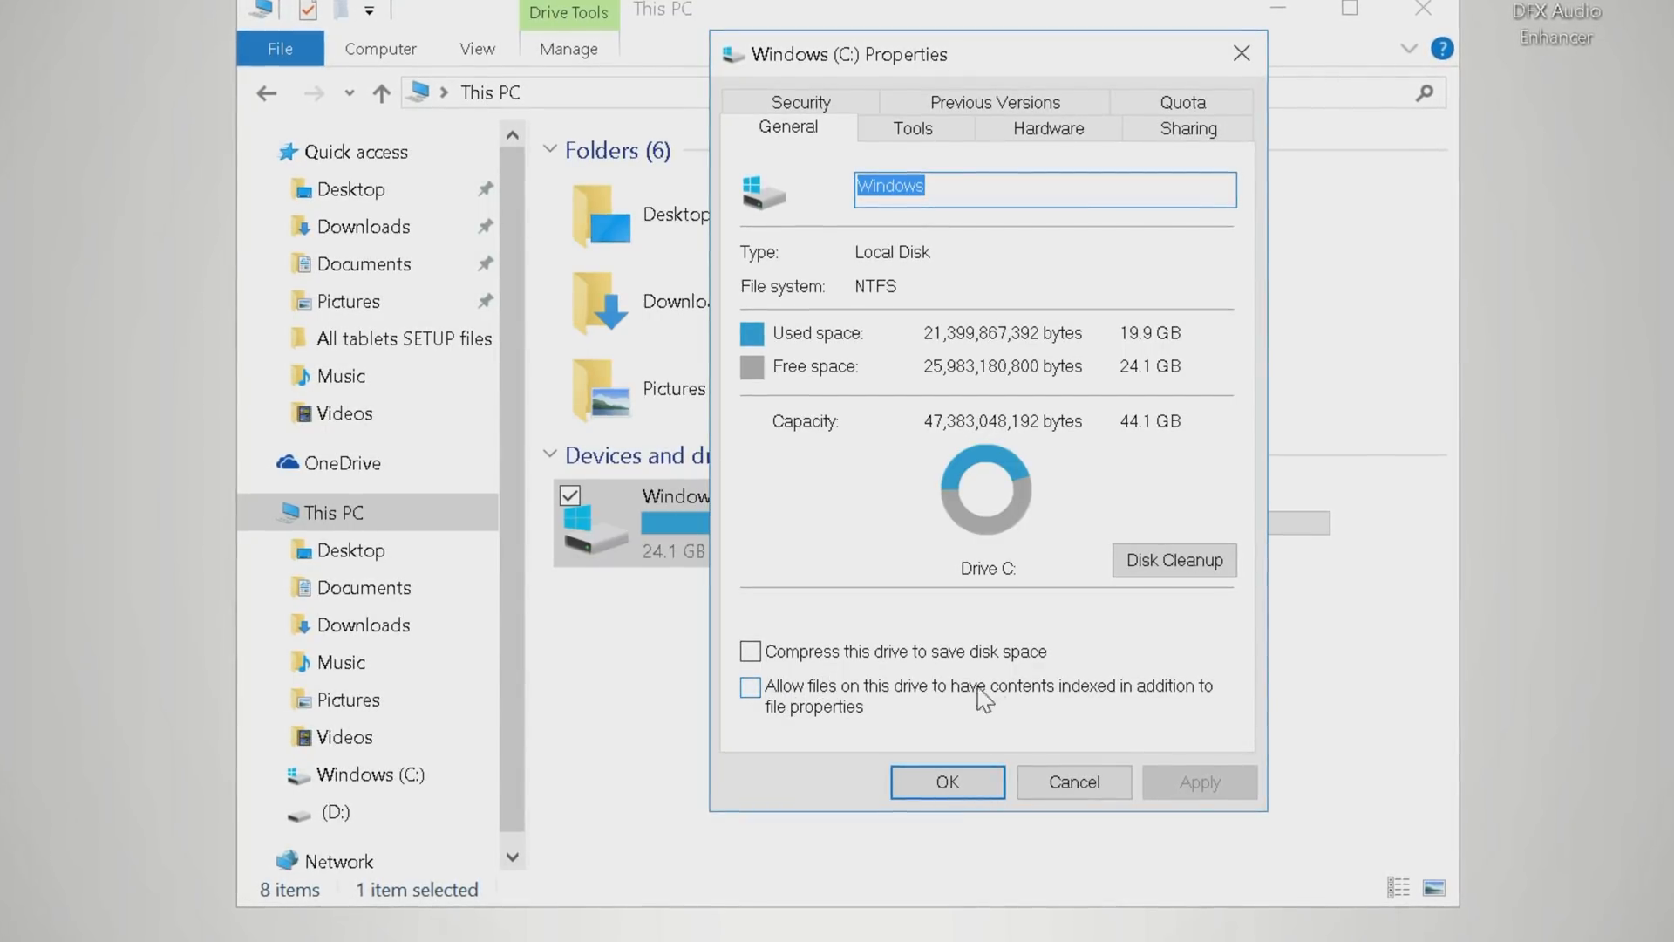
mouse_move(726, 696)
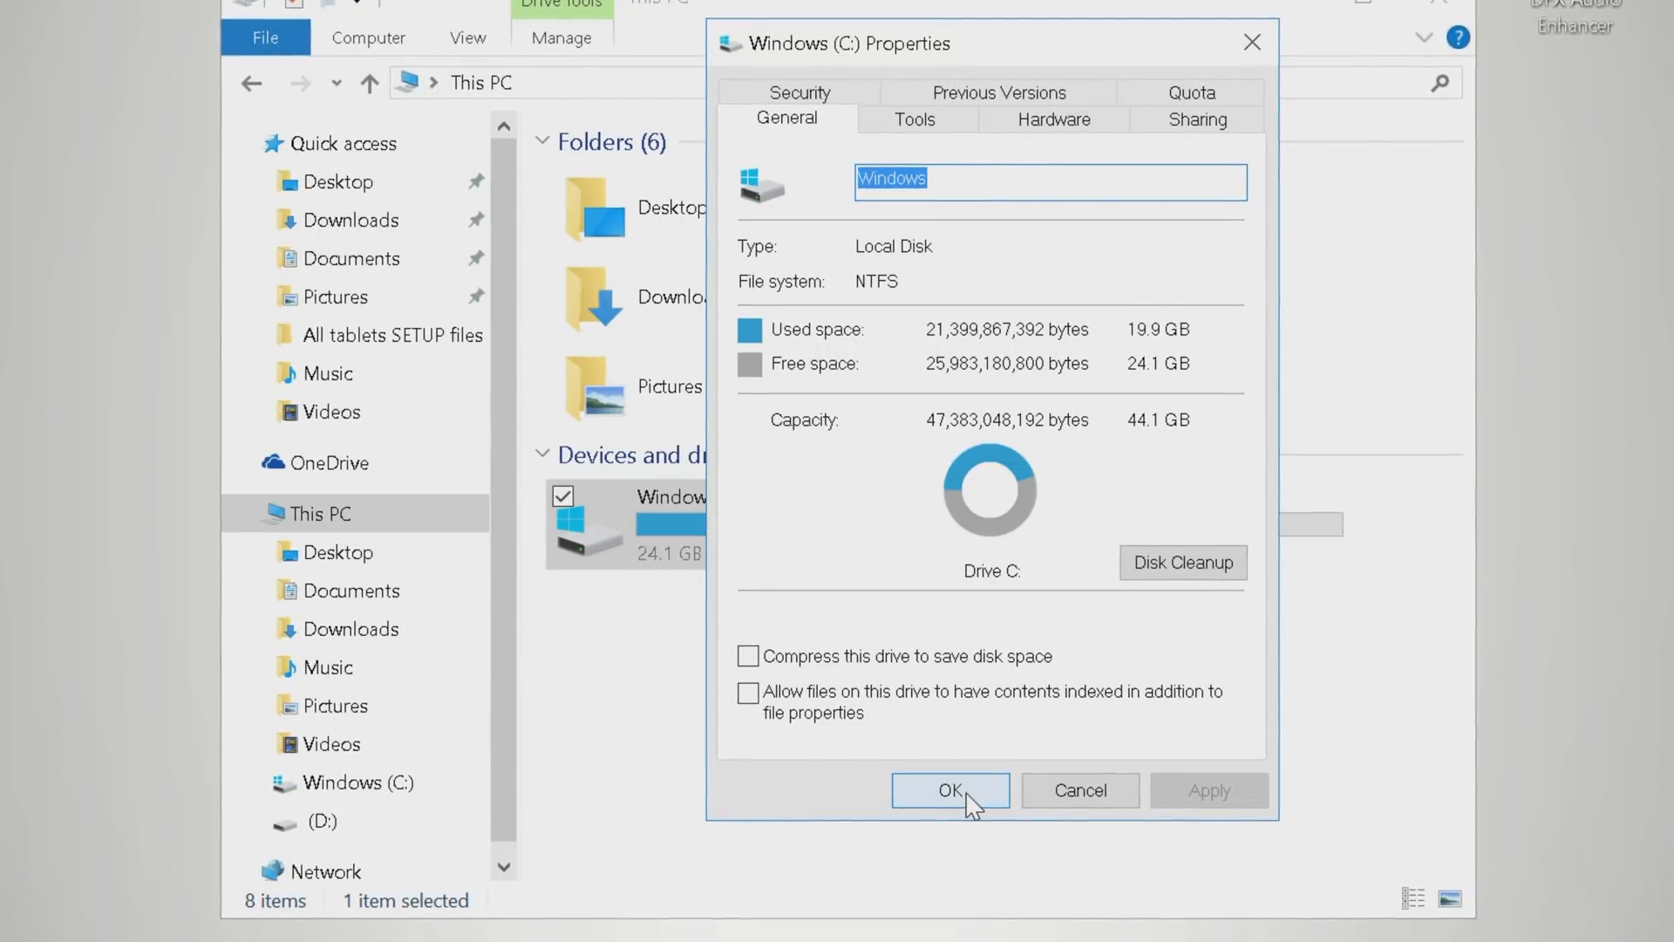
mouse_move(1015, 415)
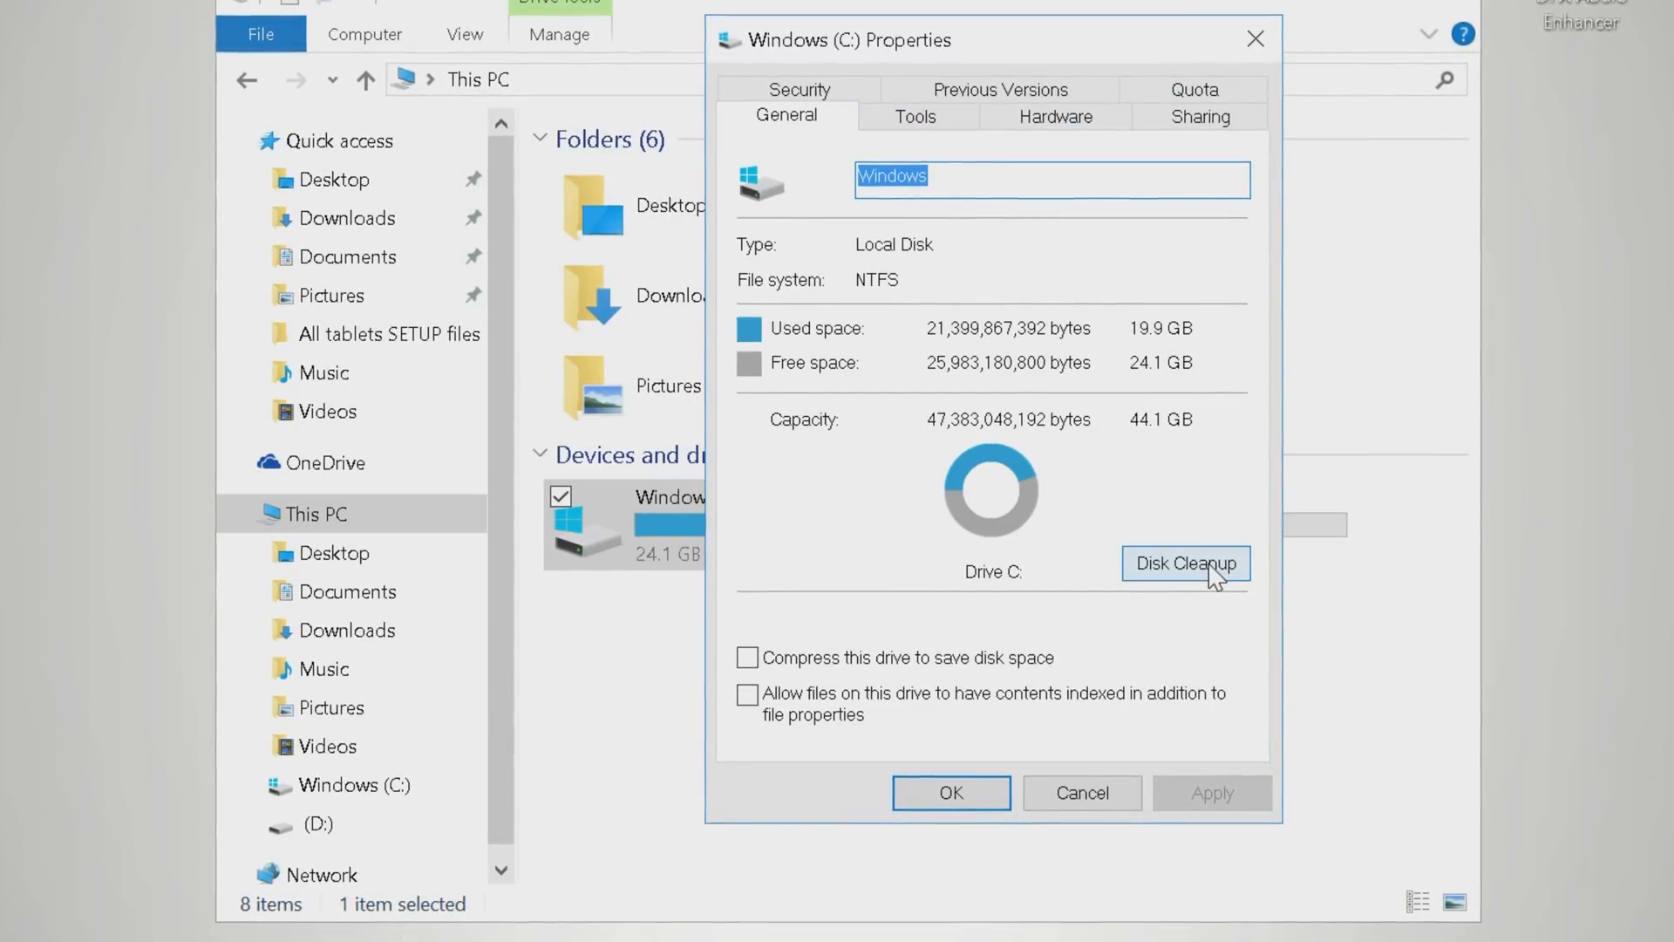
mouse_move(1230, 535)
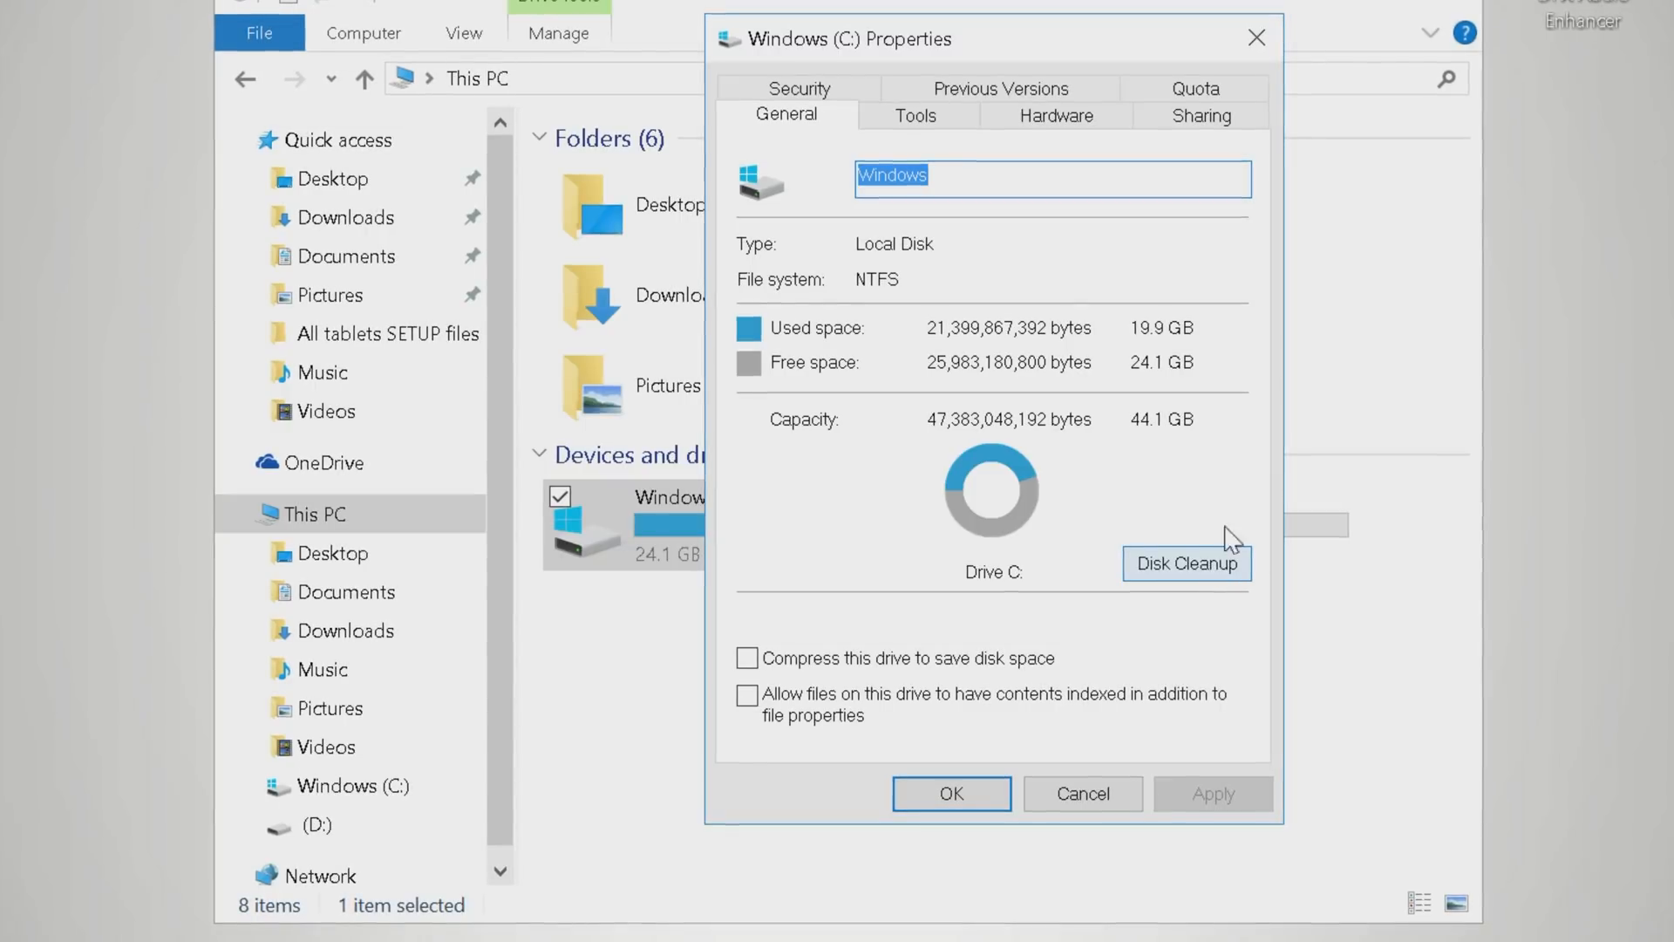
mouse_move(855, 331)
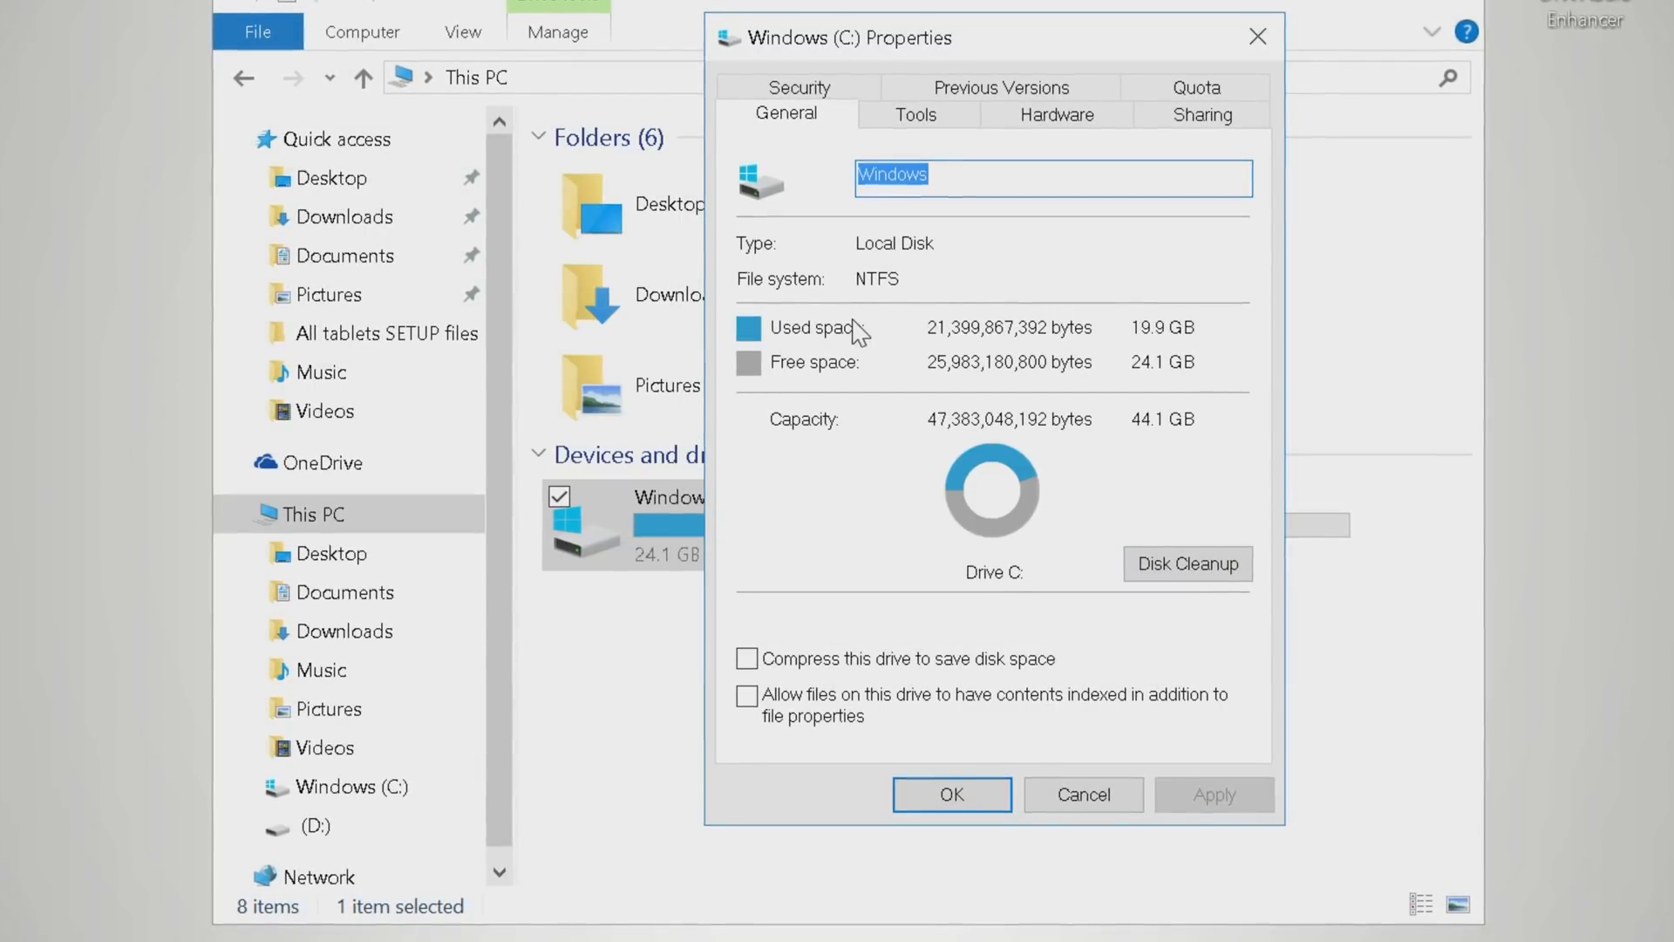
mouse_move(842, 356)
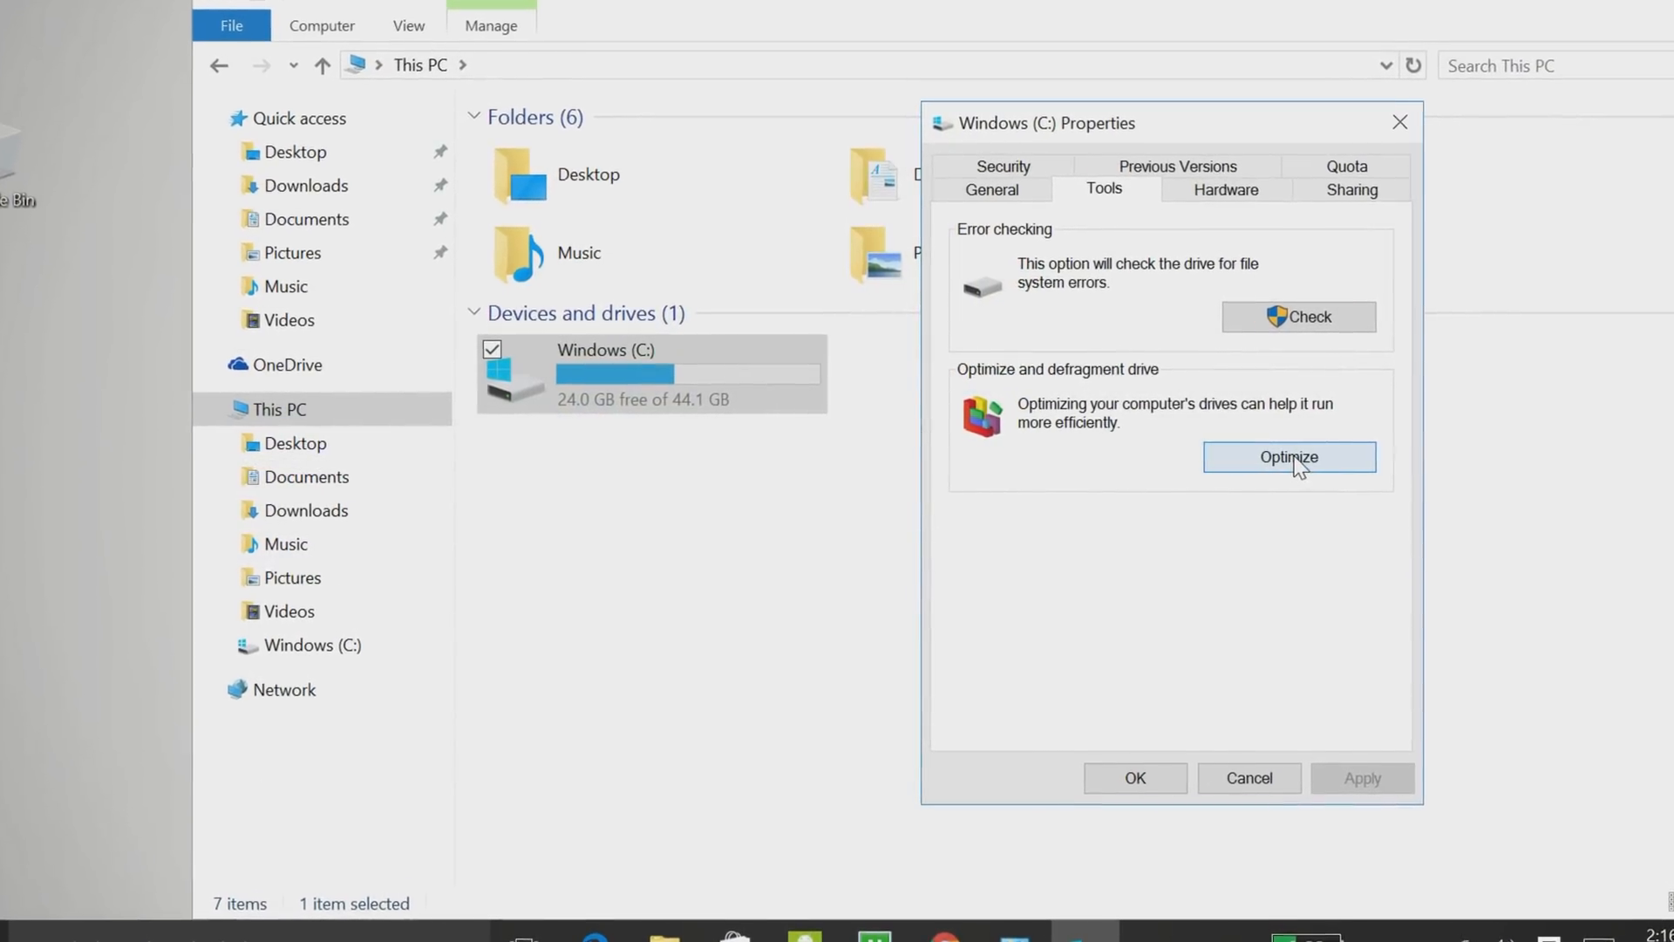
Run Optimize on the Windows (C:) solid state drive from the Tools defragmentation tool.
left_click(1289, 457)
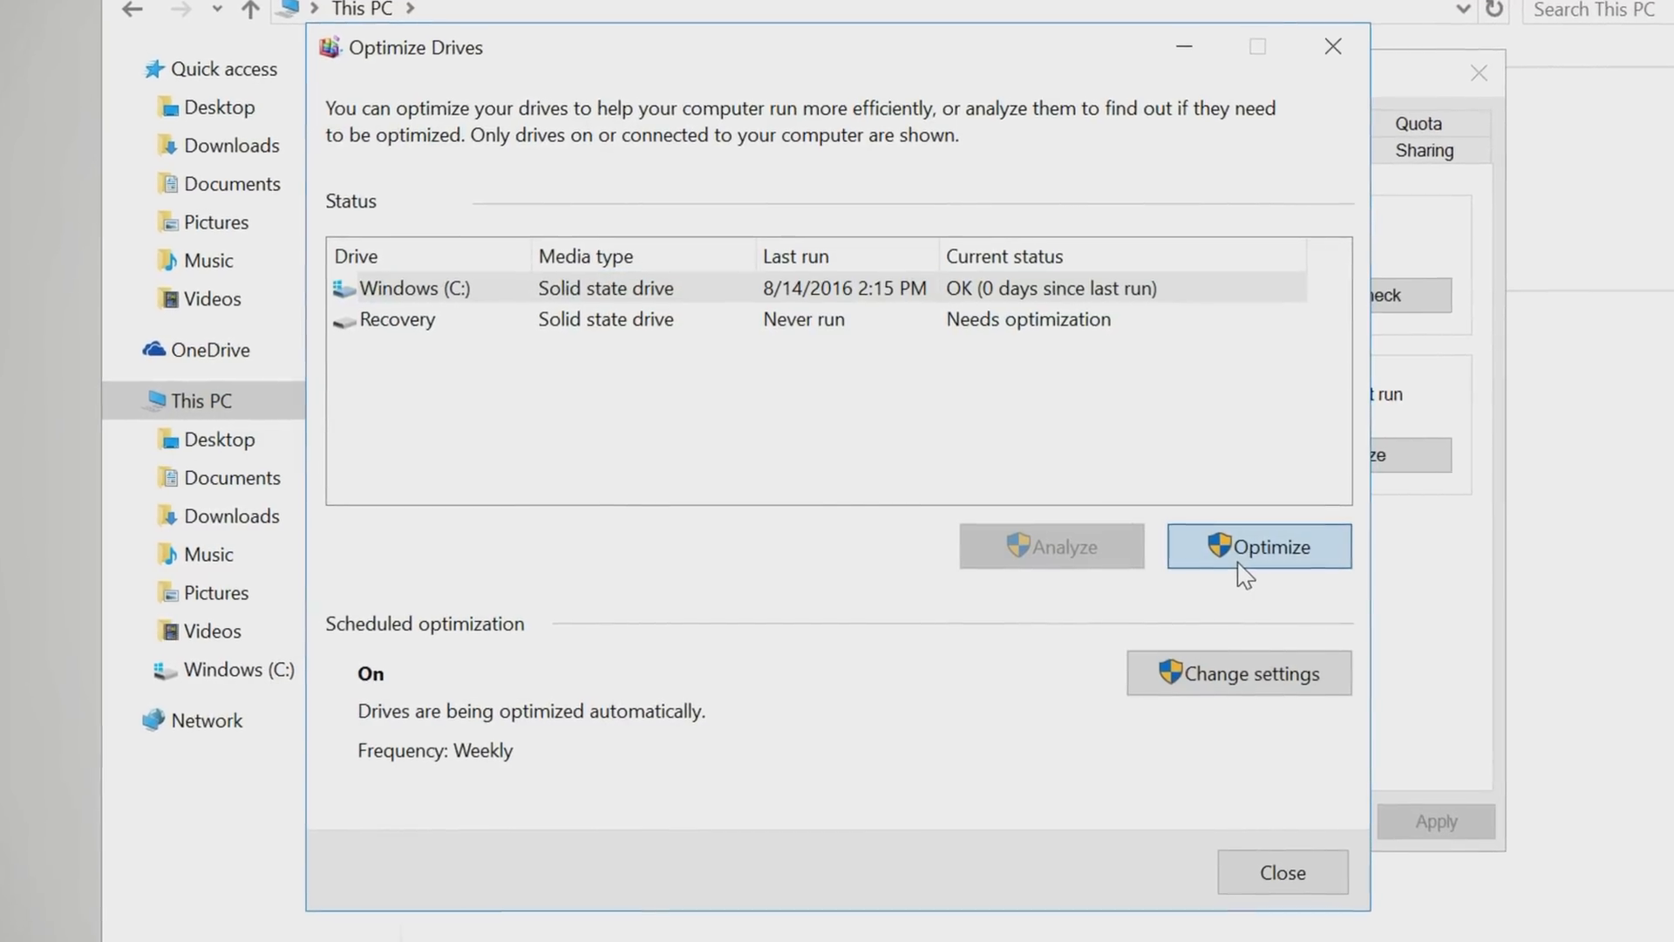
left_click(1258, 546)
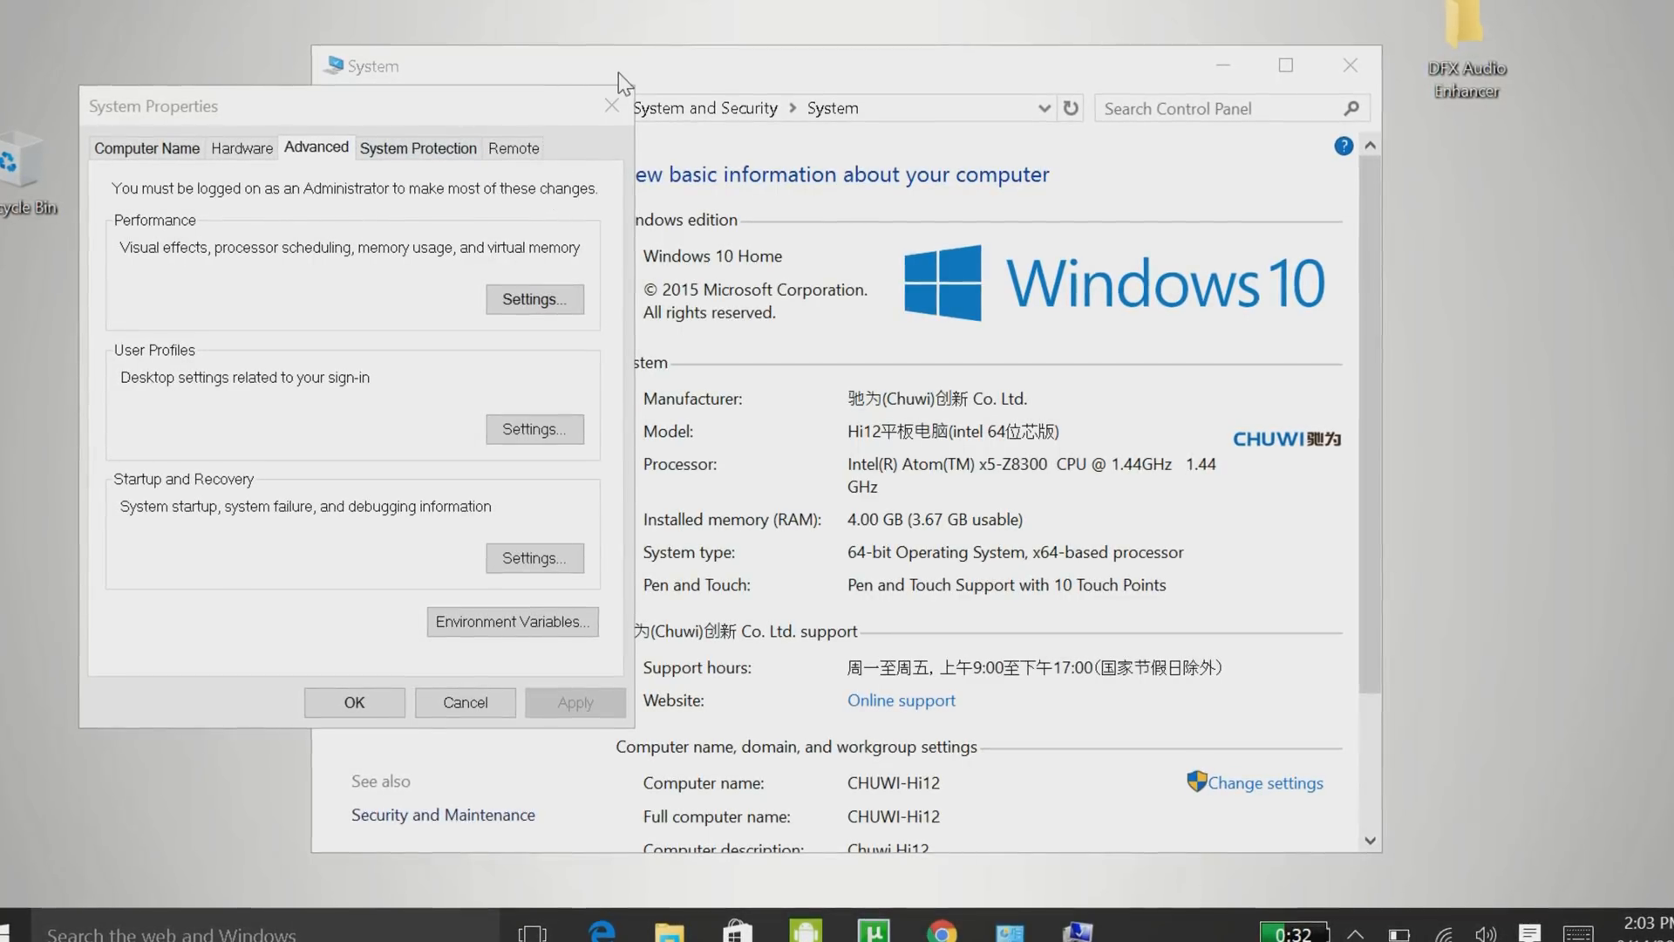
Close the System windows and reach the Balanced plan's settings from Power Options.
left_click(612, 105)
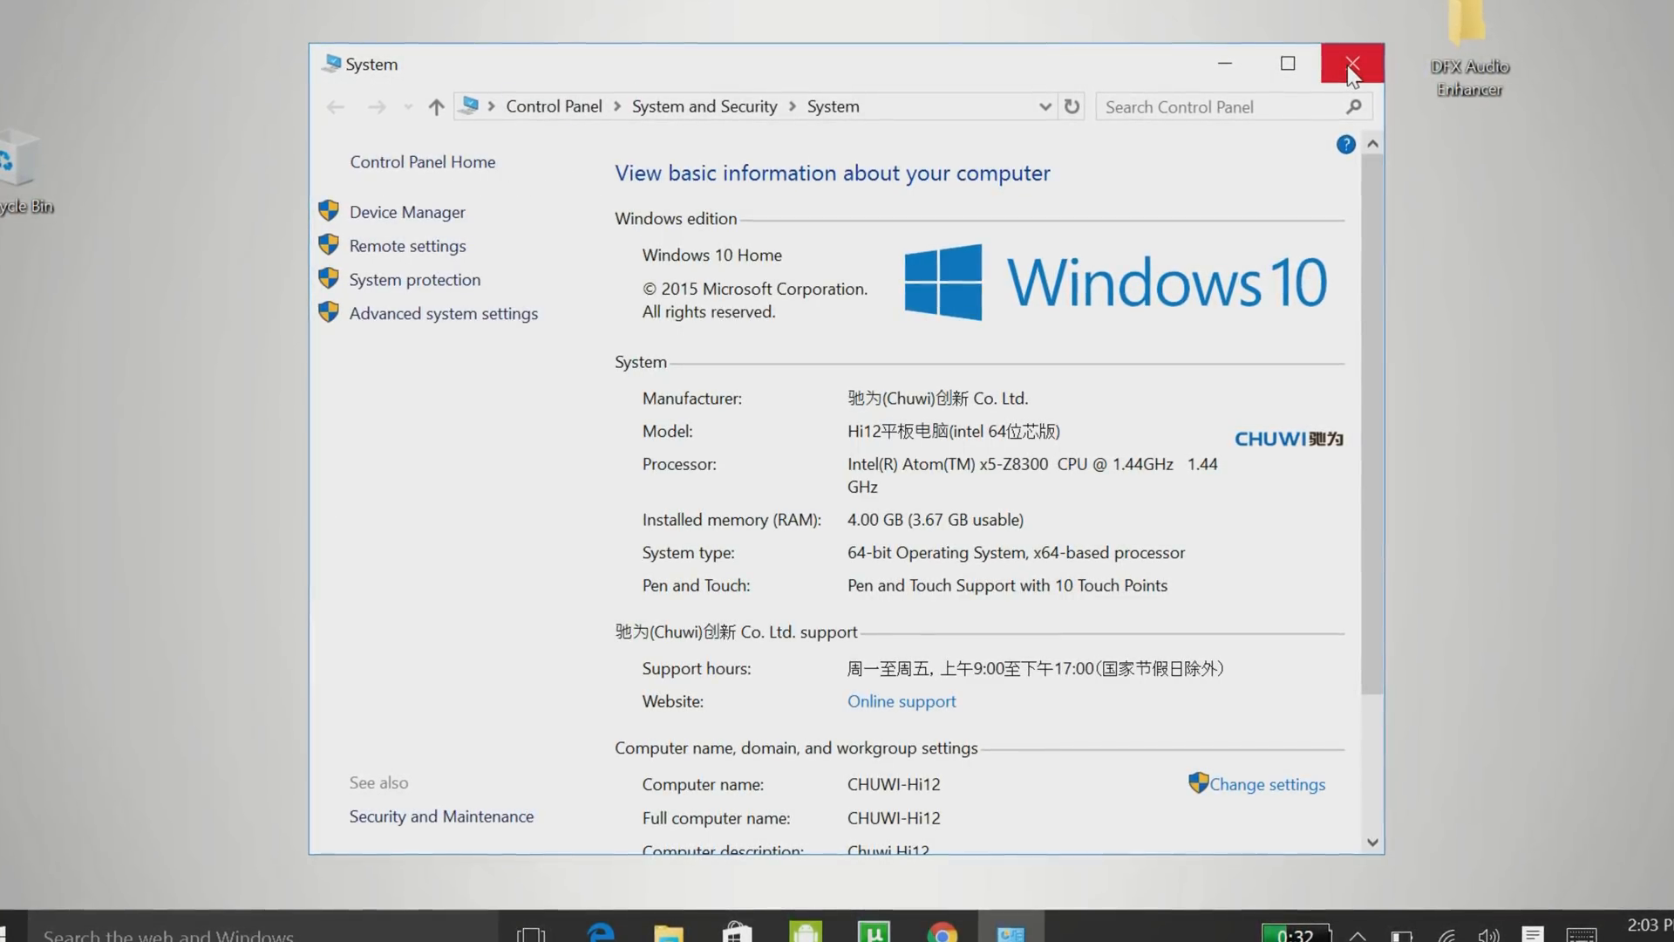
left_click(1350, 63)
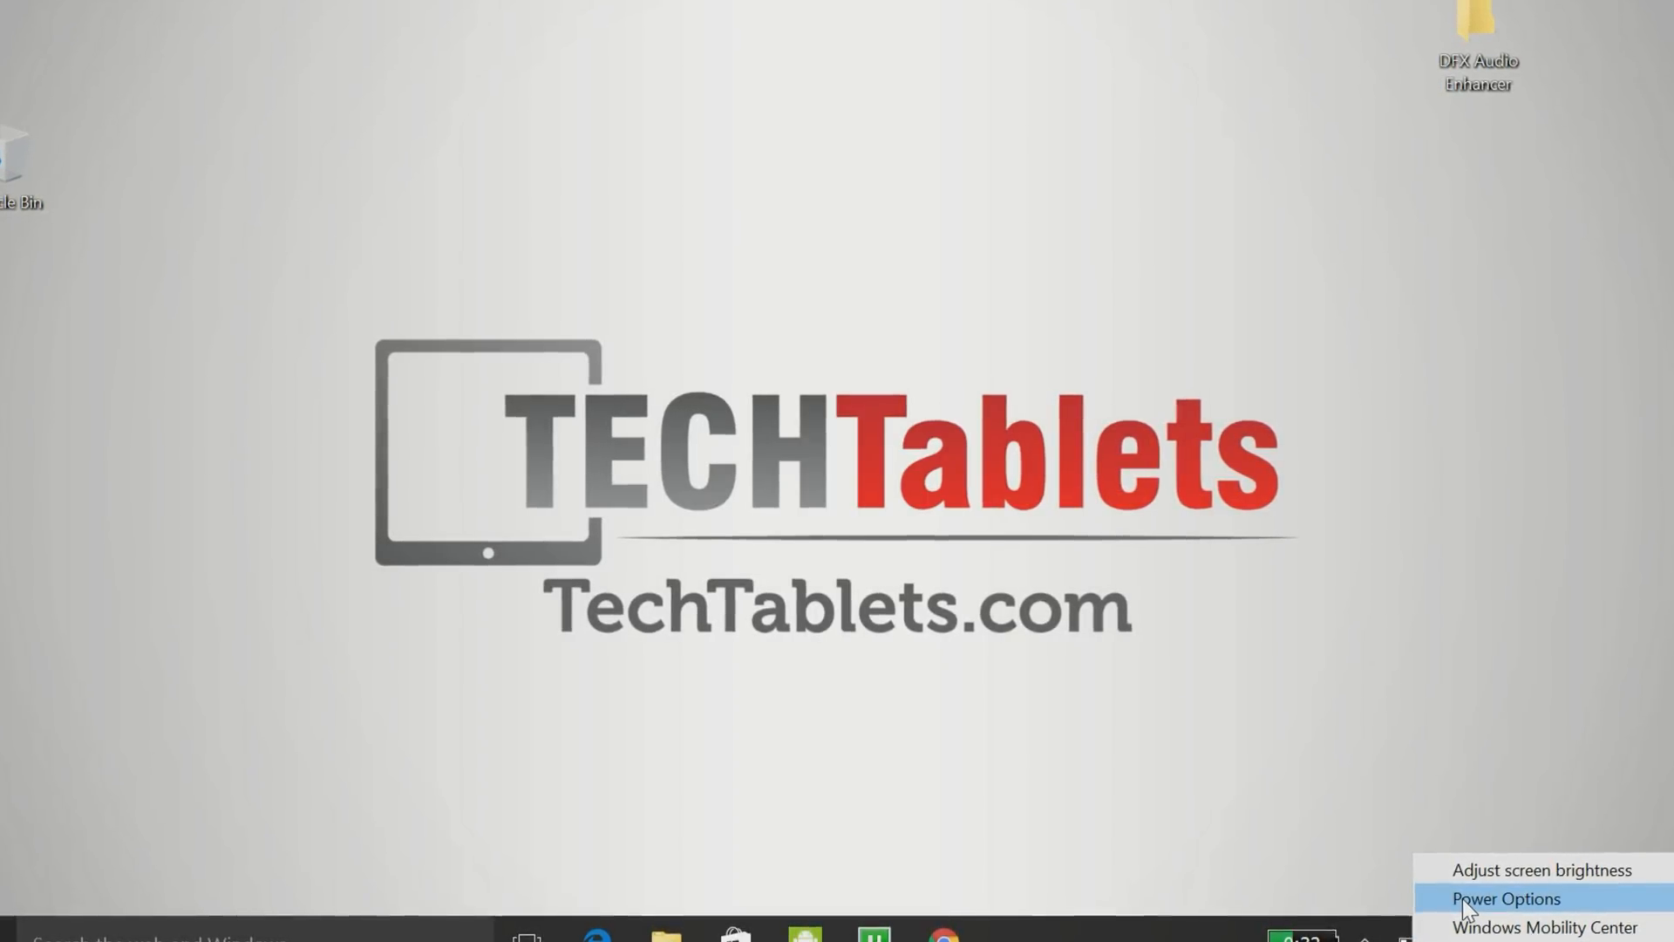
left_click(1505, 898)
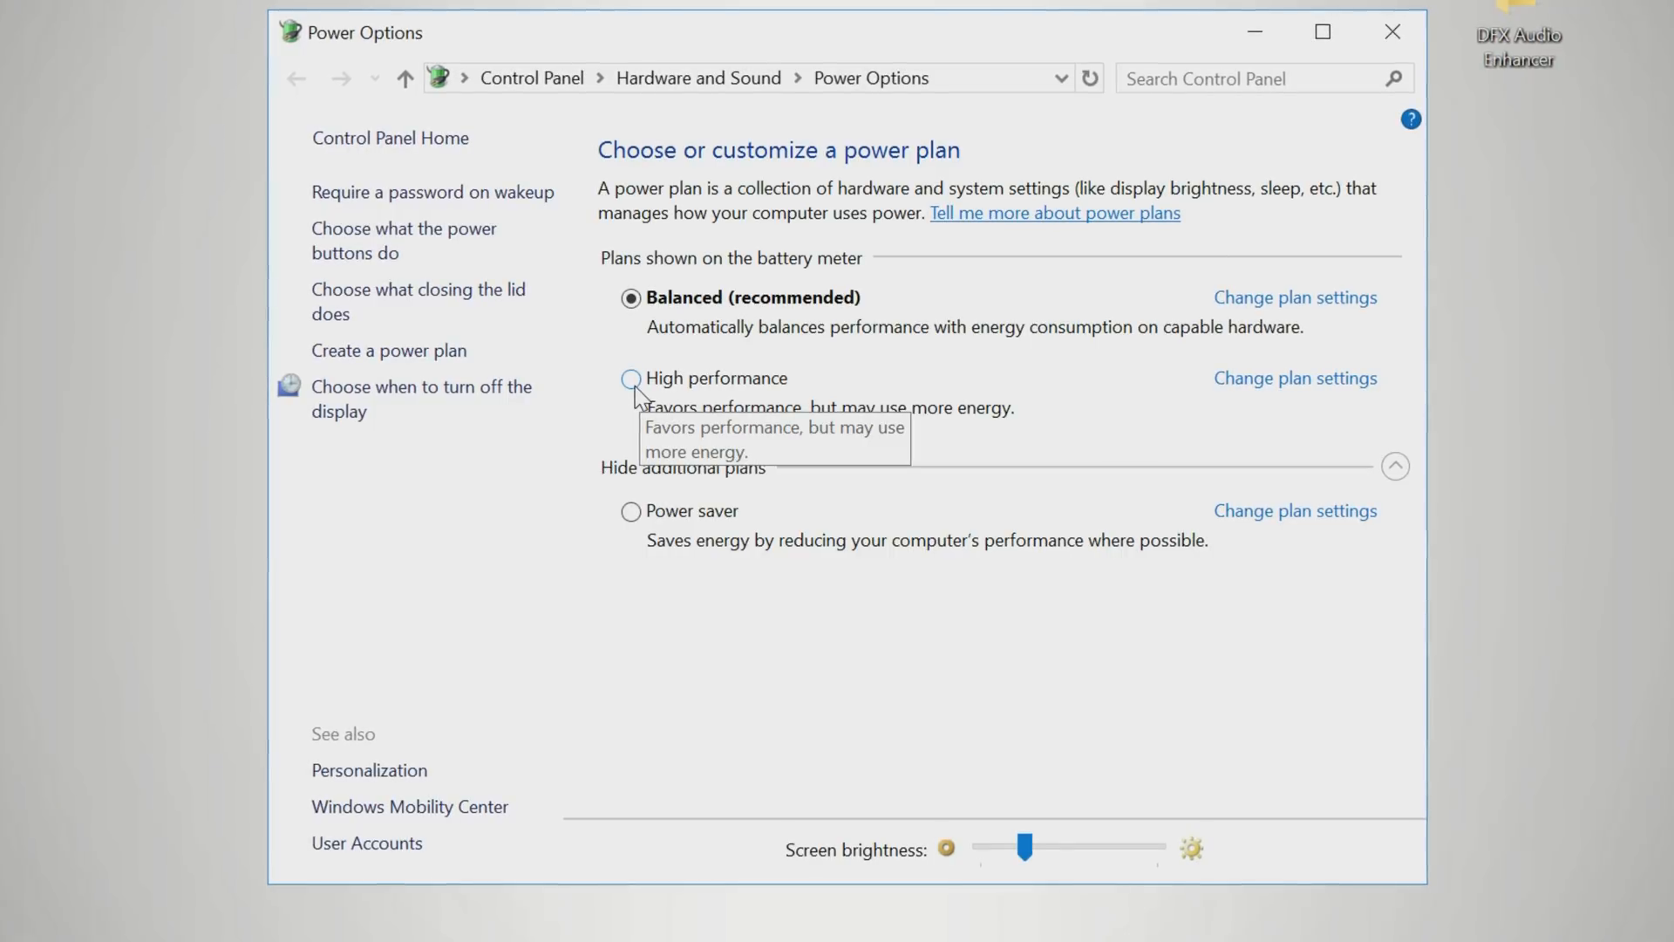
left_click(630, 378)
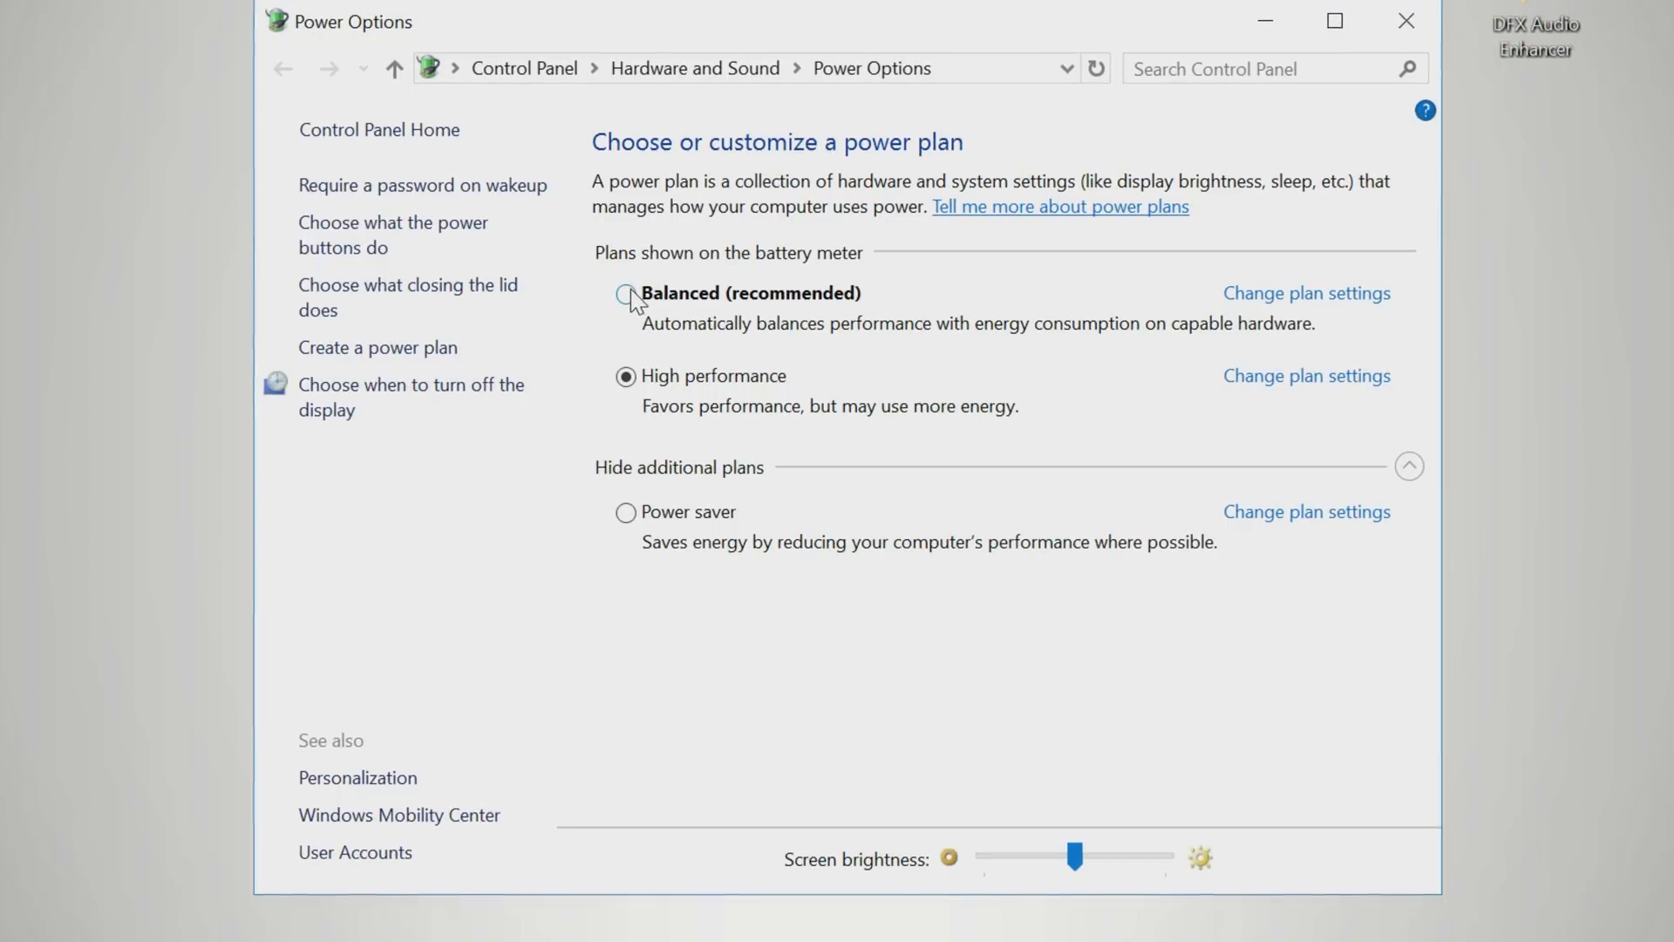
mouse_move(626, 293)
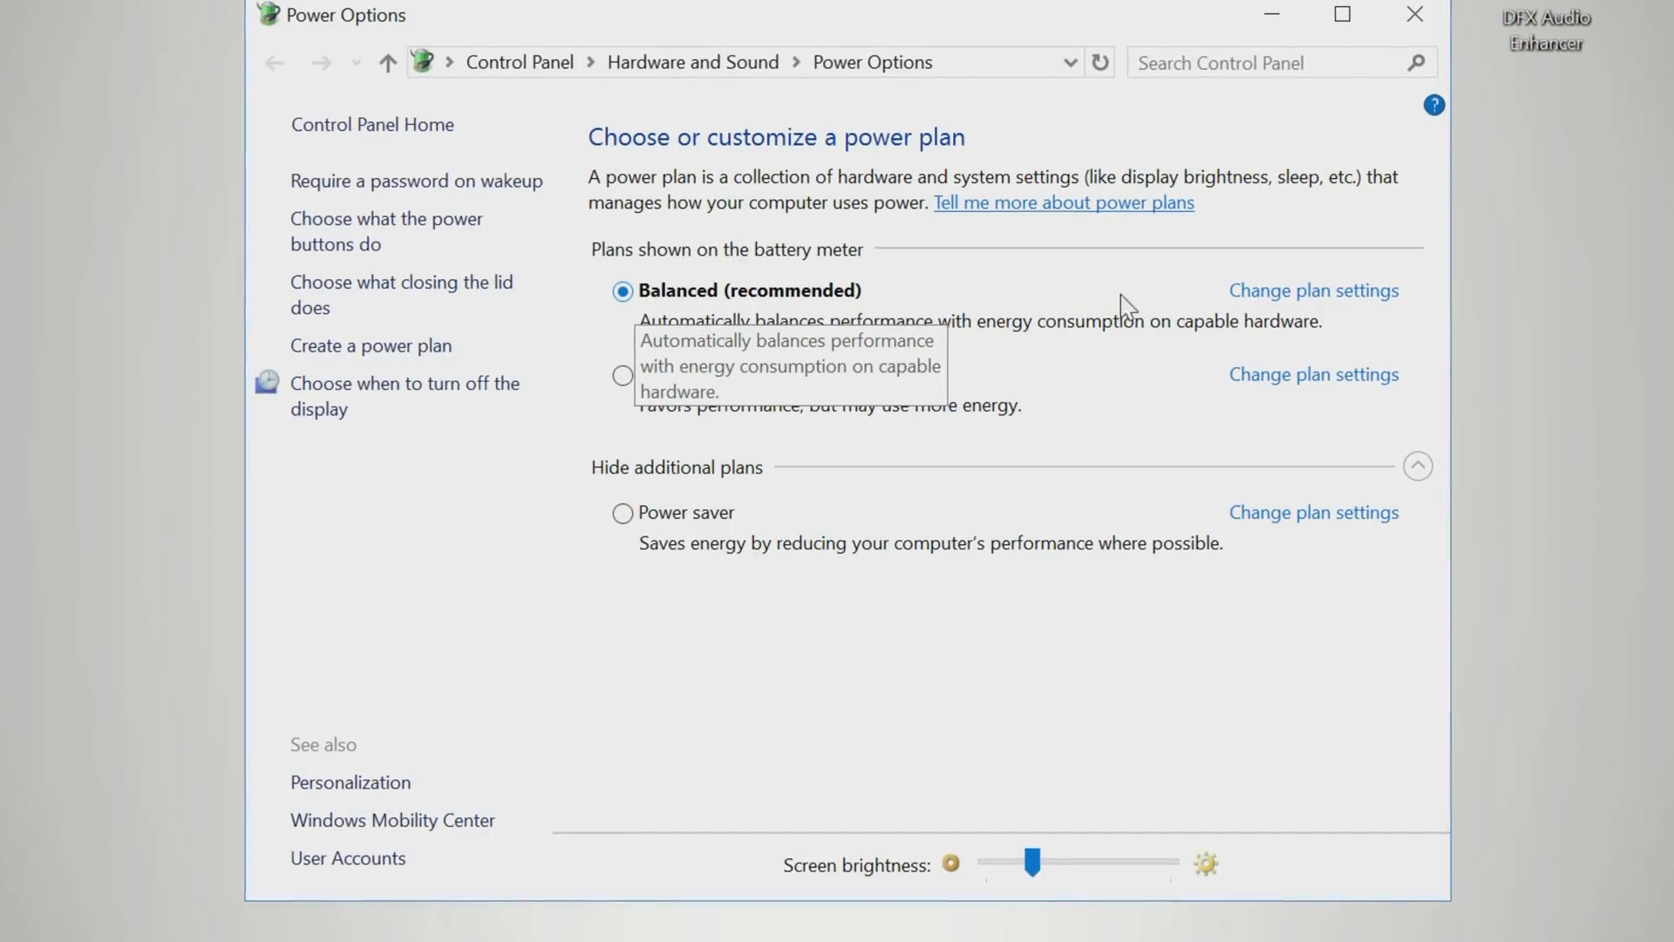
left_click(1313, 290)
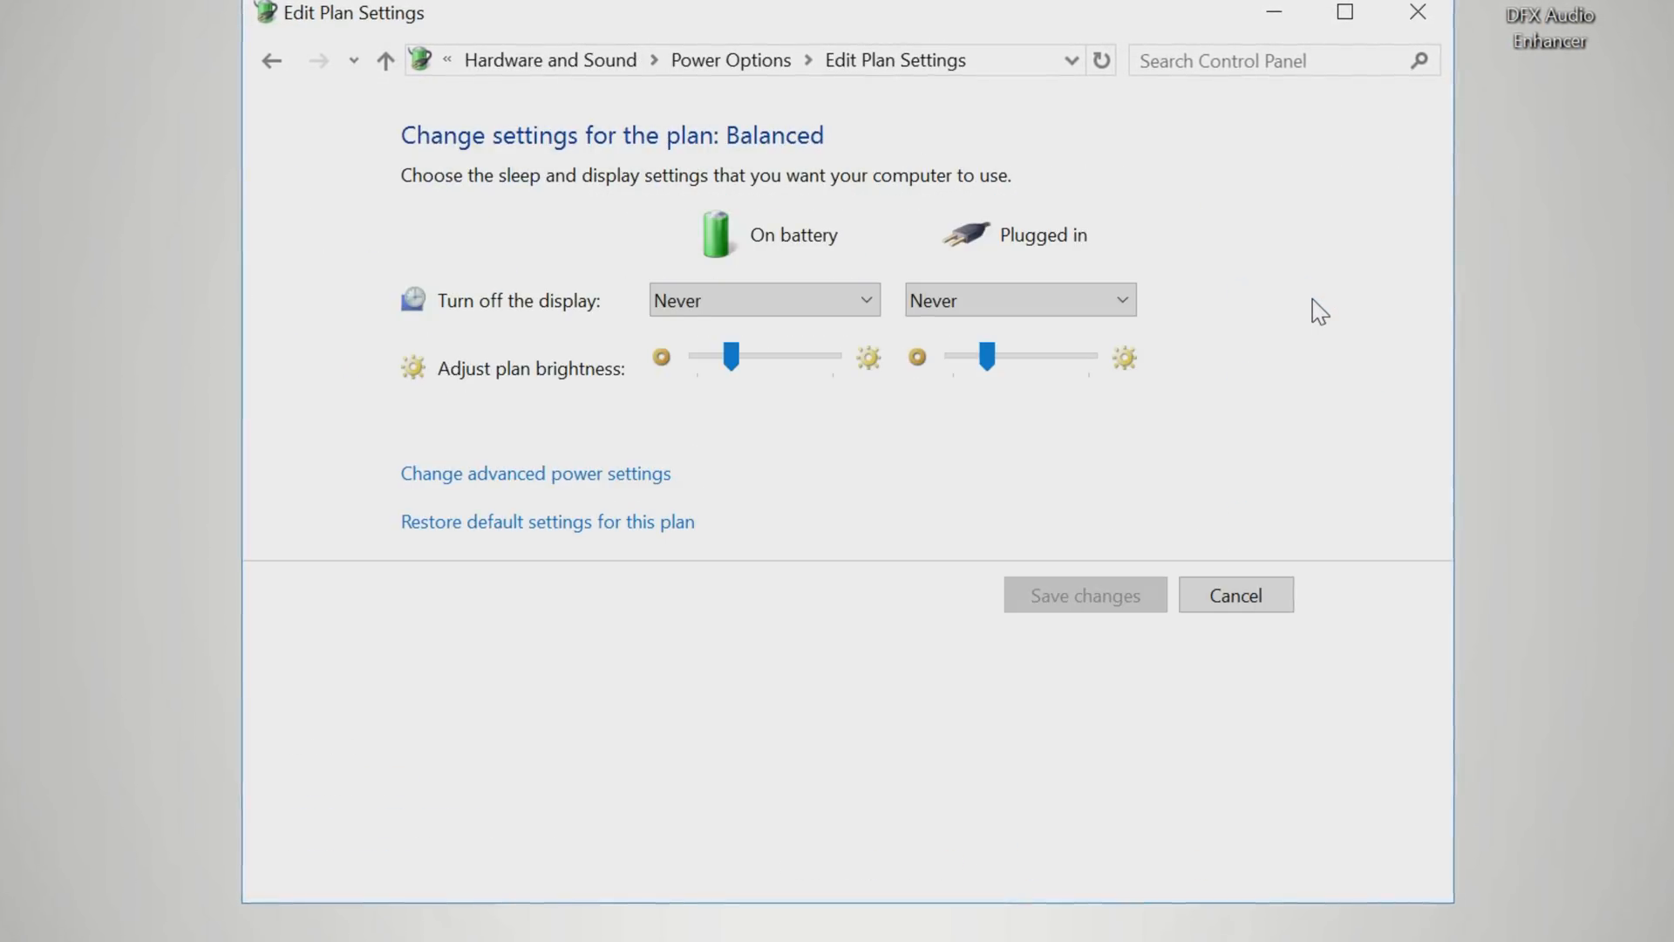
mouse_move(565, 492)
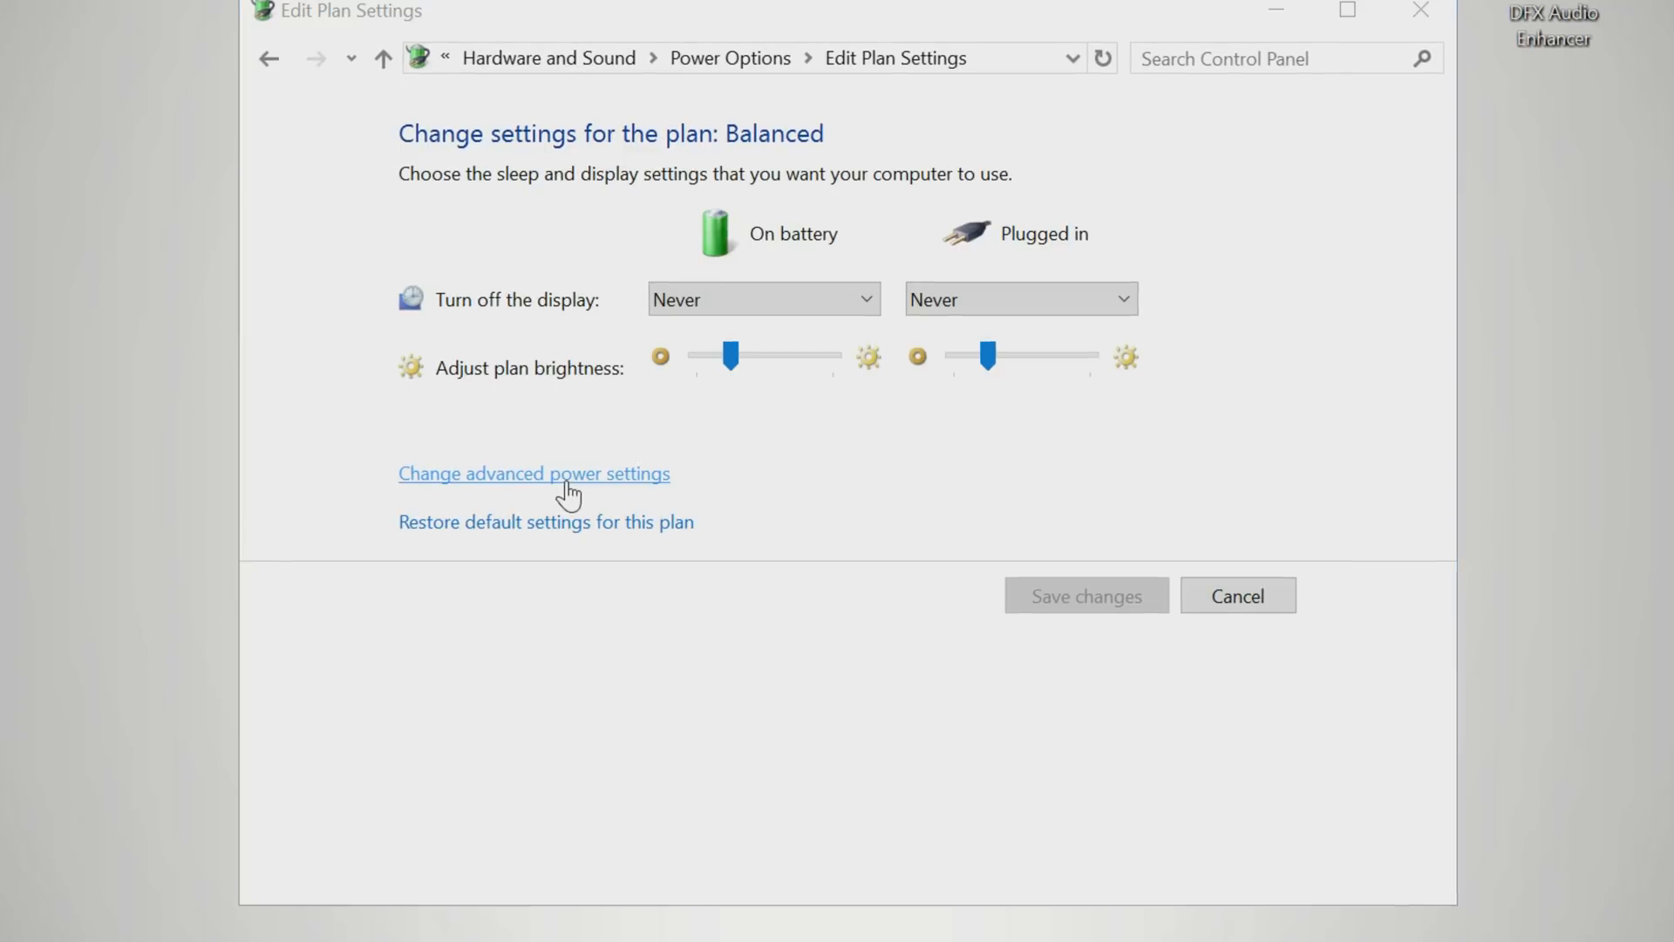
Expand Intel(R) Dynamic Platform and Thermal Framework in advanced power settings and edit the on-battery Power Limit.
left_click(534, 472)
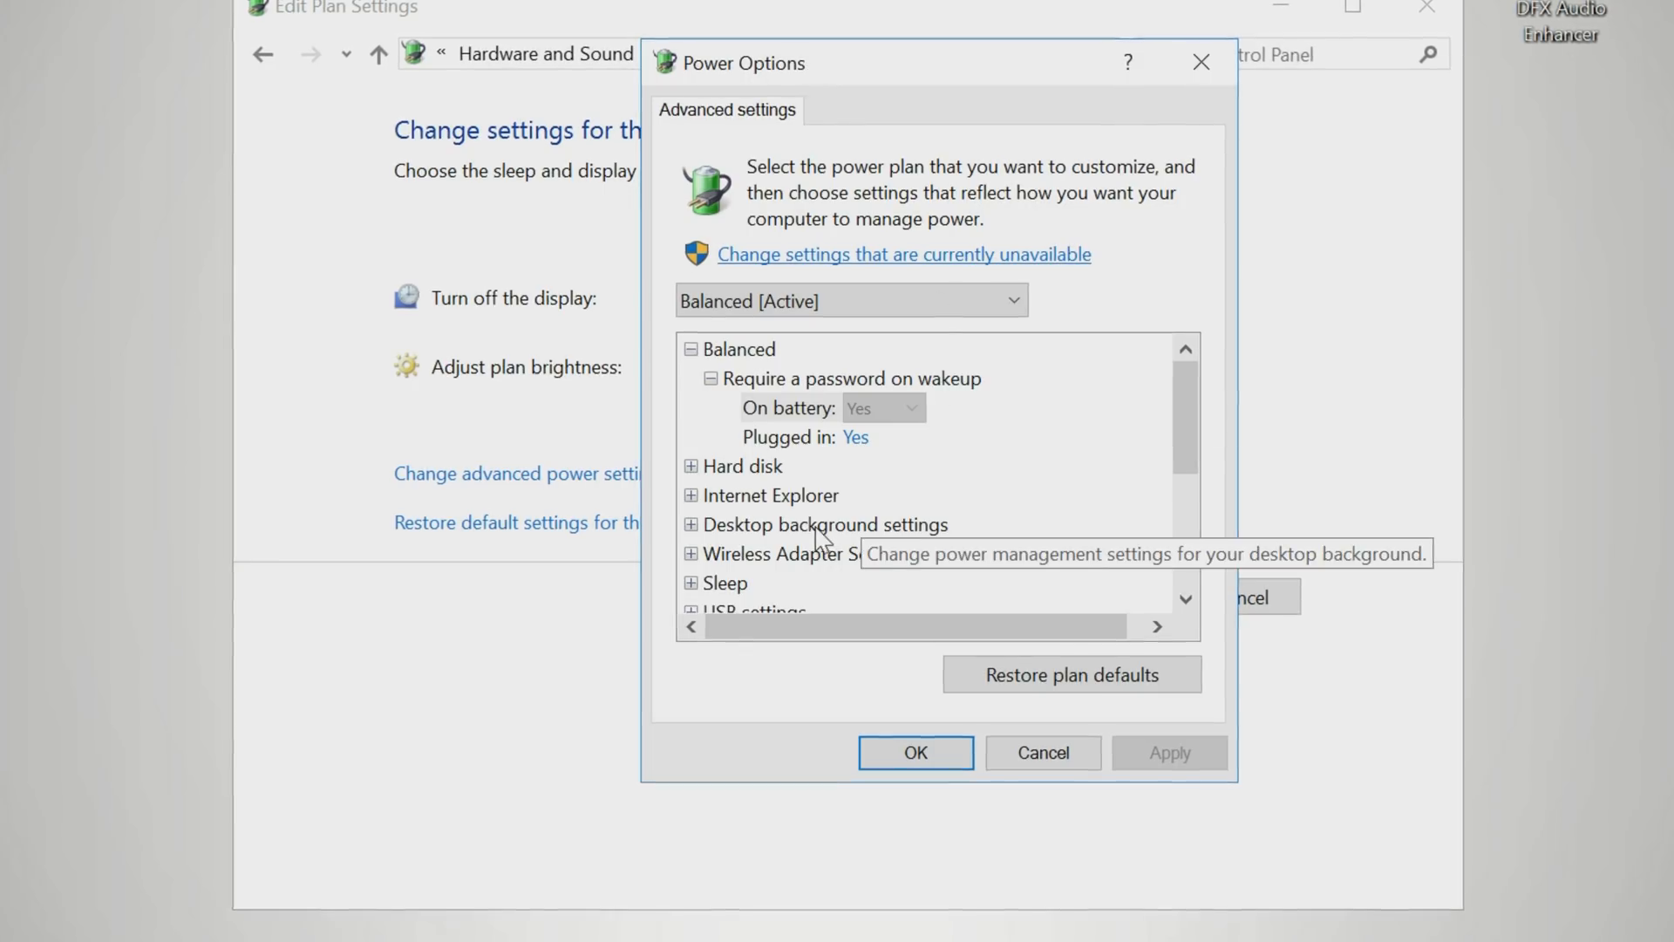
scroll("down", 3)
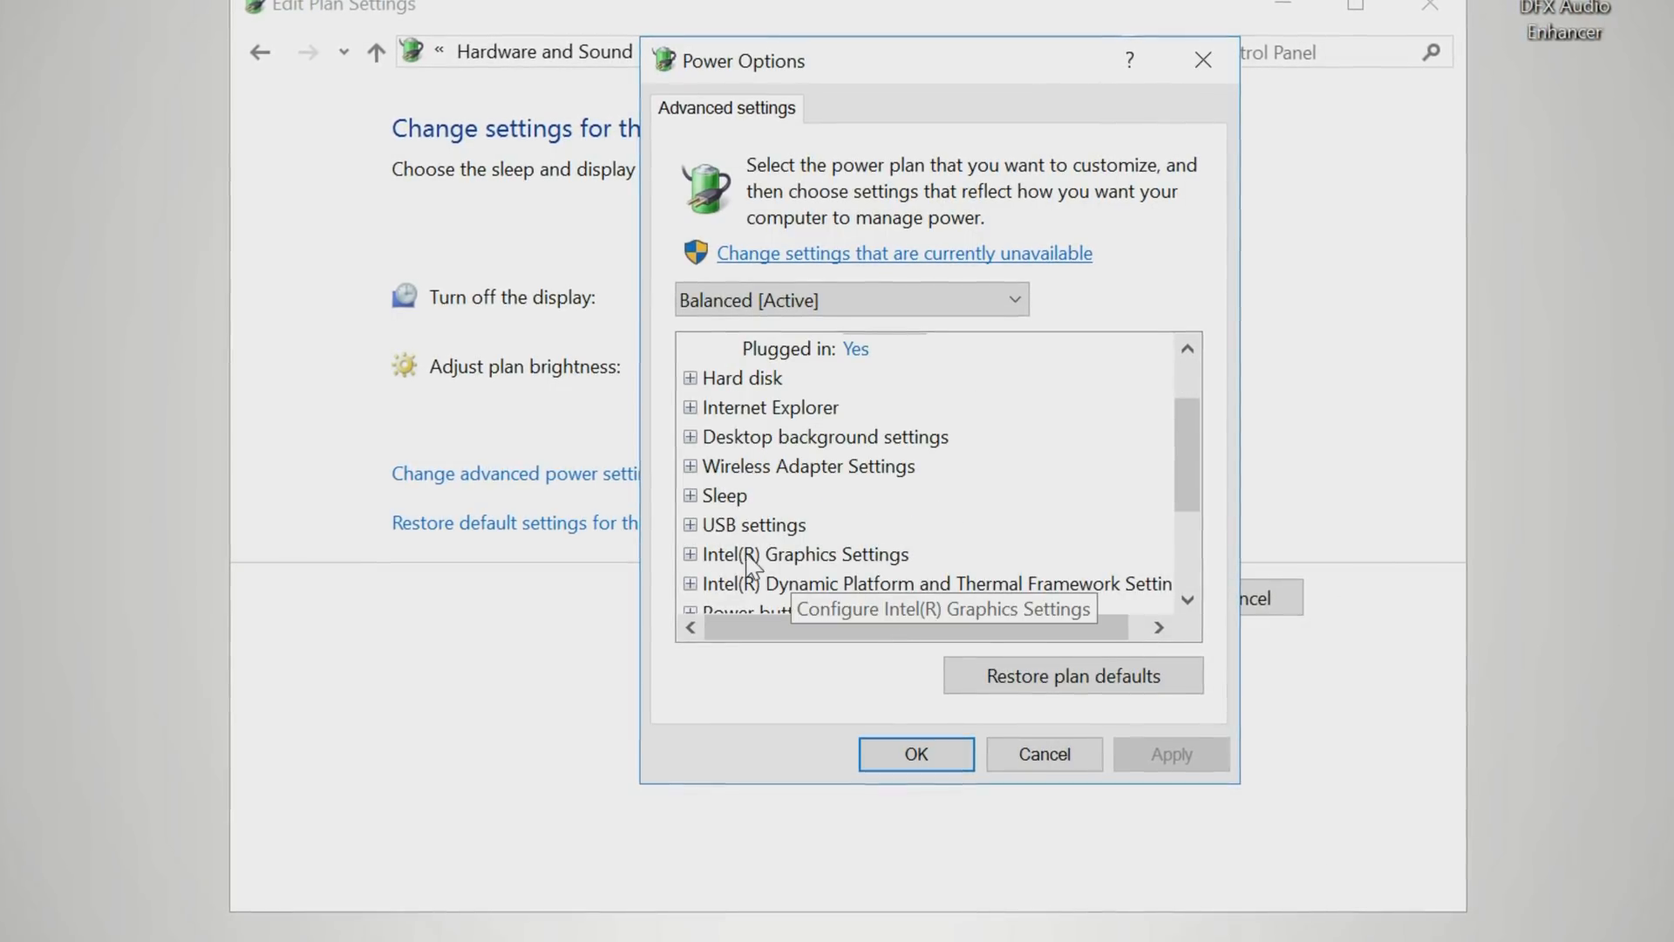
mouse_move(912, 598)
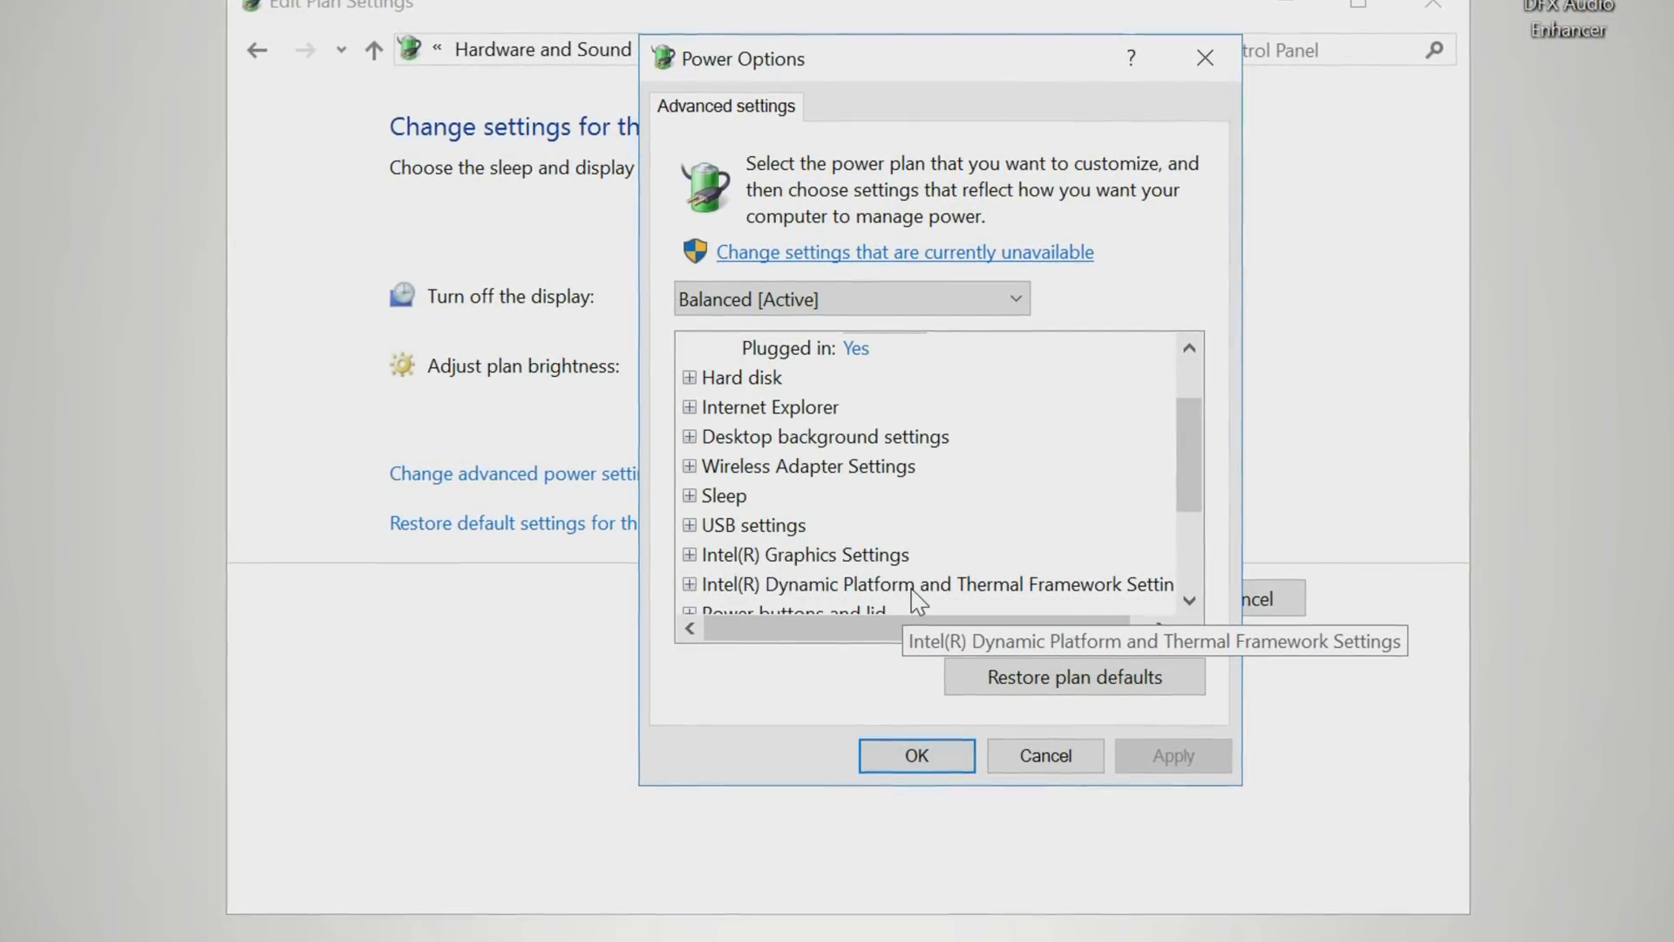
scroll("down", 3)
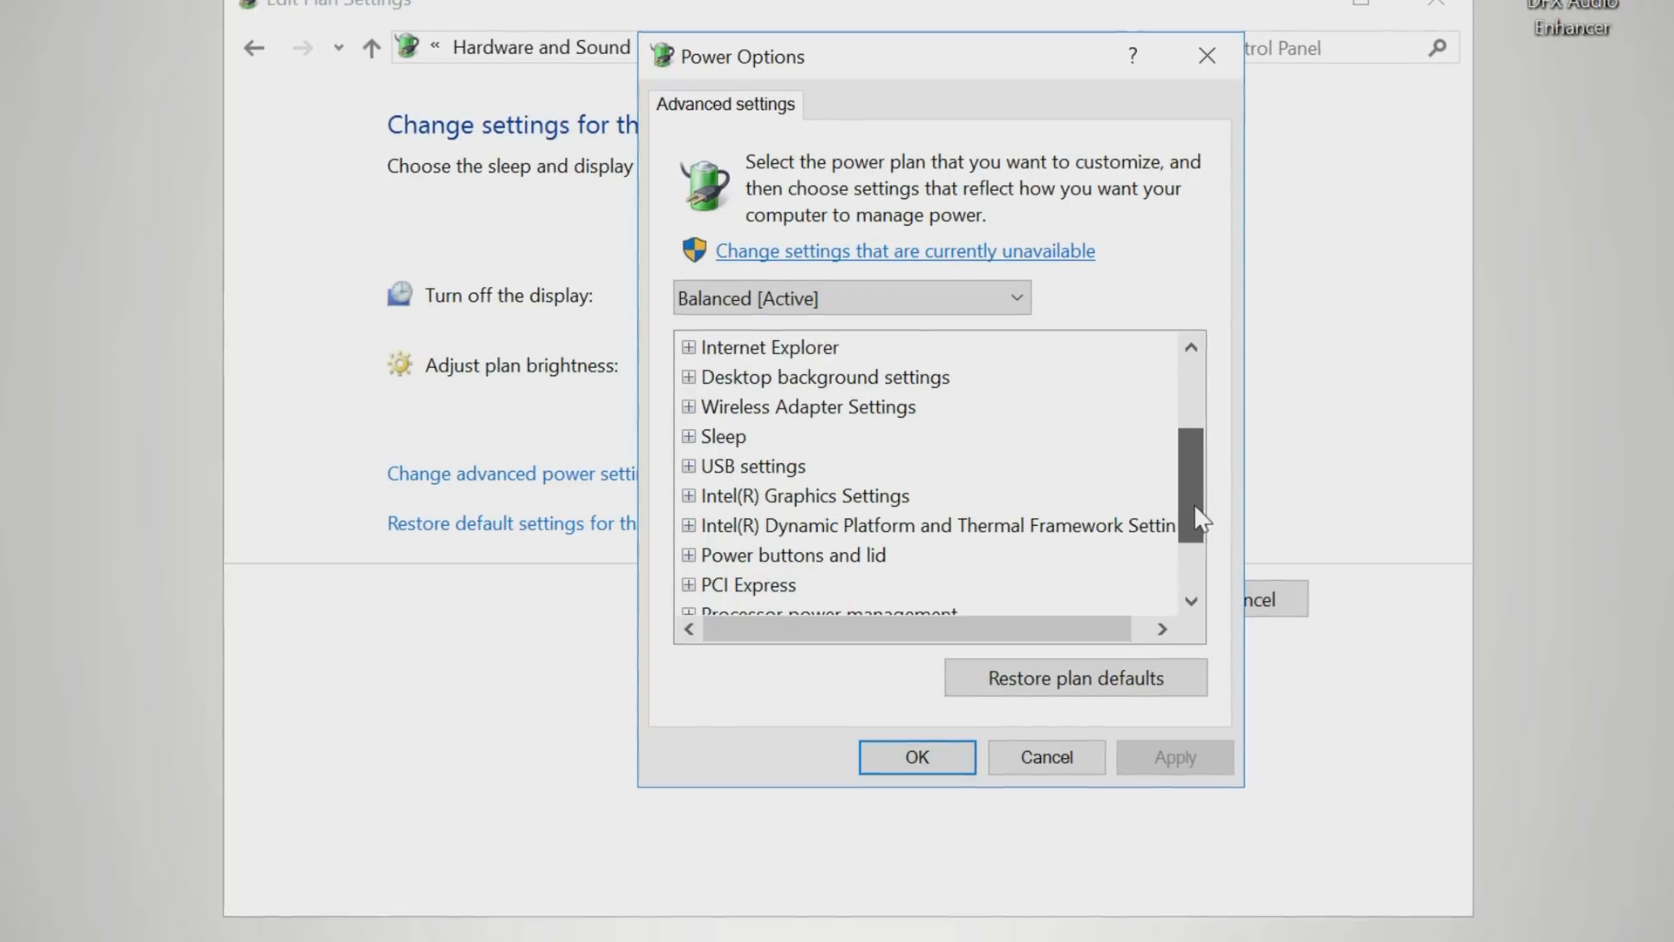
left_click(689, 525)
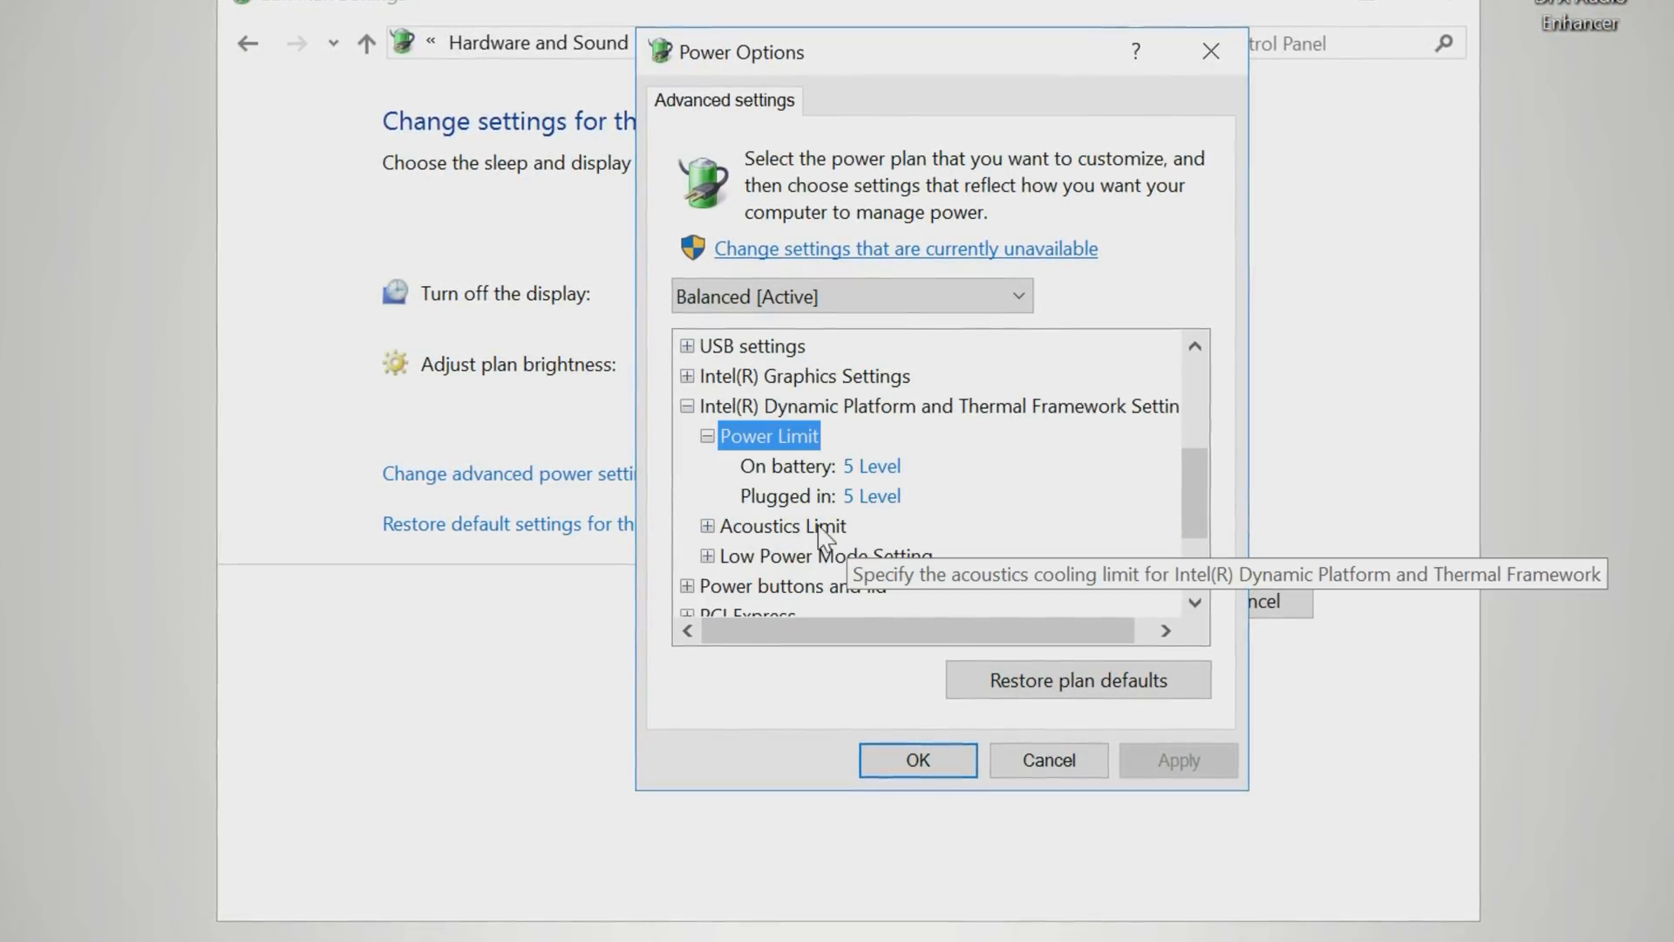
left_click(707, 525)
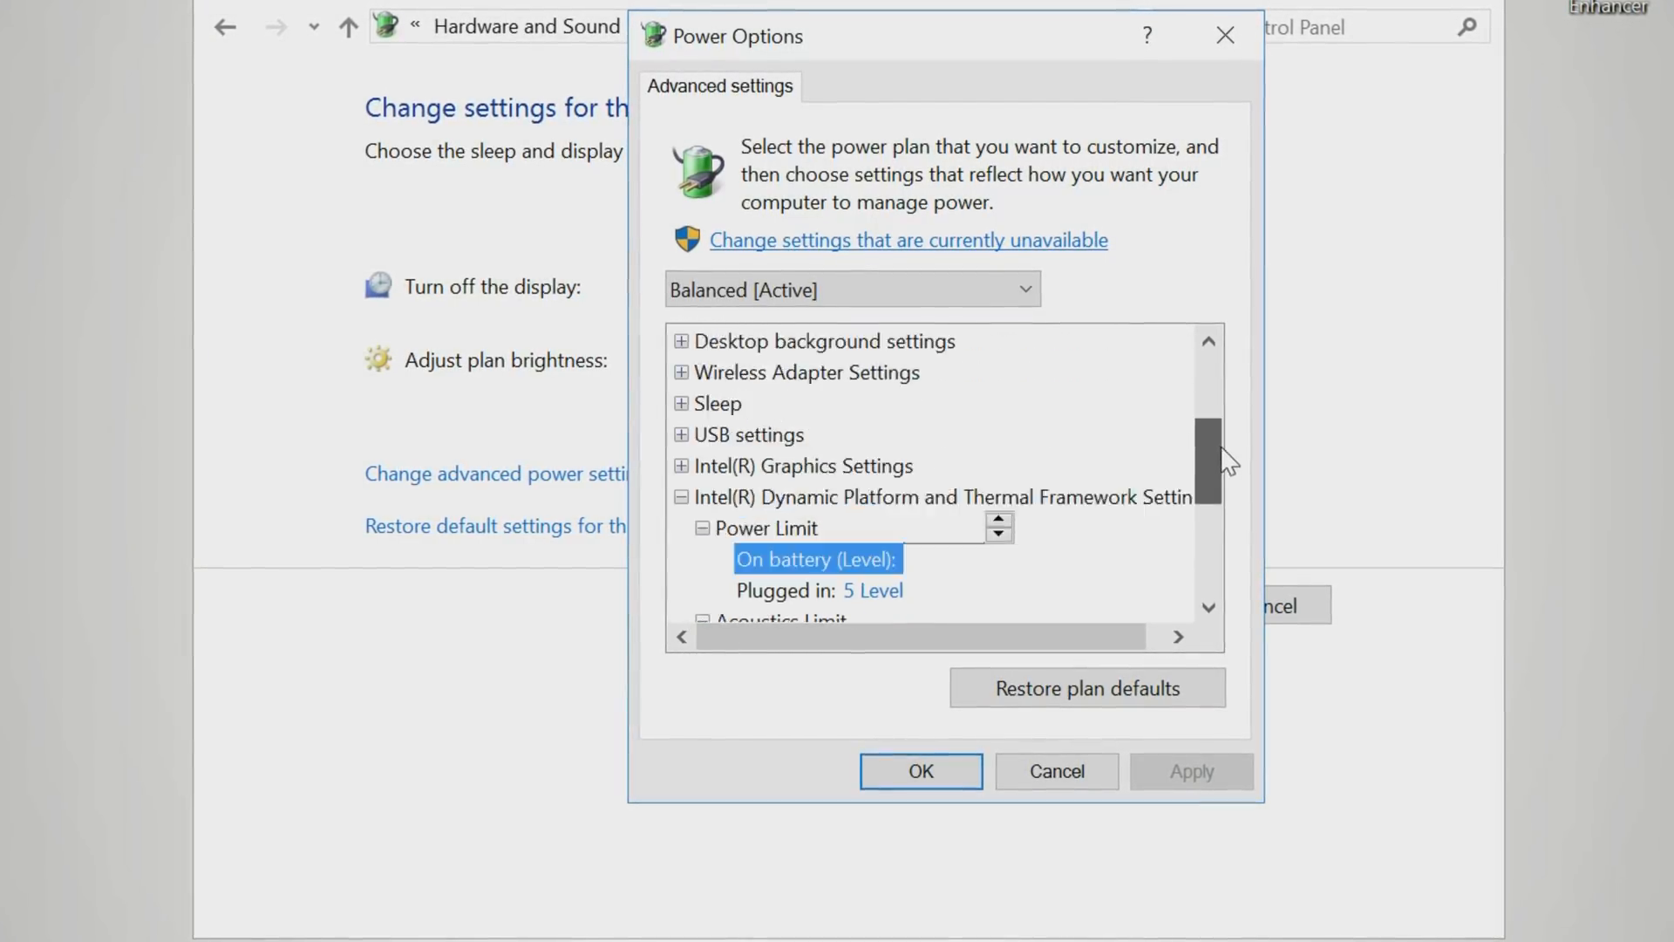
left_click(919, 769)
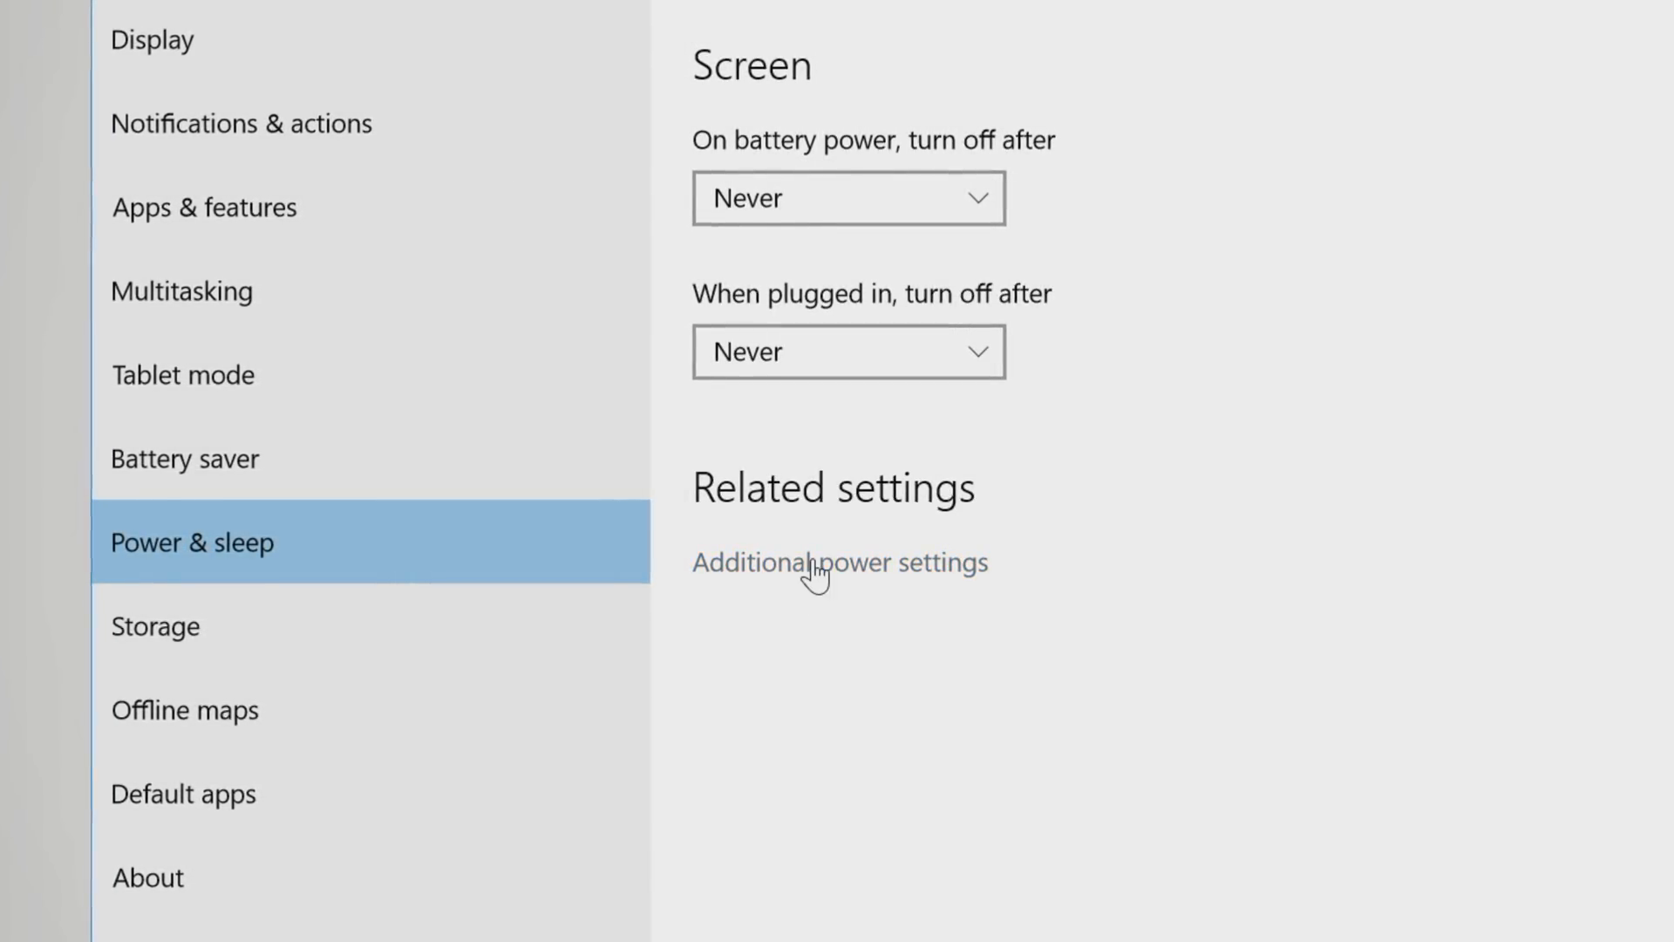
Return to the Balanced plan's settings with the display never turning off on battery or plugged in.
left_click(839, 563)
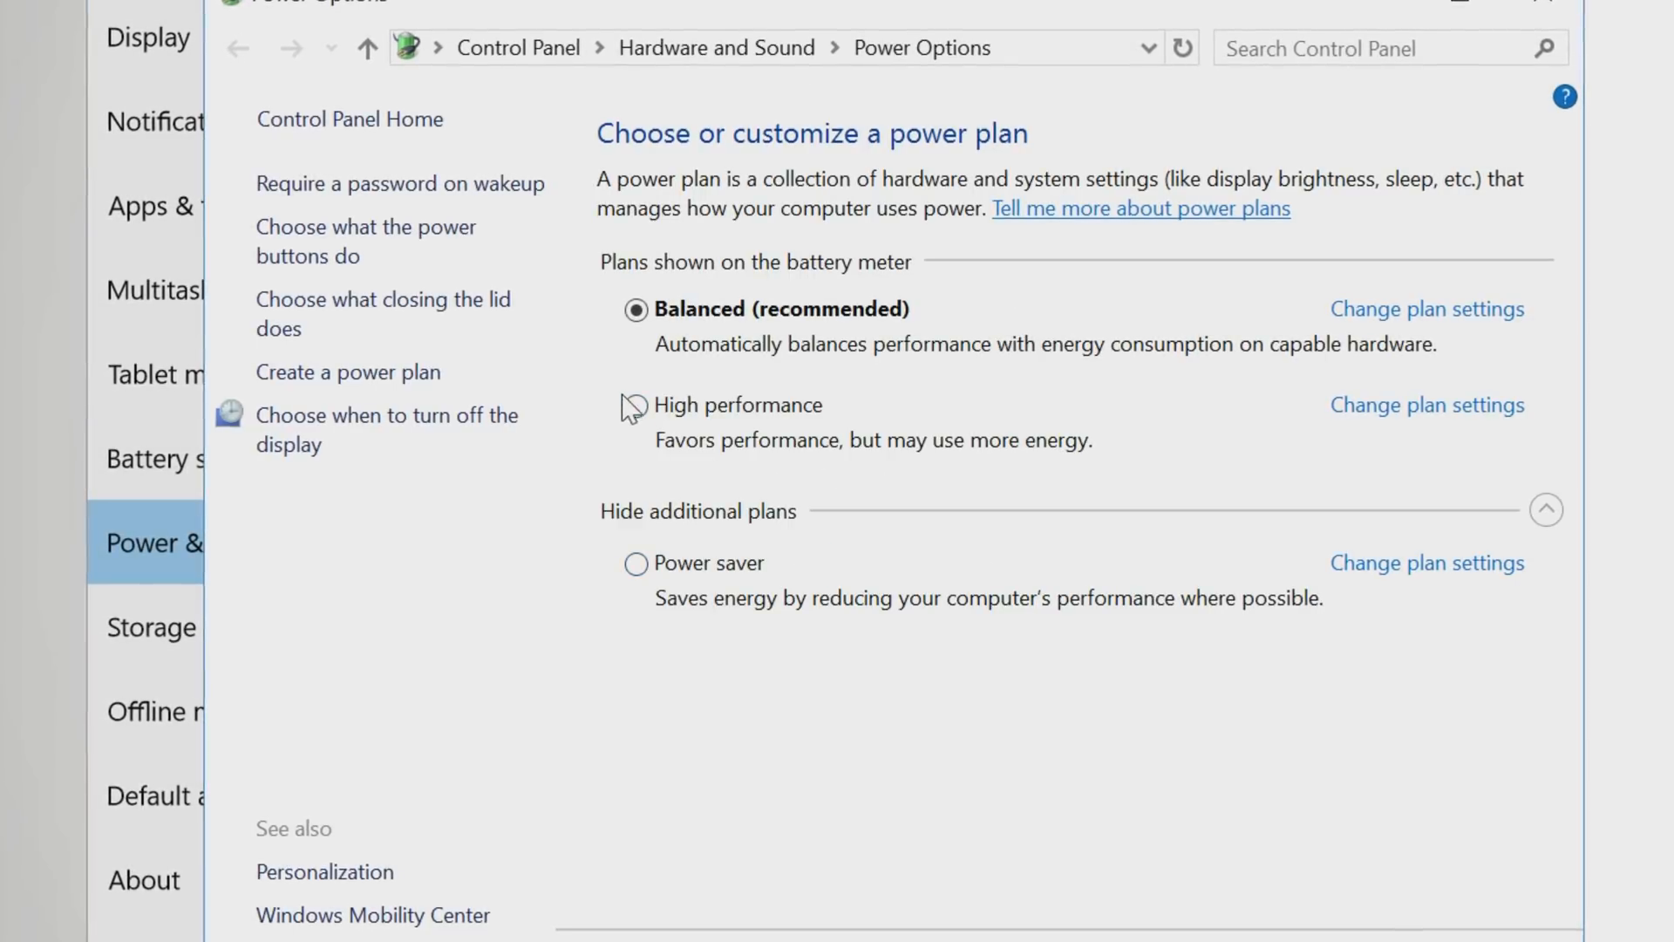
mouse_move(636, 407)
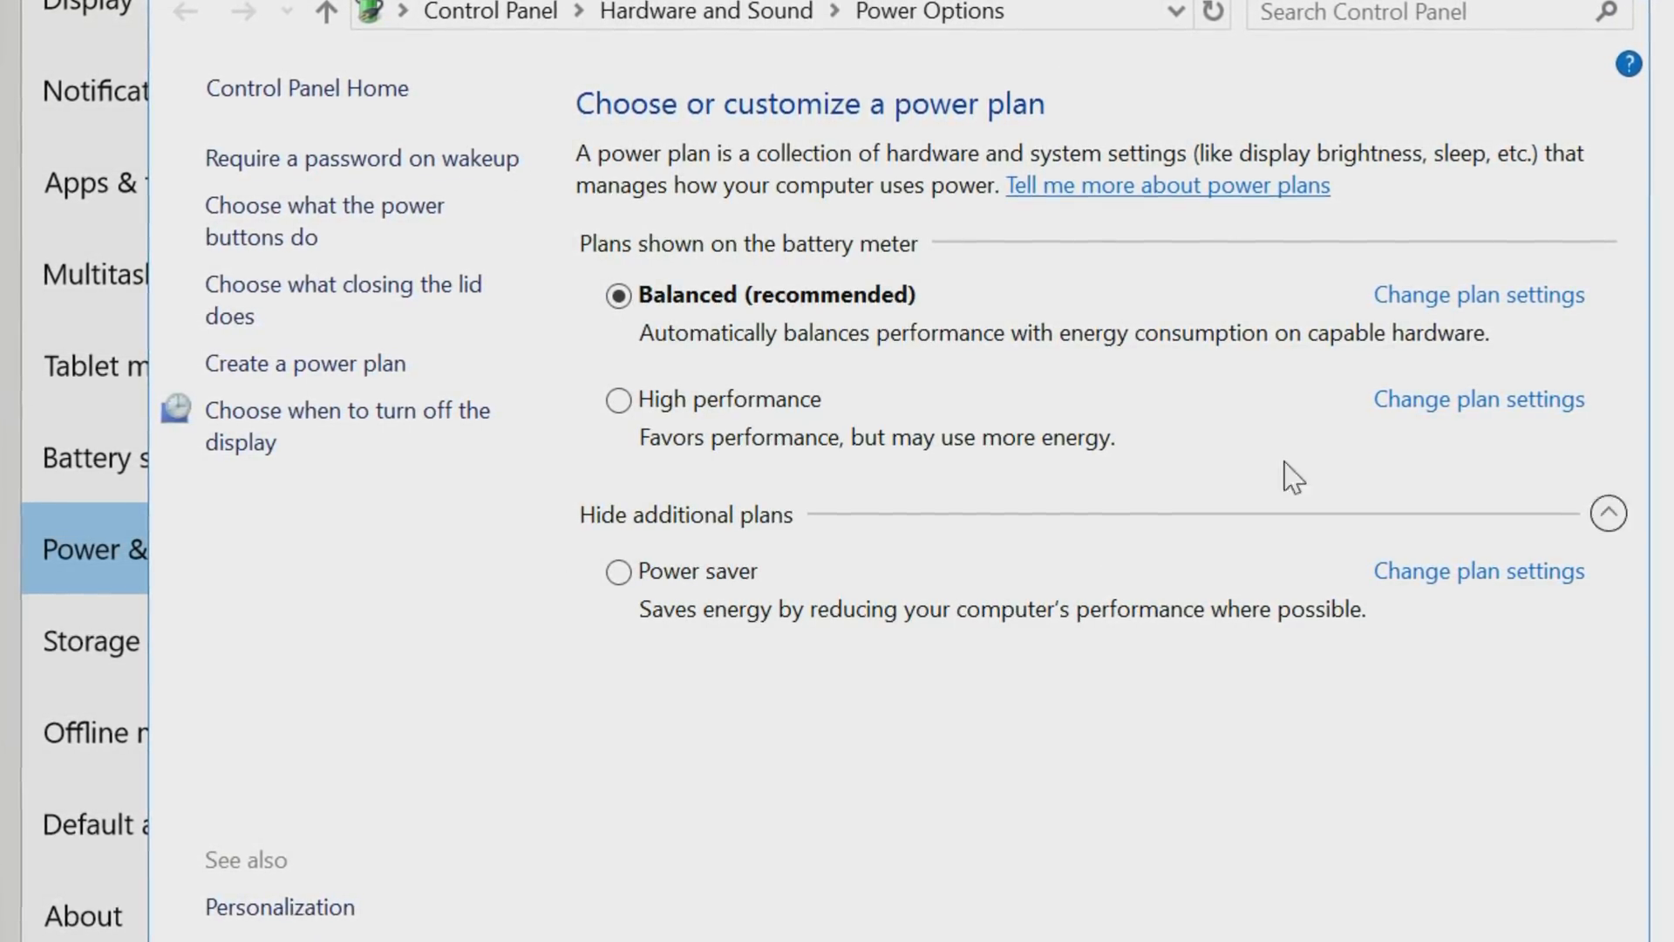
mouse_move(1101, 453)
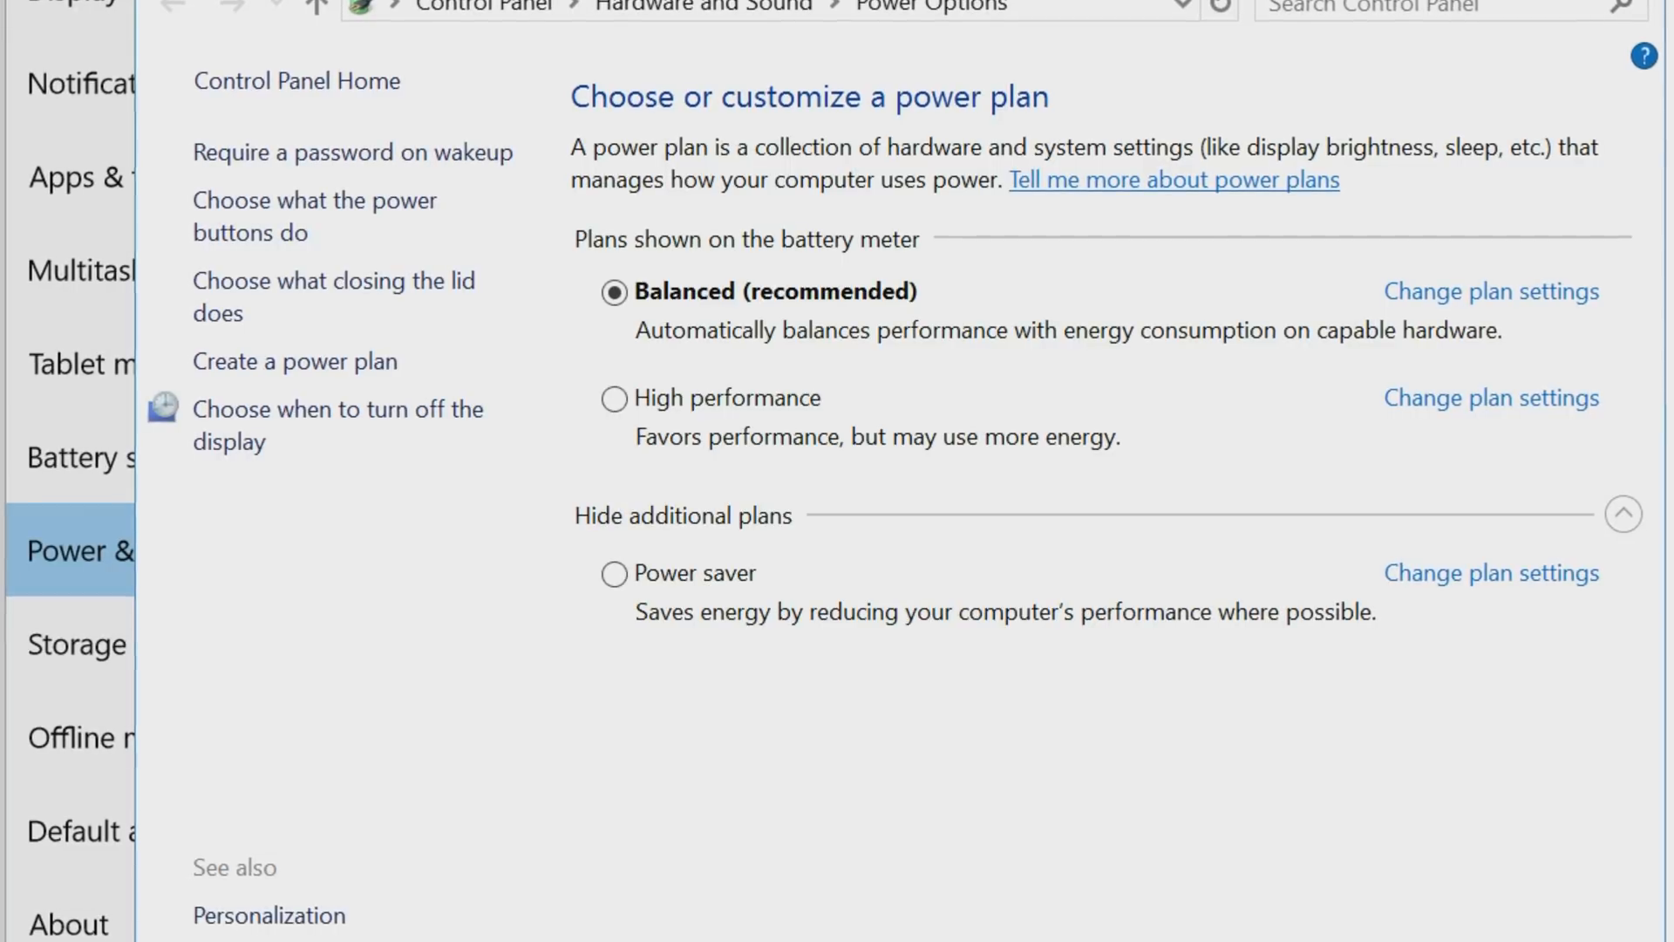
left_click(1488, 291)
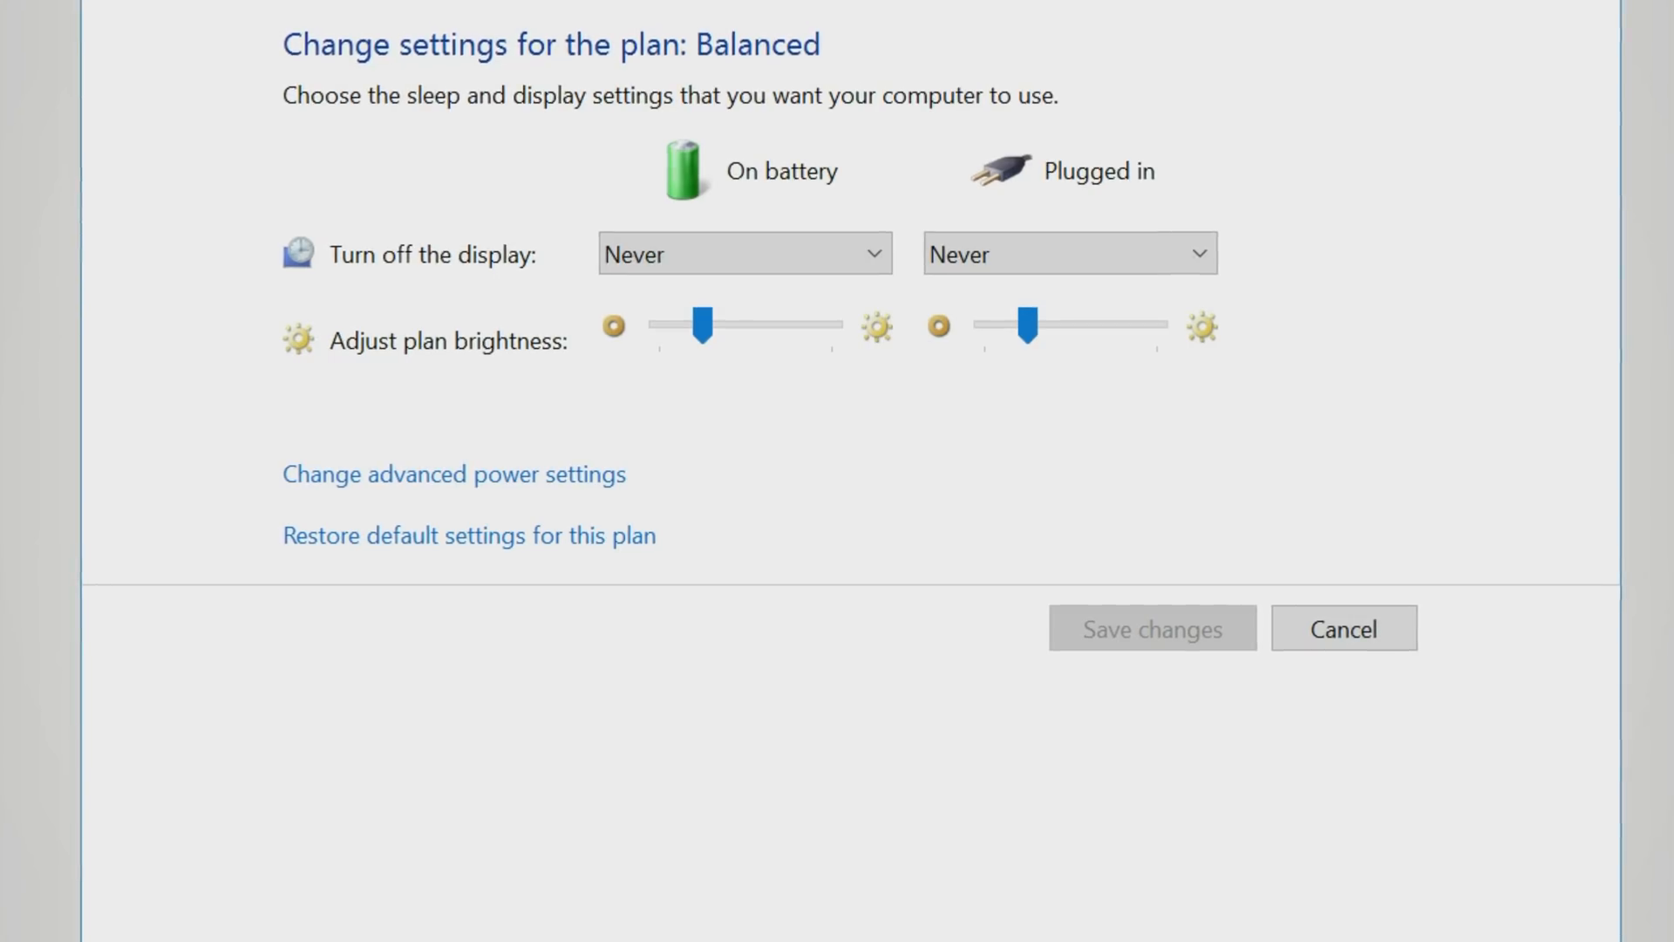
Close the plan settings and bring up the Start menu's power options.
left_click(1343, 628)
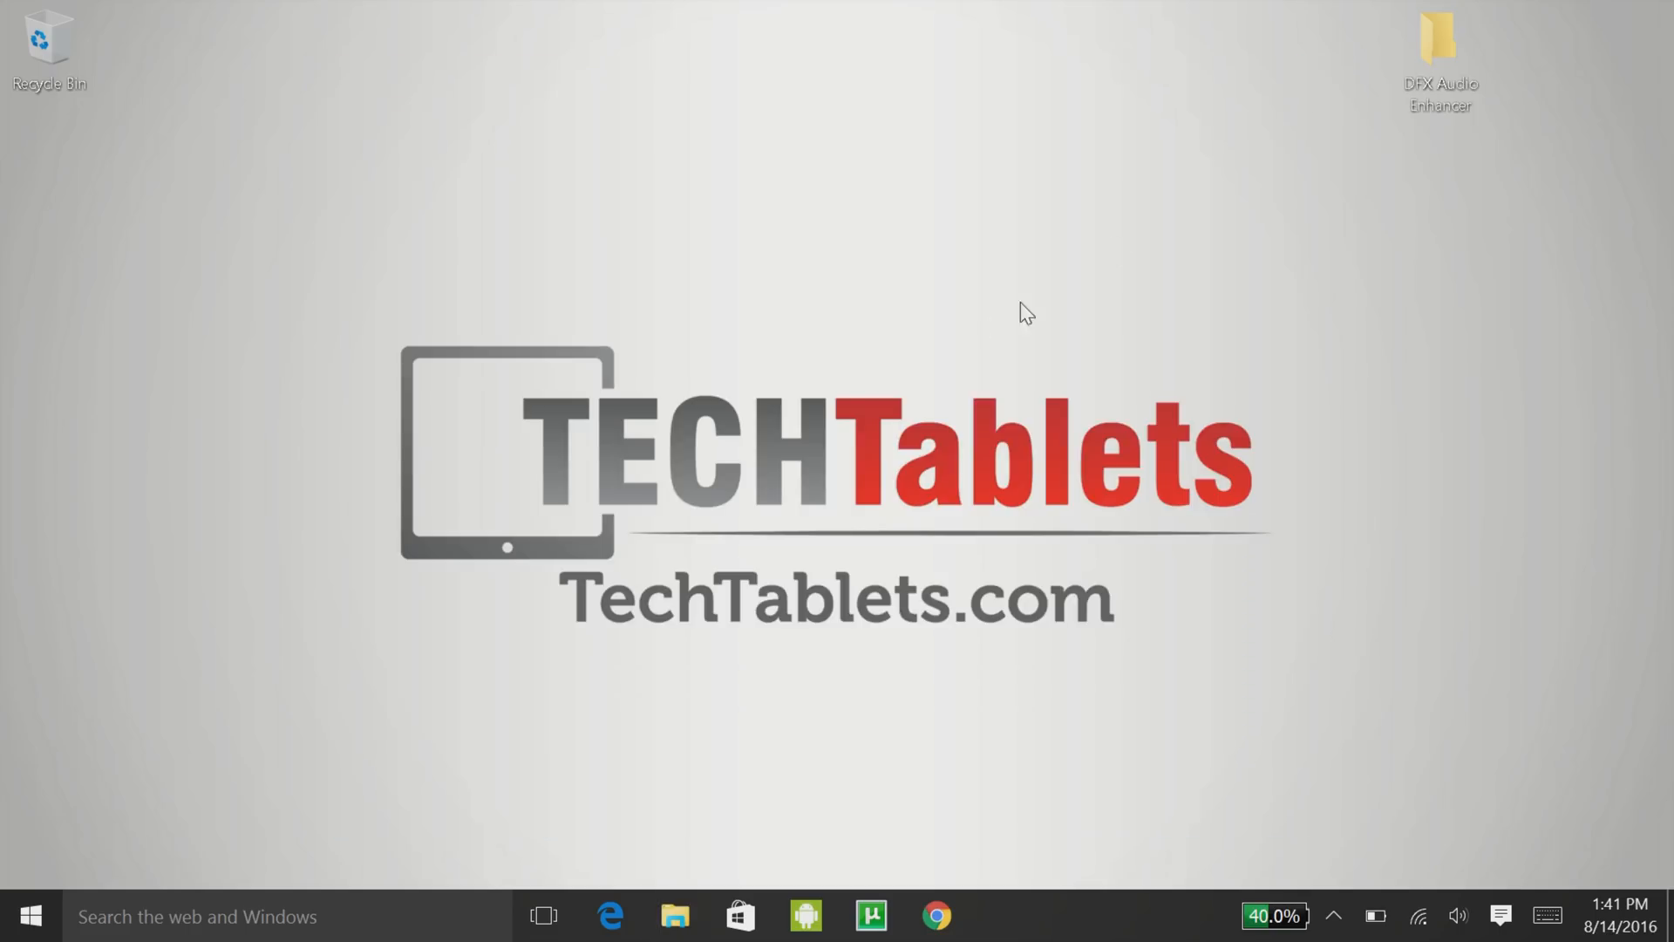
mouse_move(988, 330)
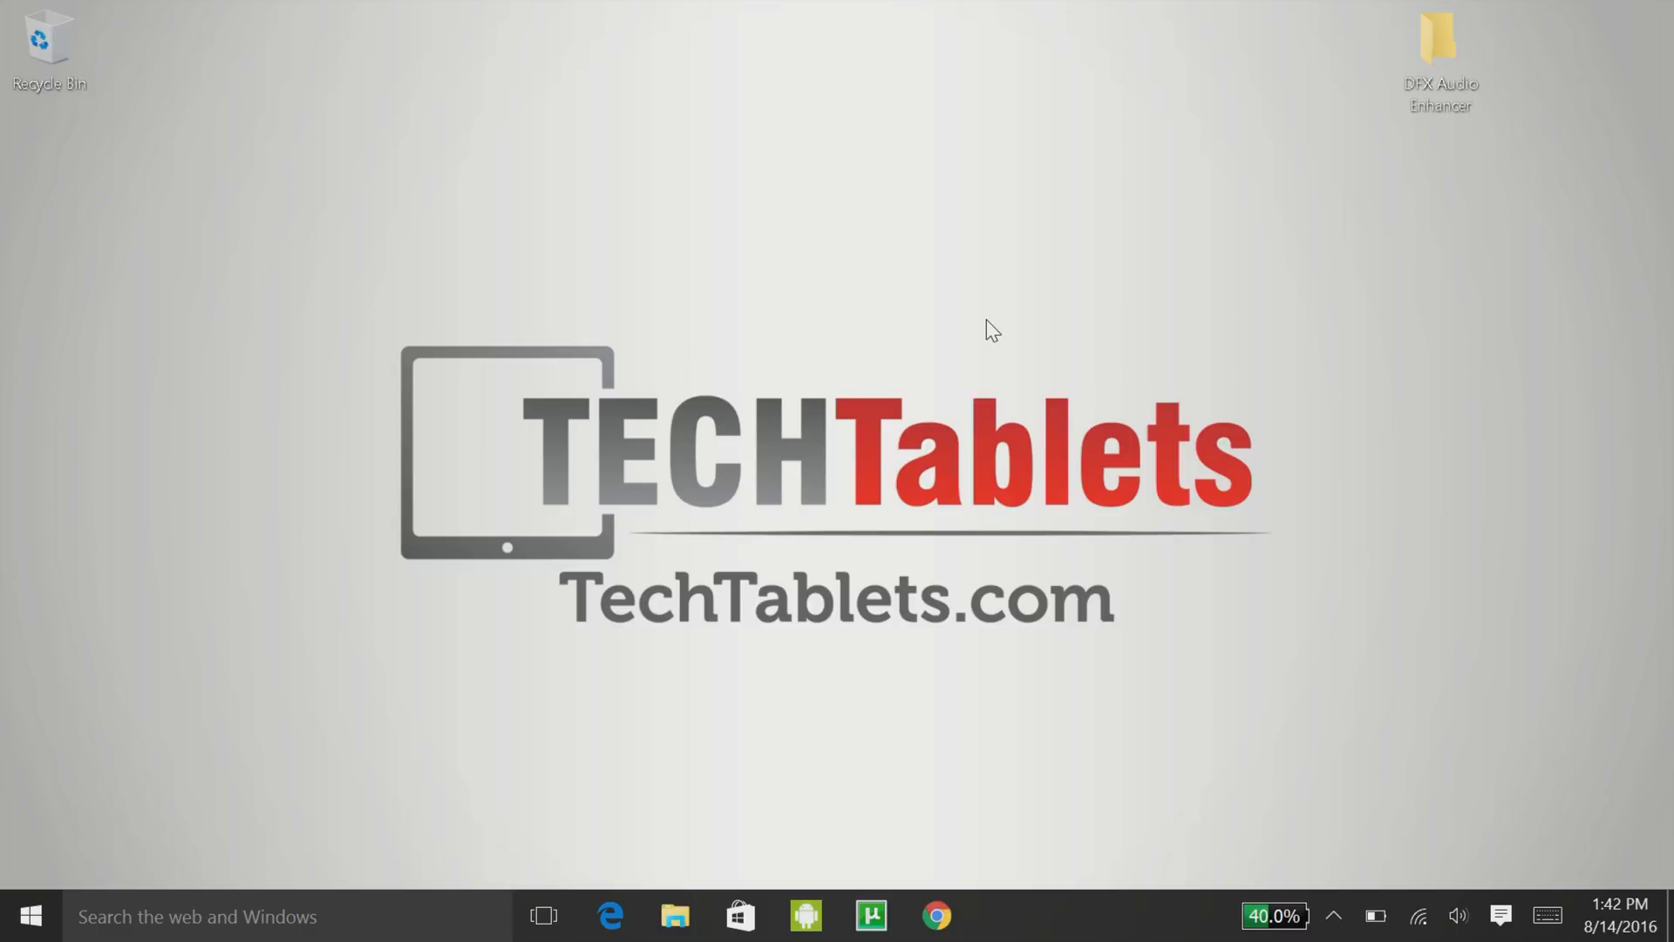
mouse_move(9, 670)
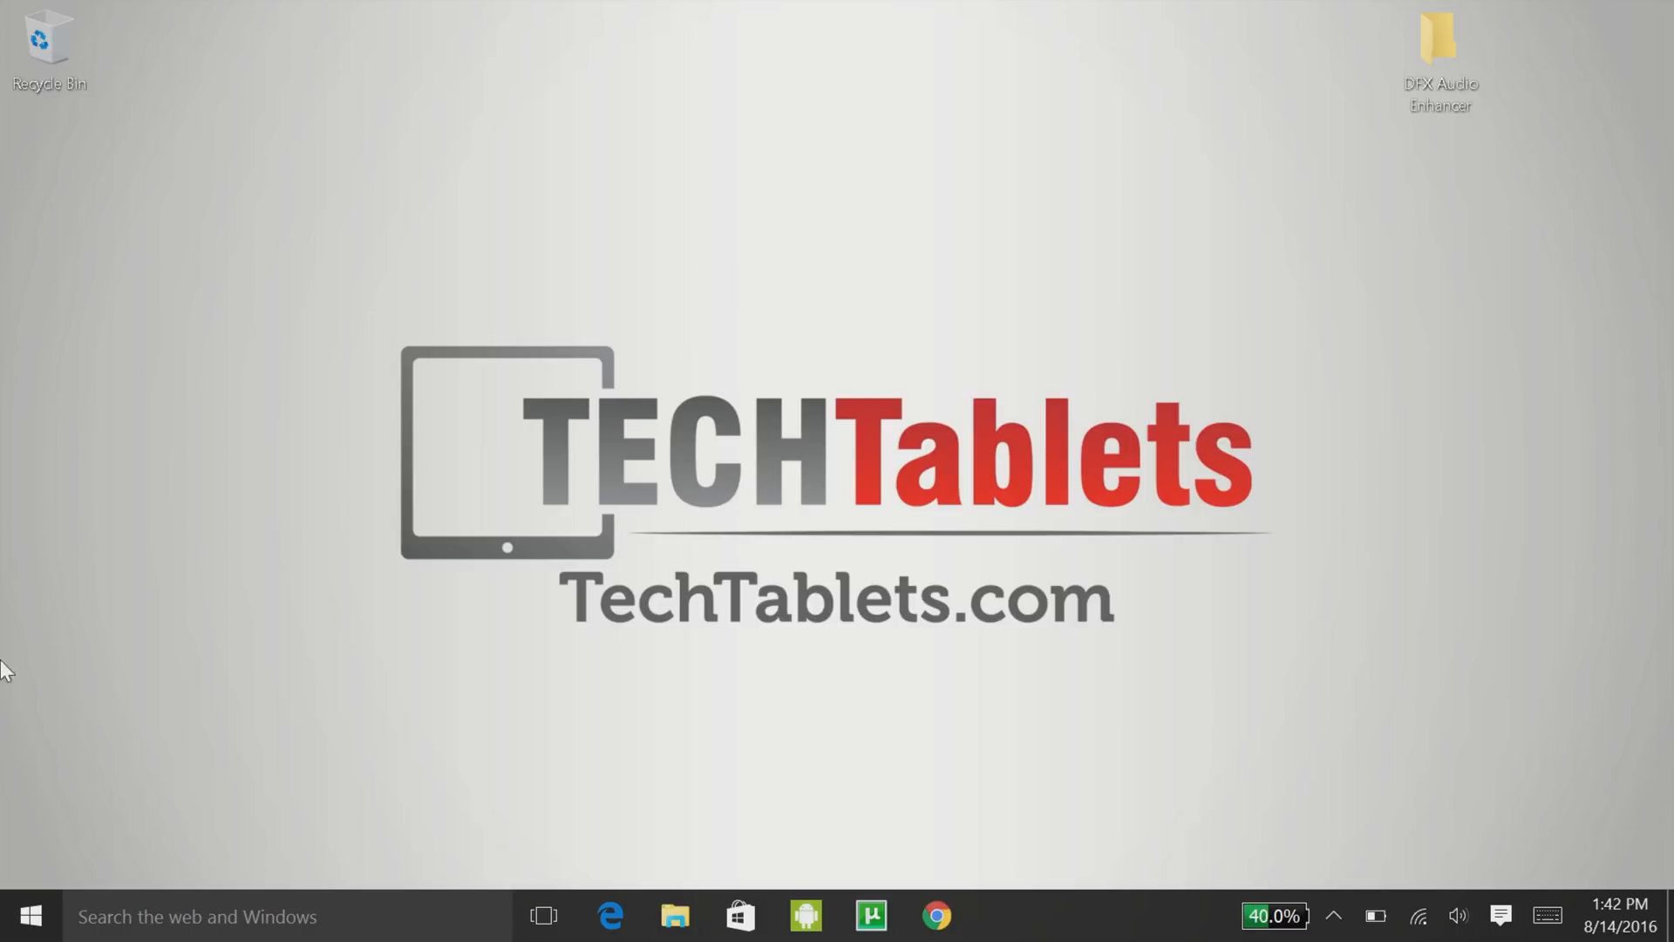
left_click(30, 915)
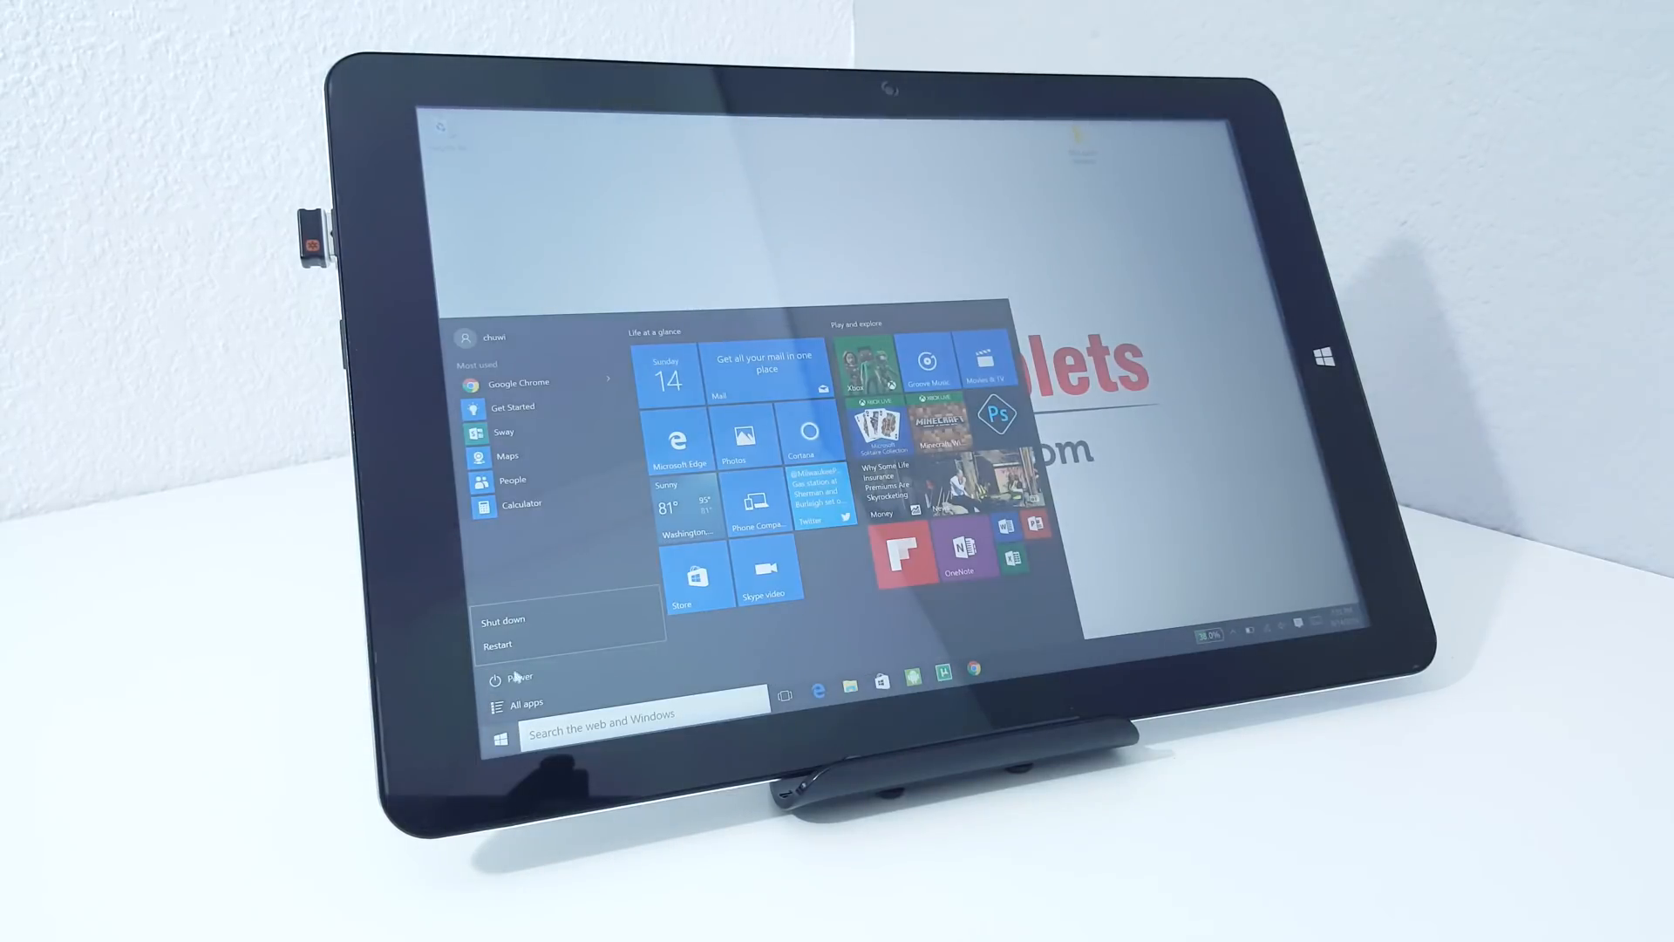
Restart the tablet so it boots into the firmware setup utility.
left_click(499, 645)
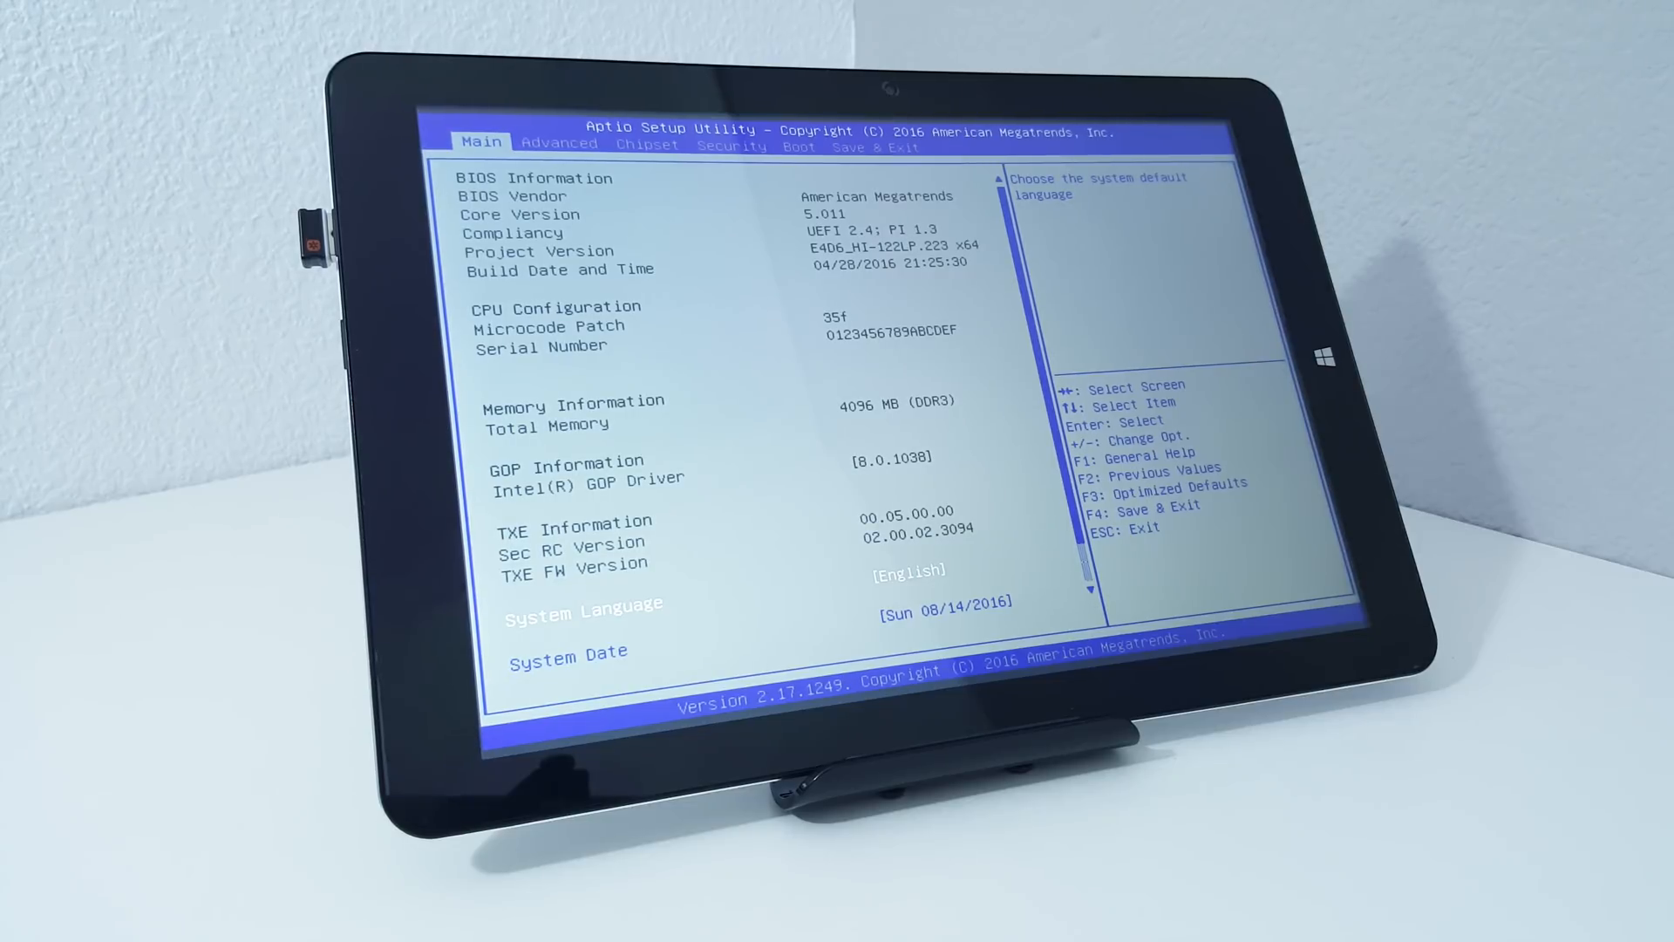
Reach Memory Configuration Options under Advanced > Chipset, showing DDR frequency settings.
left_click(558, 141)
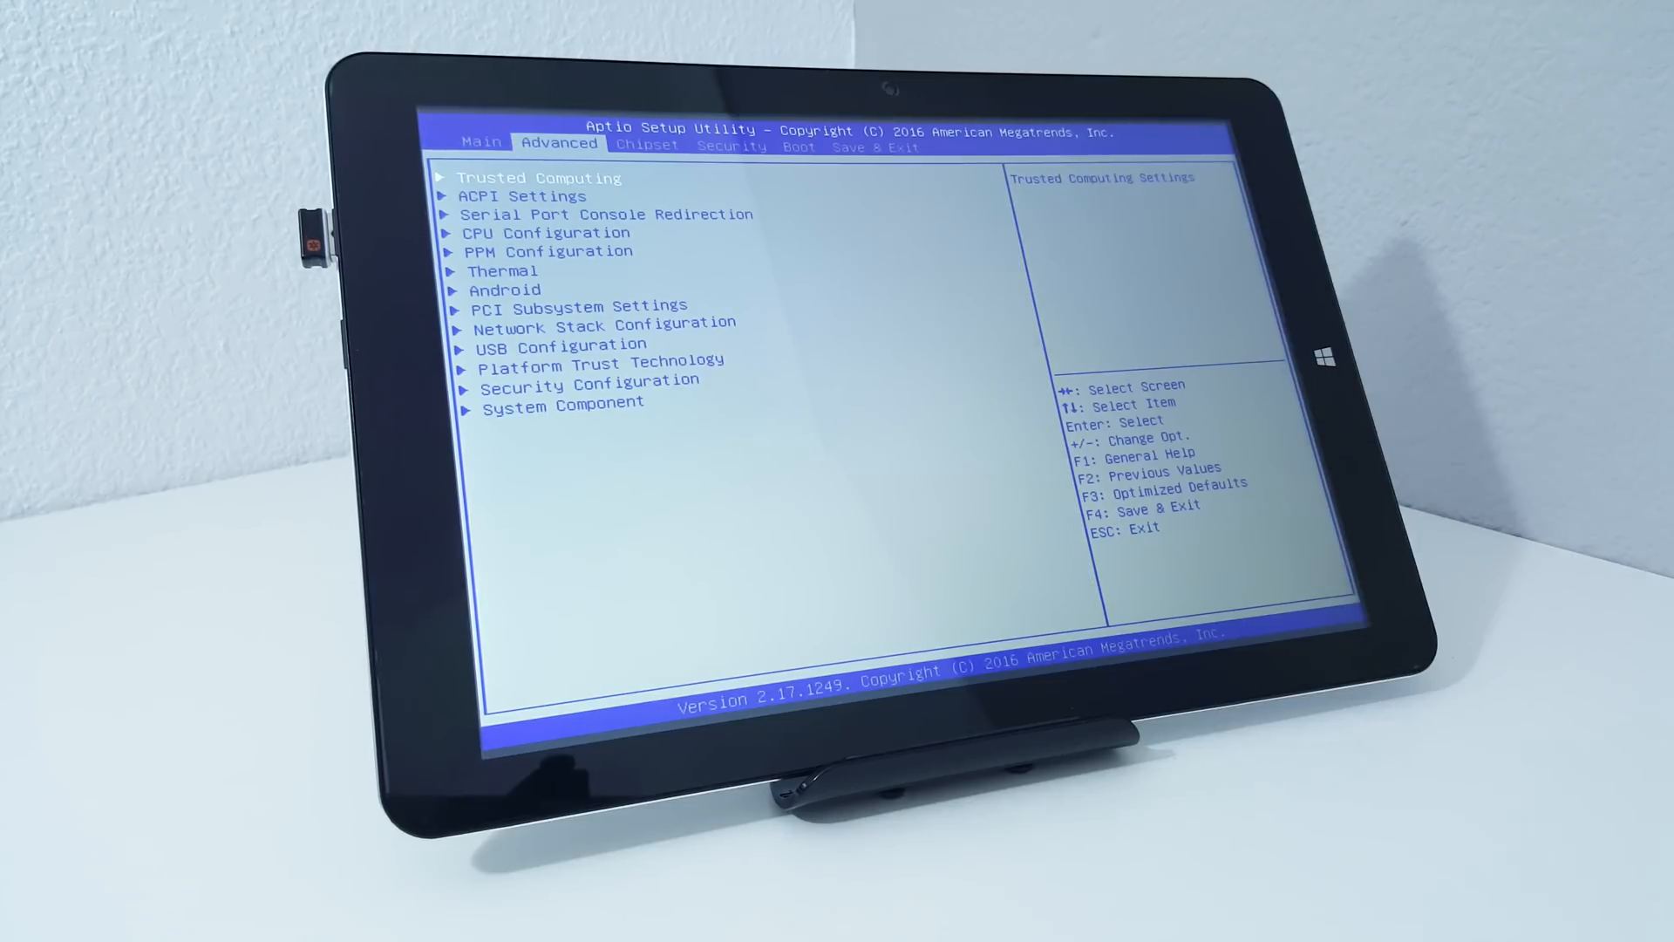
left_click(647, 145)
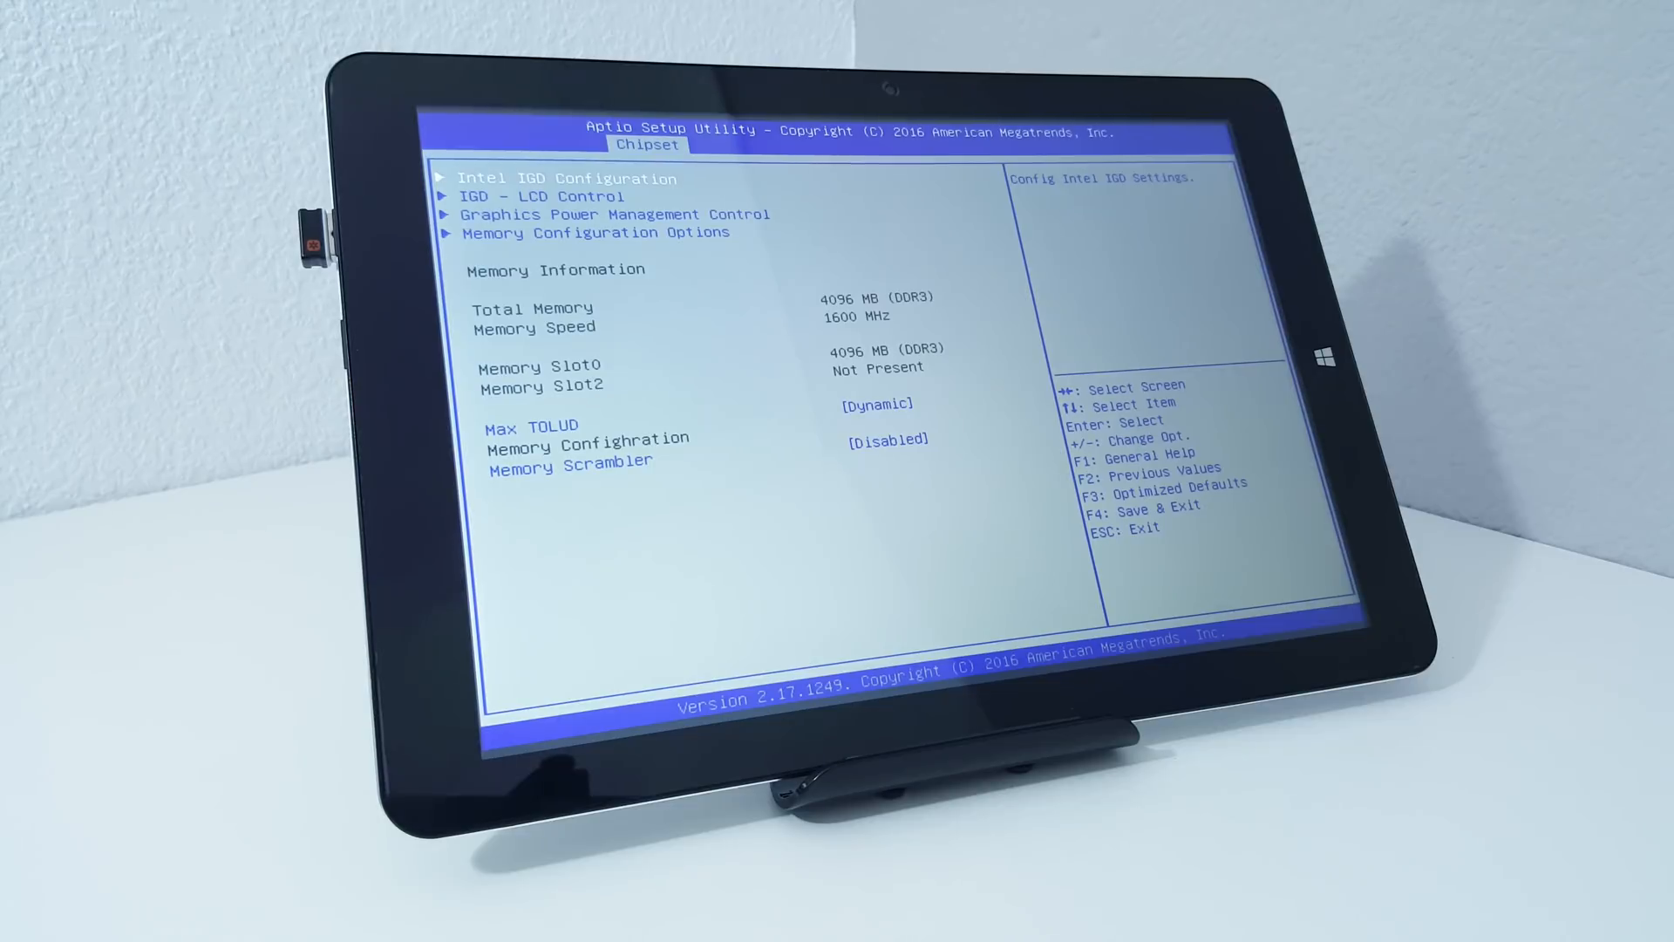
key("down")
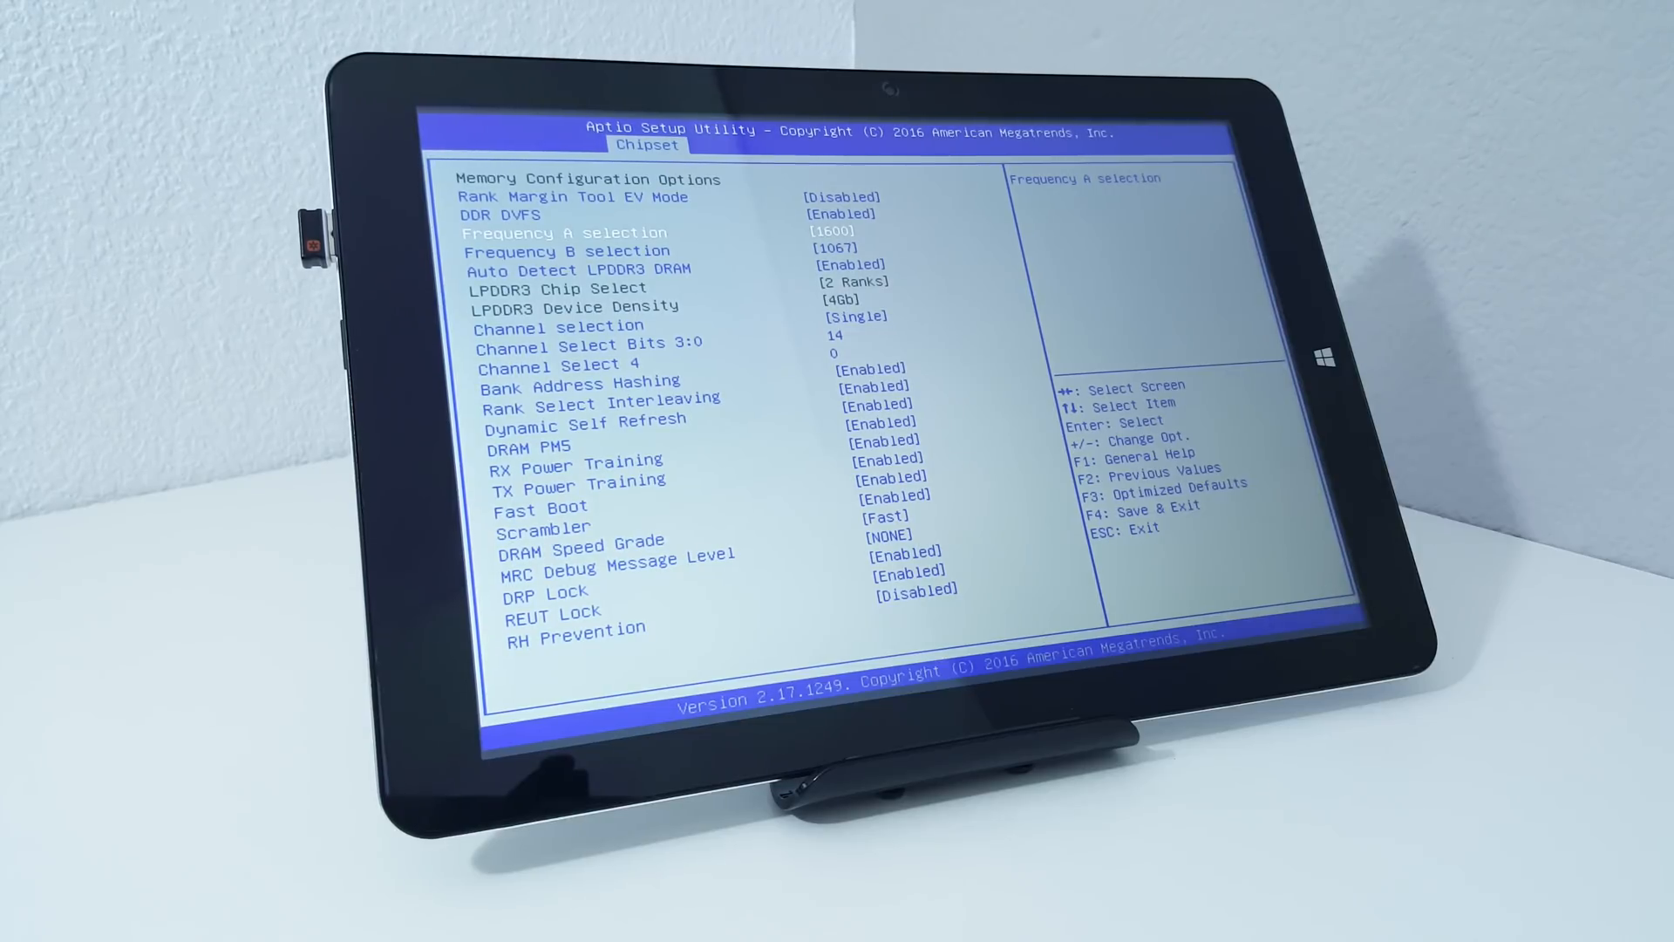
Keep the RAM Frequency A selection at 1600 MHz.
left_click(831, 232)
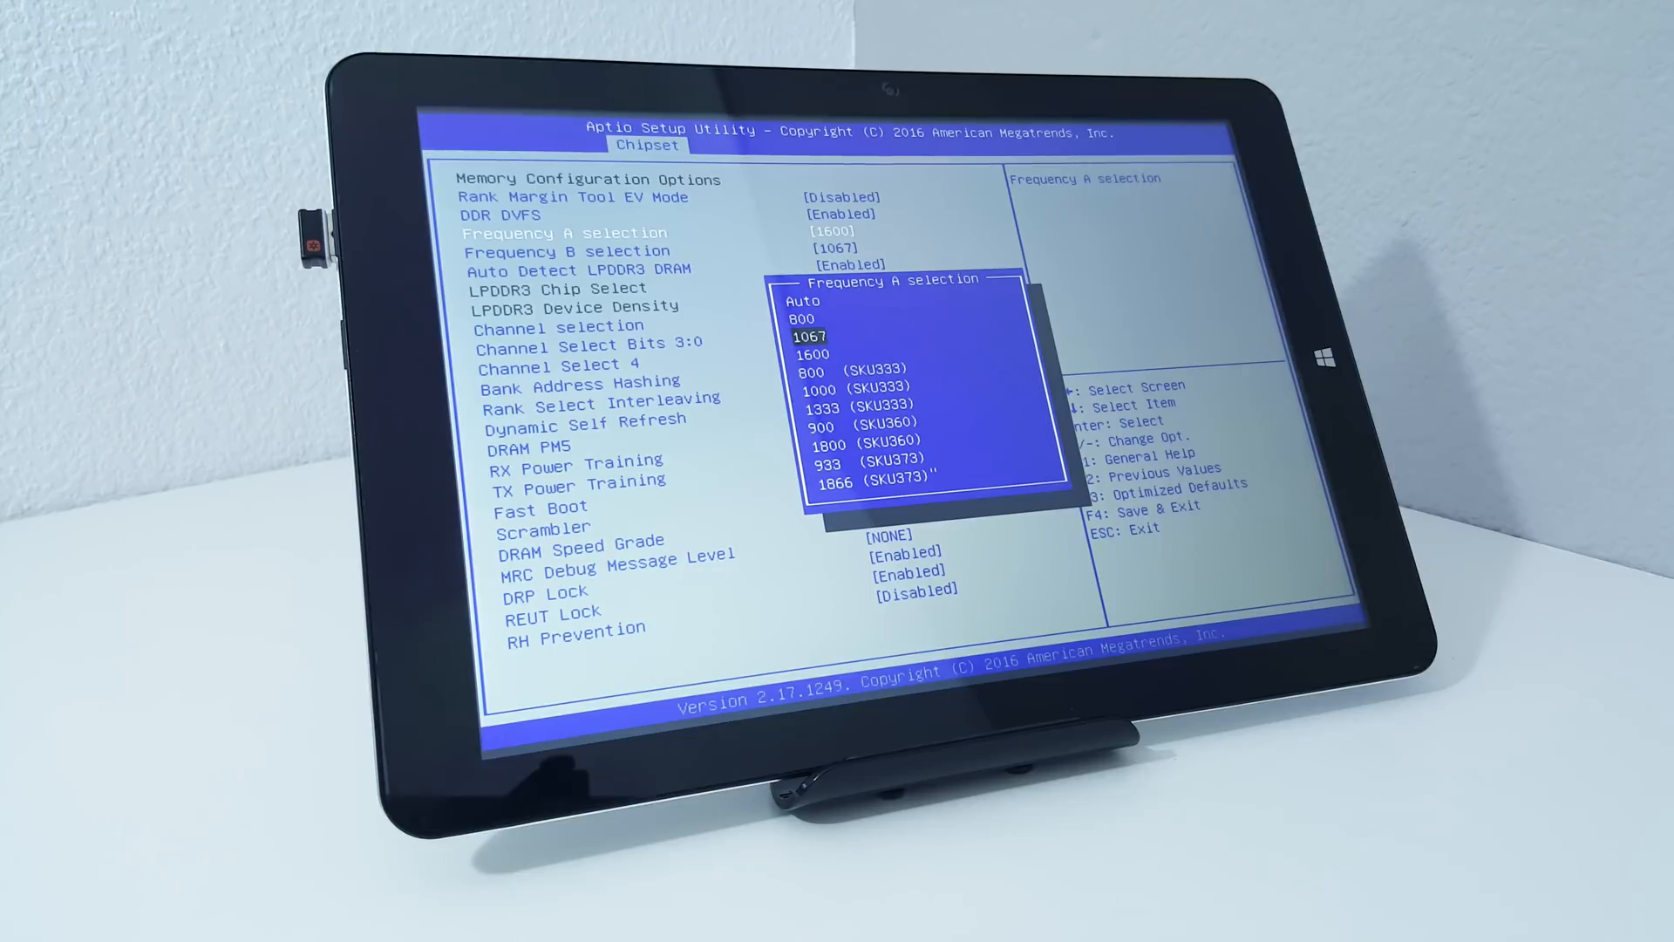
key("Down")
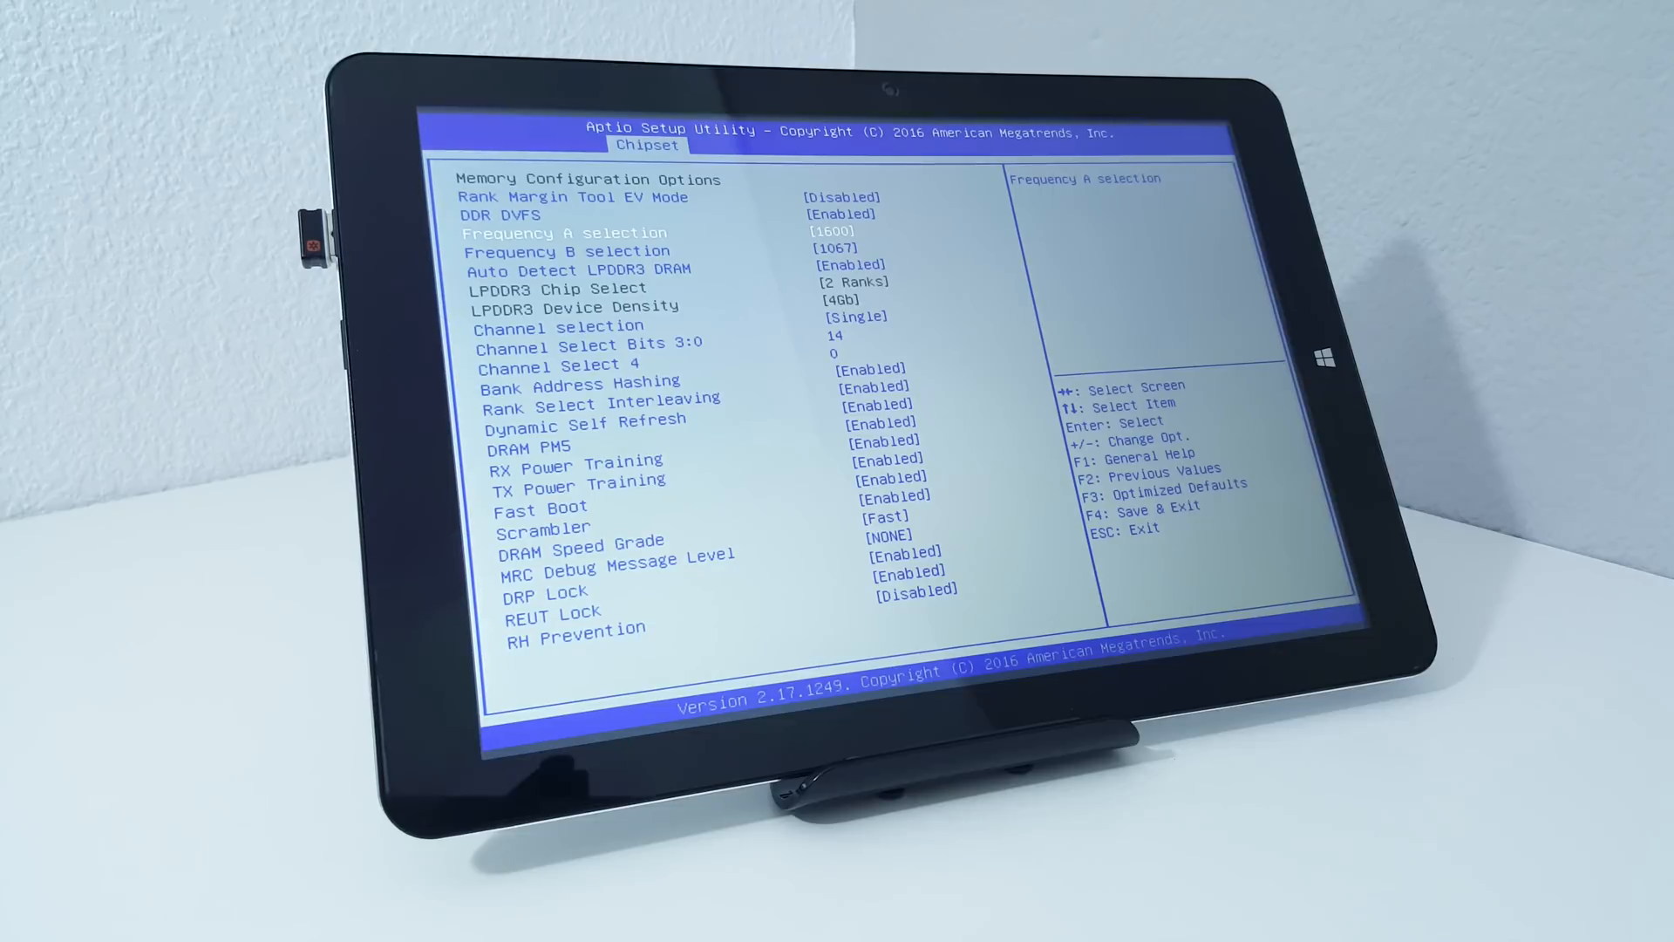
key("down")
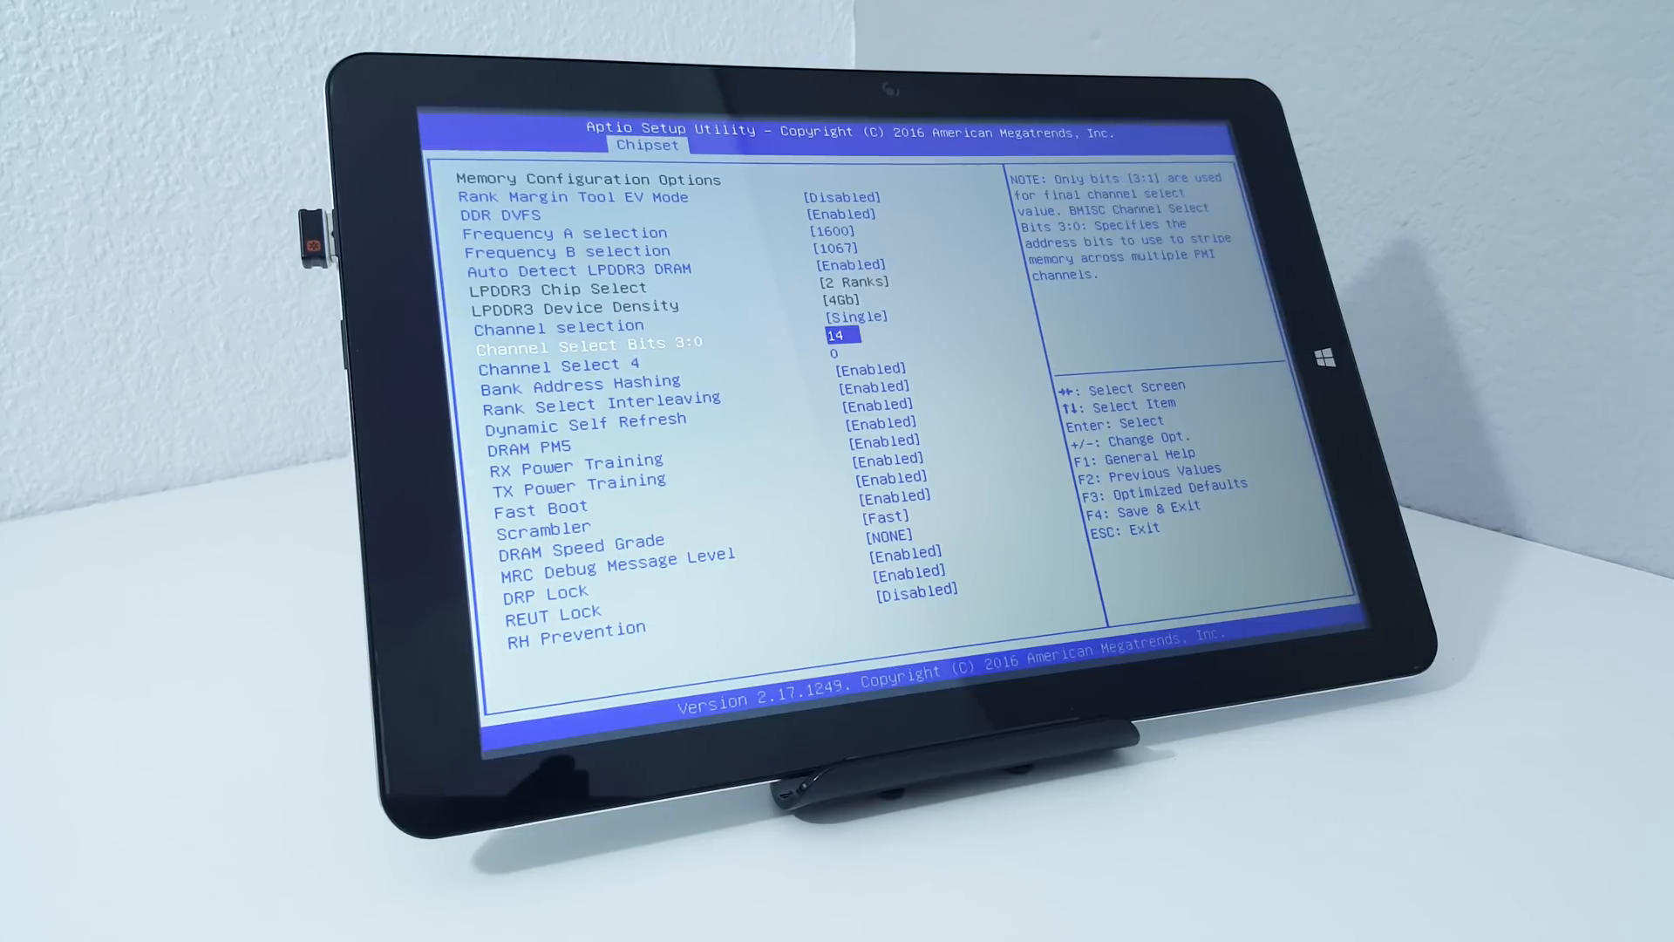
key("Up")
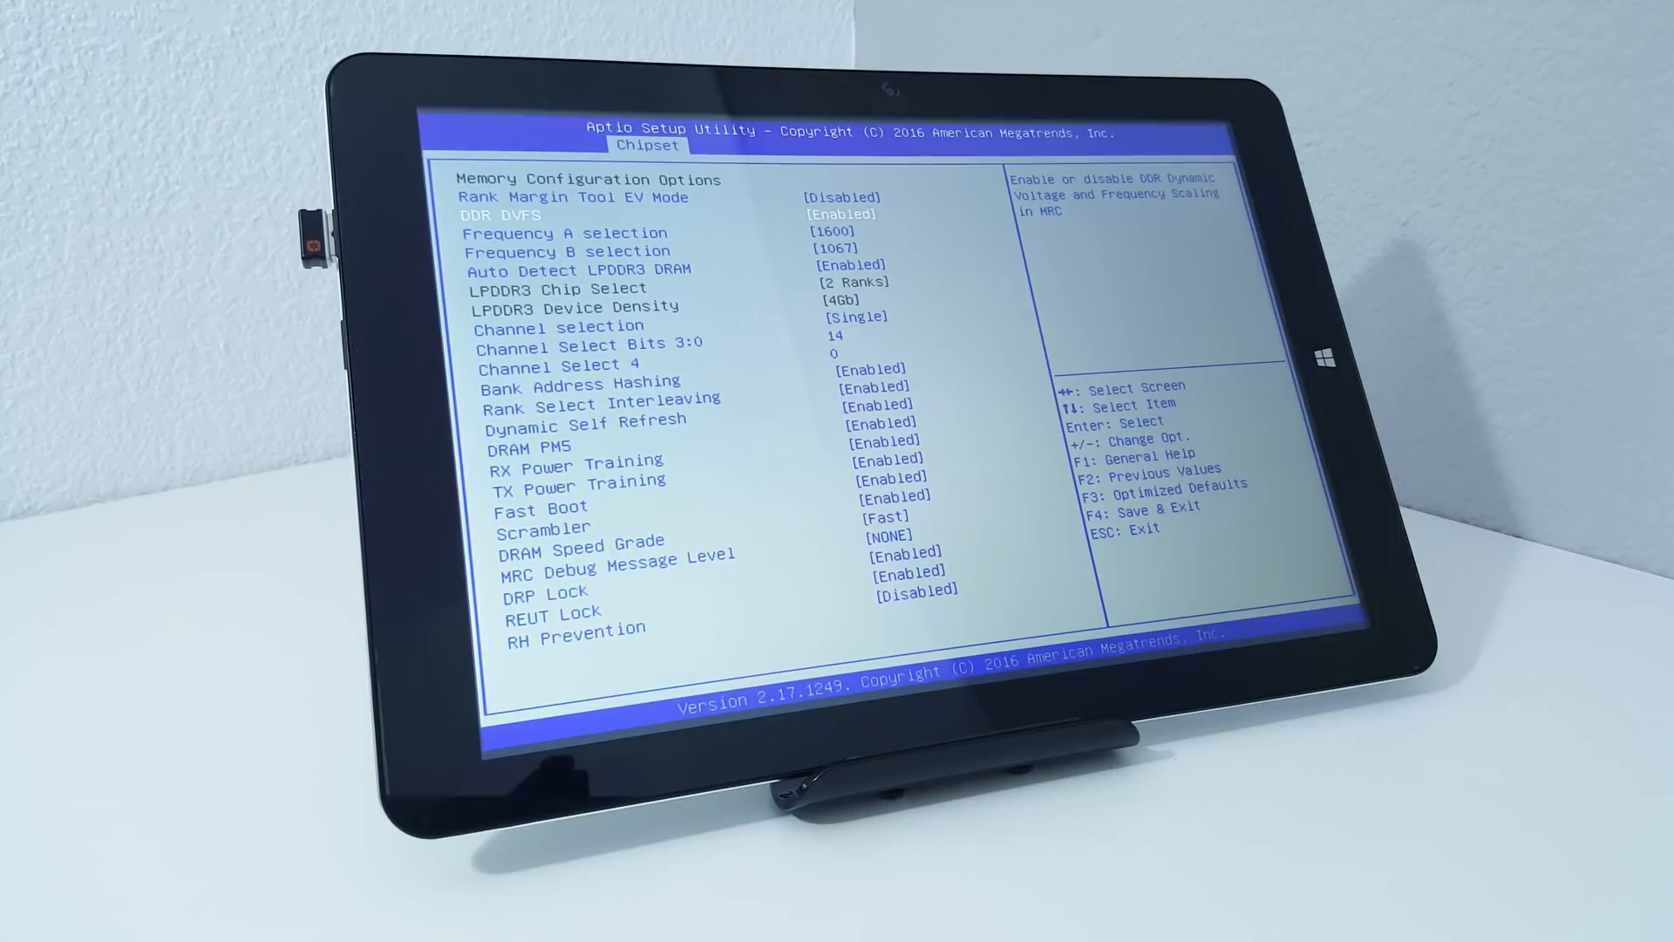
Keep the DRAM Speed Grade at Fast and return to the Chipset overview.
key("down")
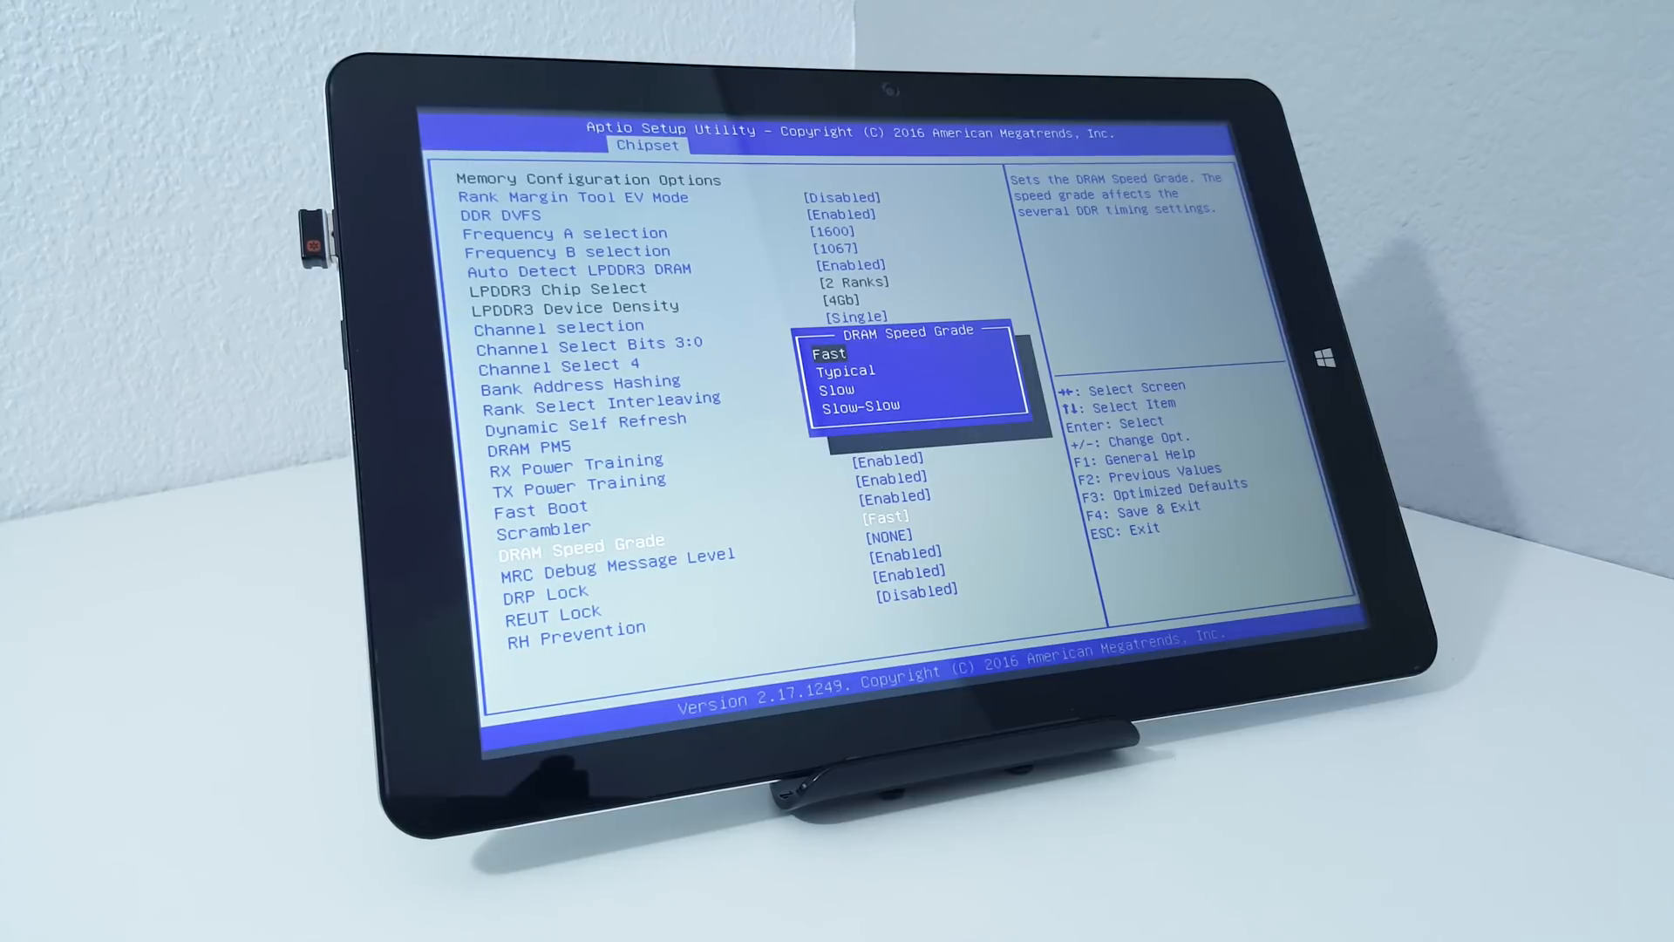
key("Down")
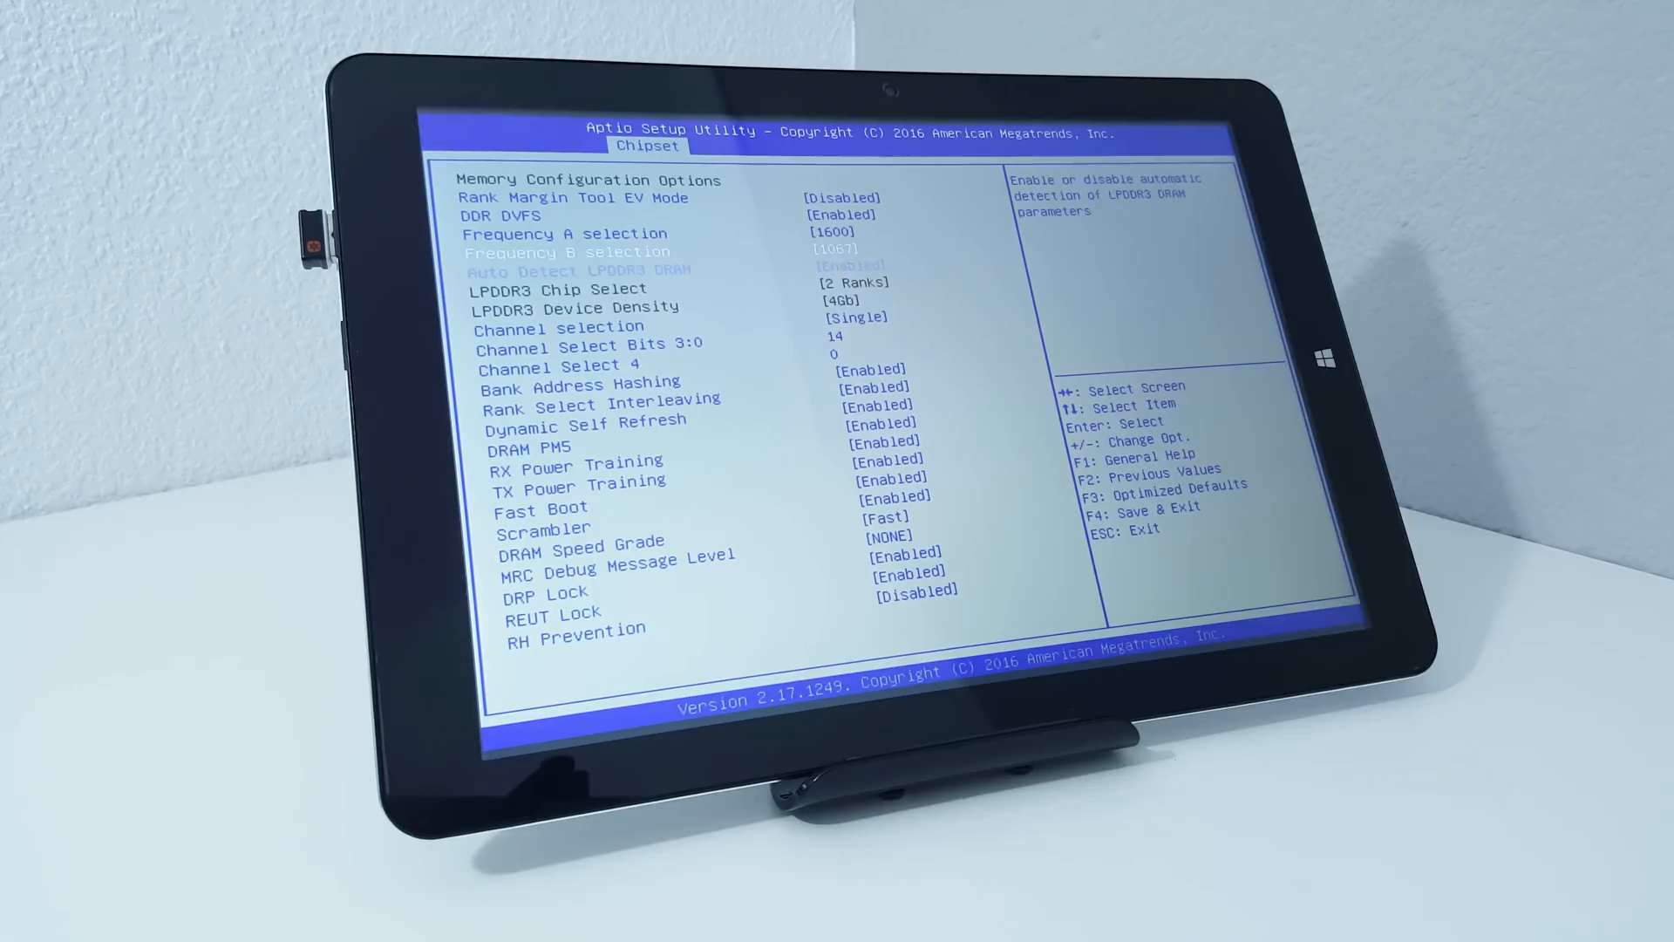
key("Esc")
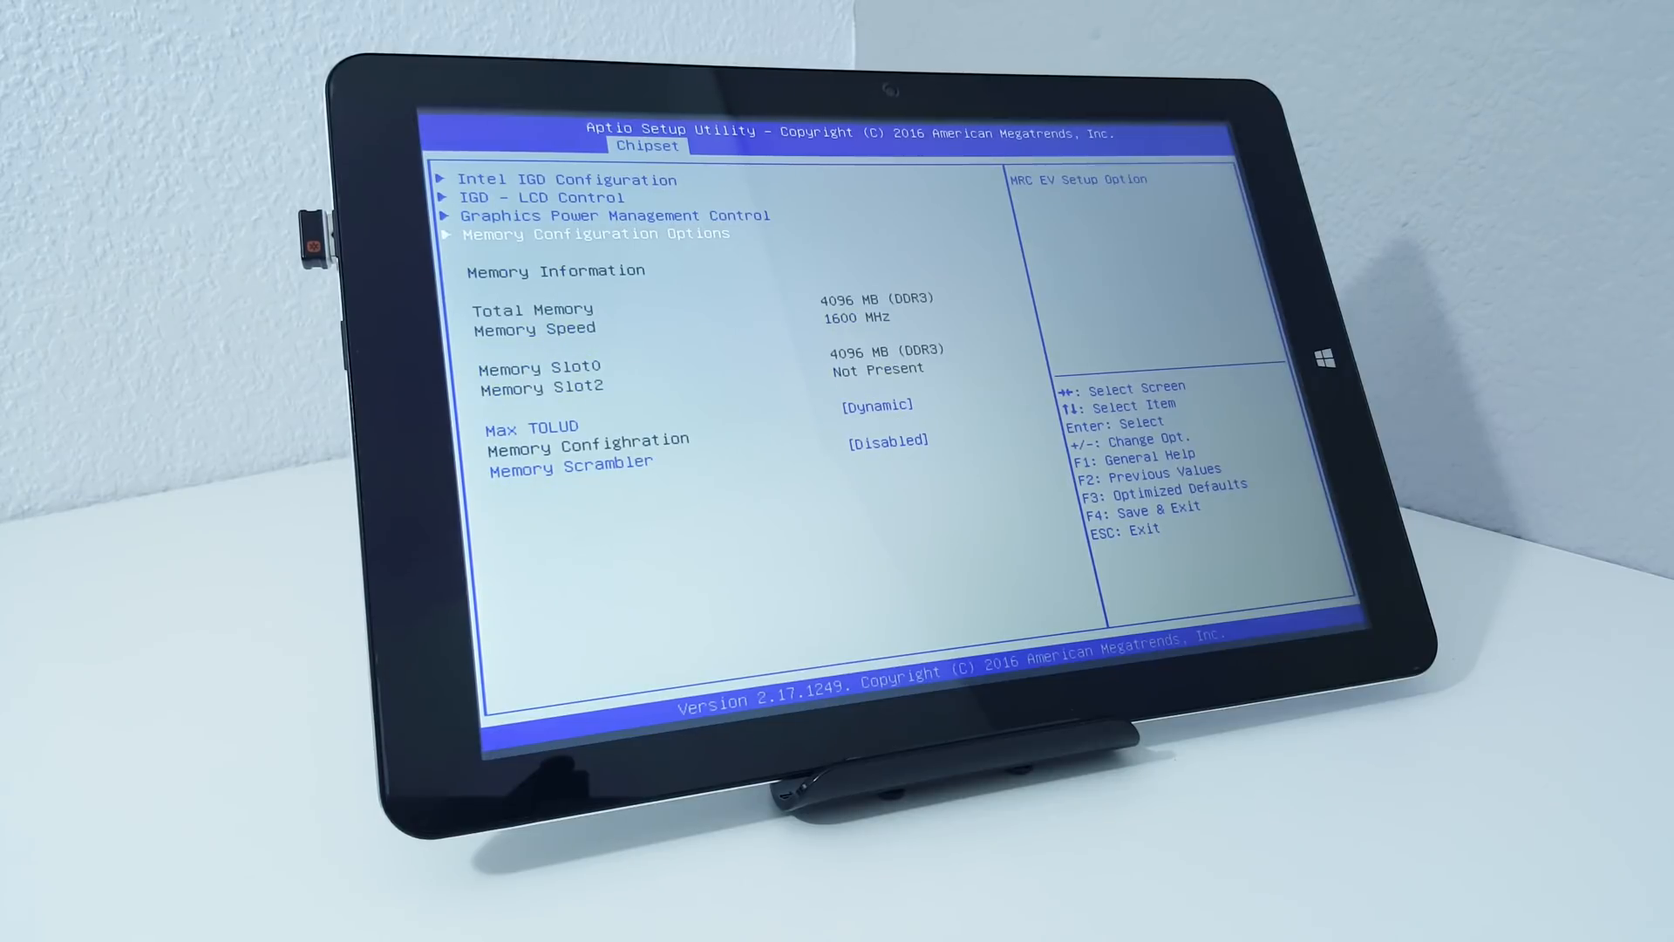
Set DVMT Pre-Allocated graphics memory to 256M in Intel IGD Configuration, then go to Save & Exit.
key("up")
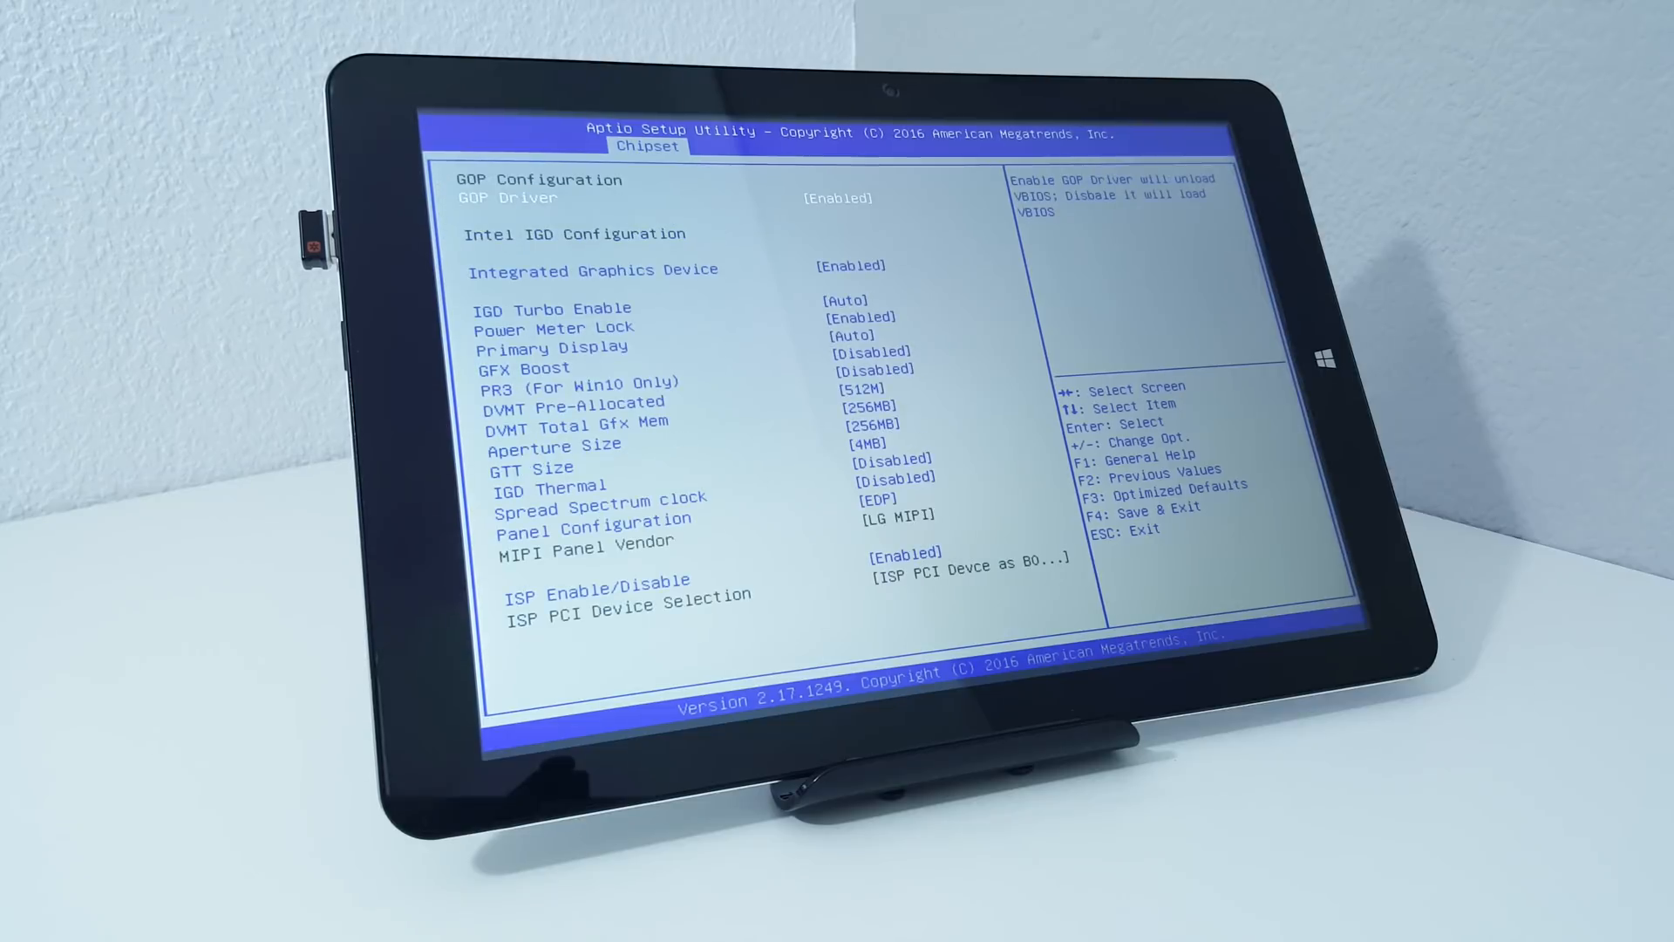
key("Down")
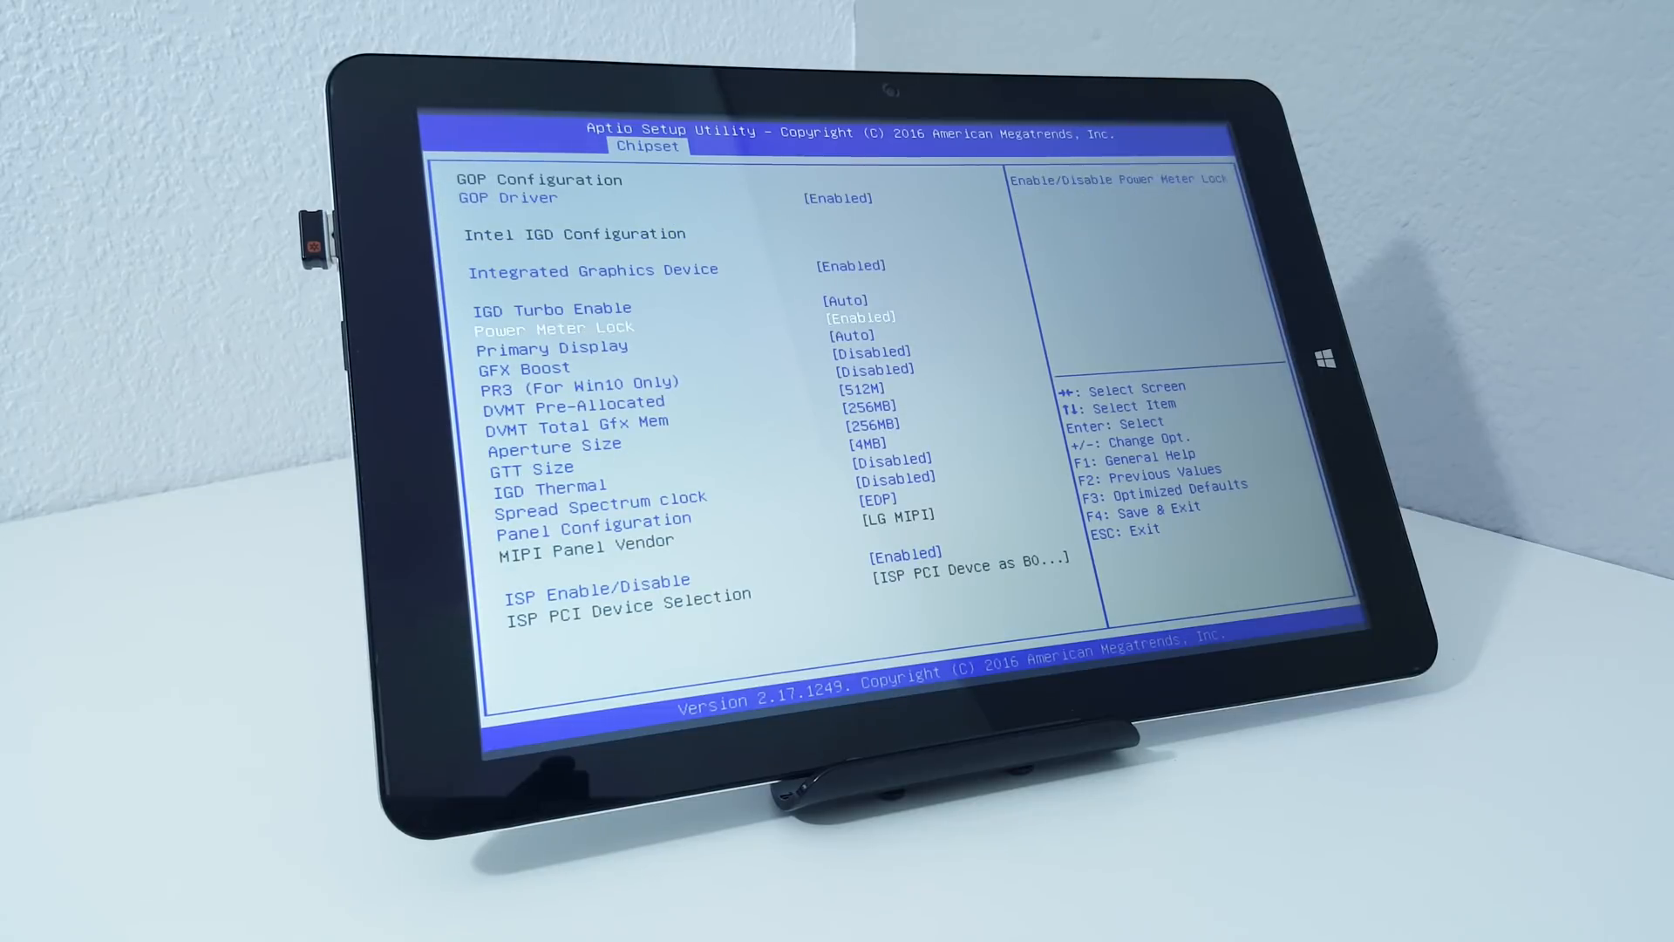
key("Down")
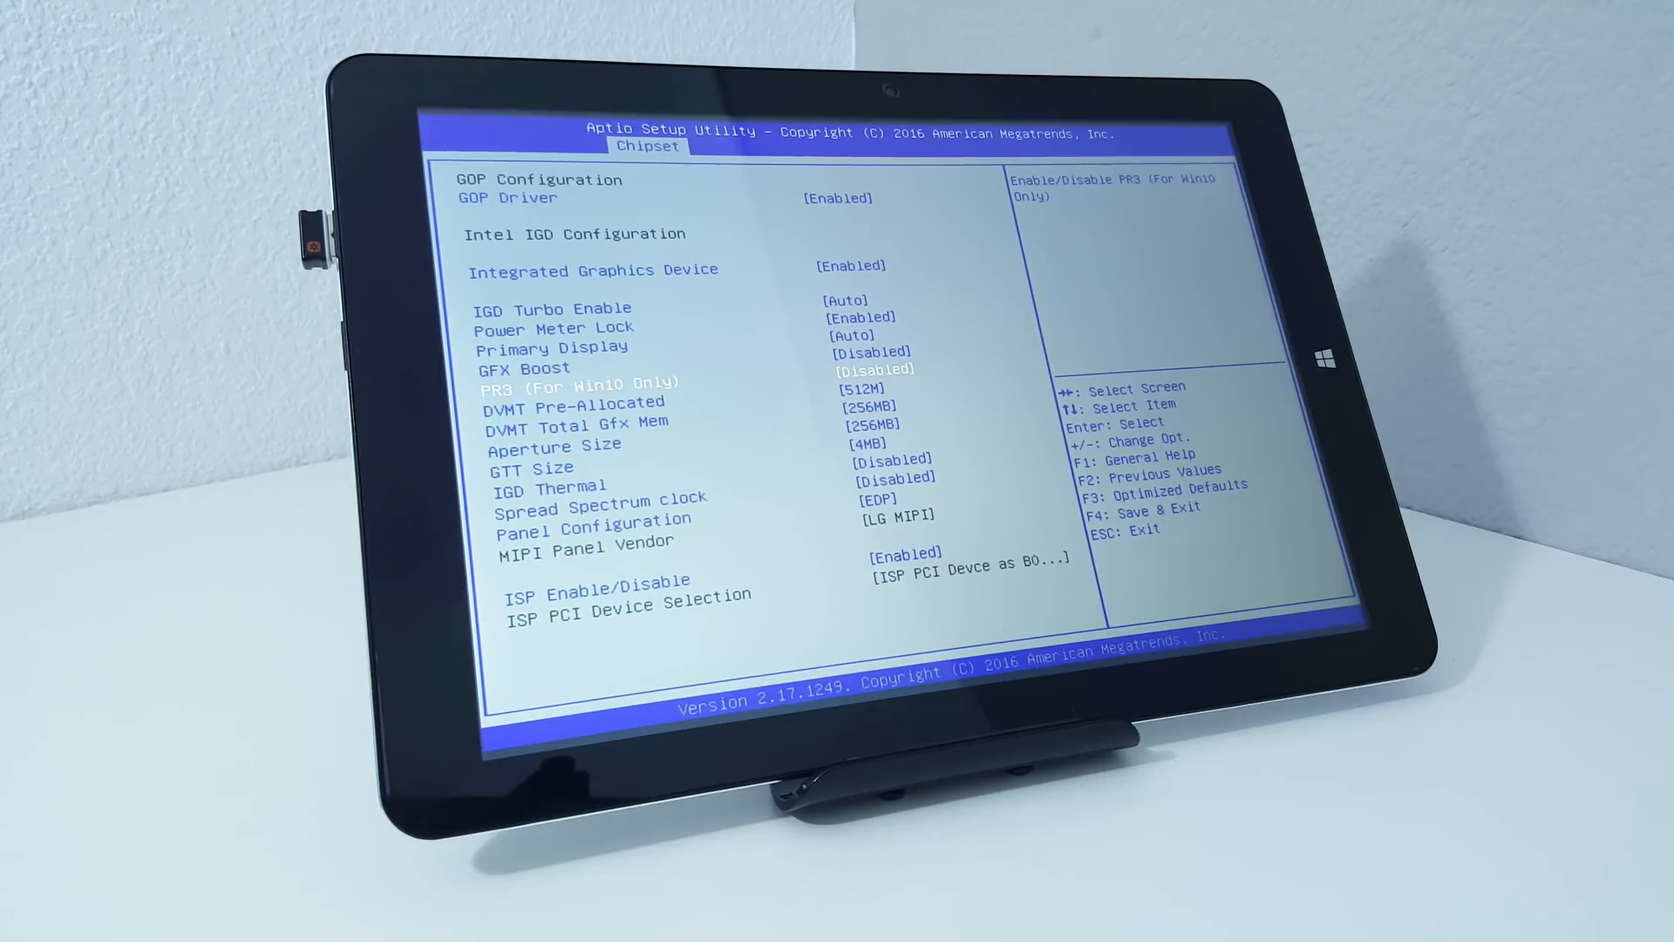
key("down")
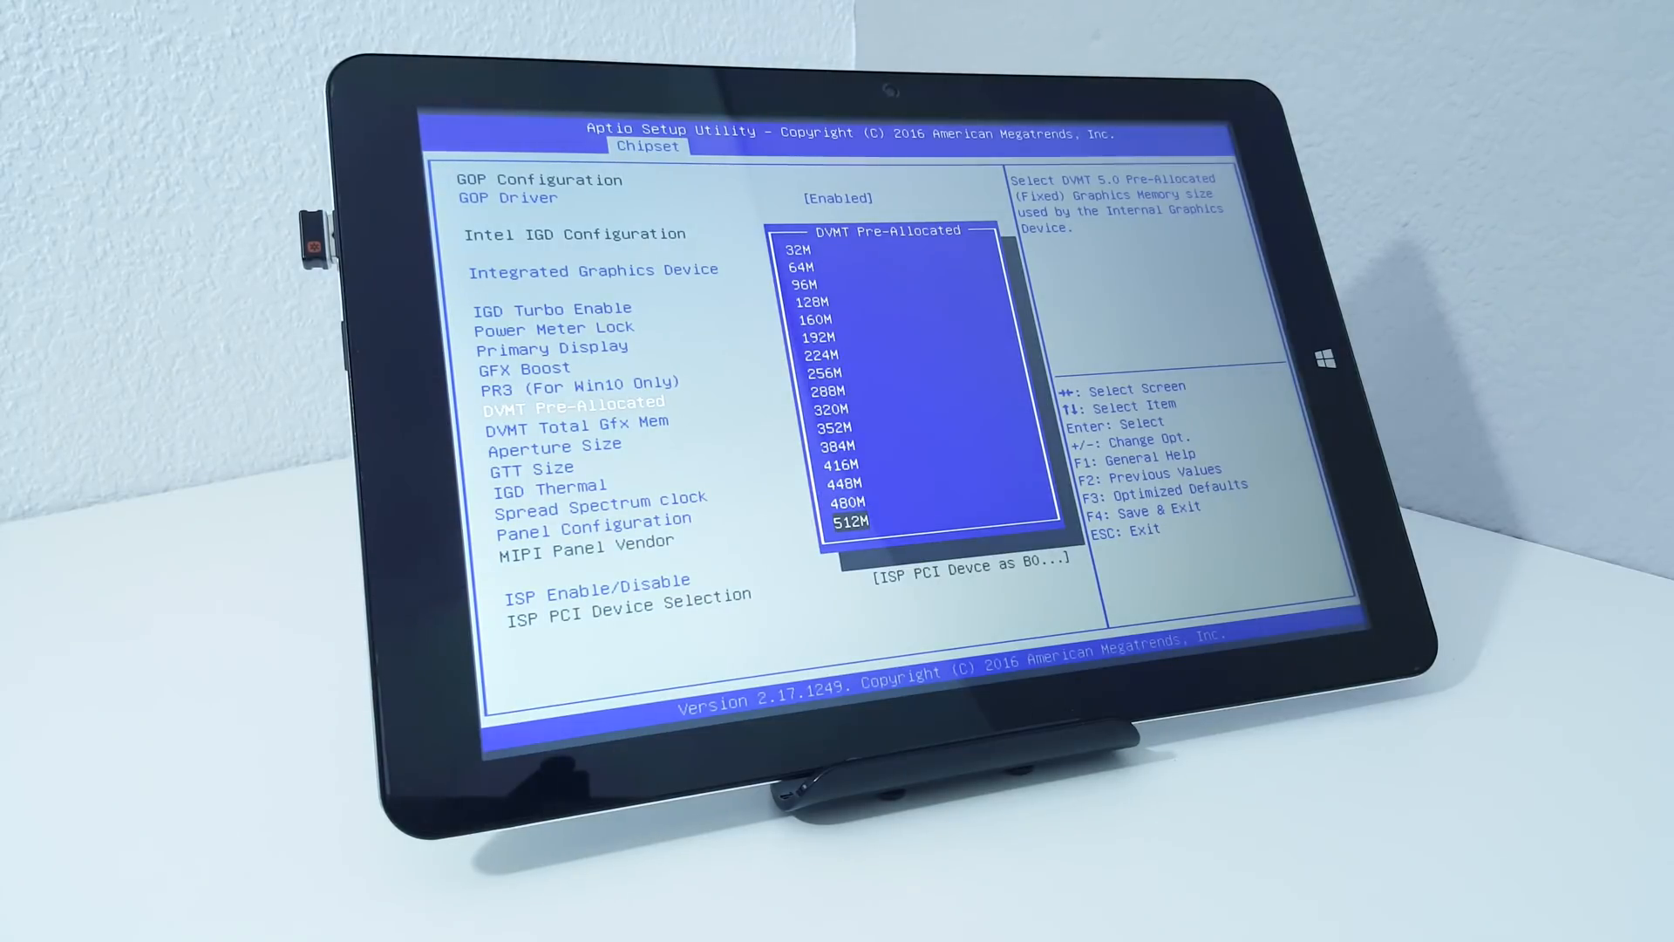
key("Up")
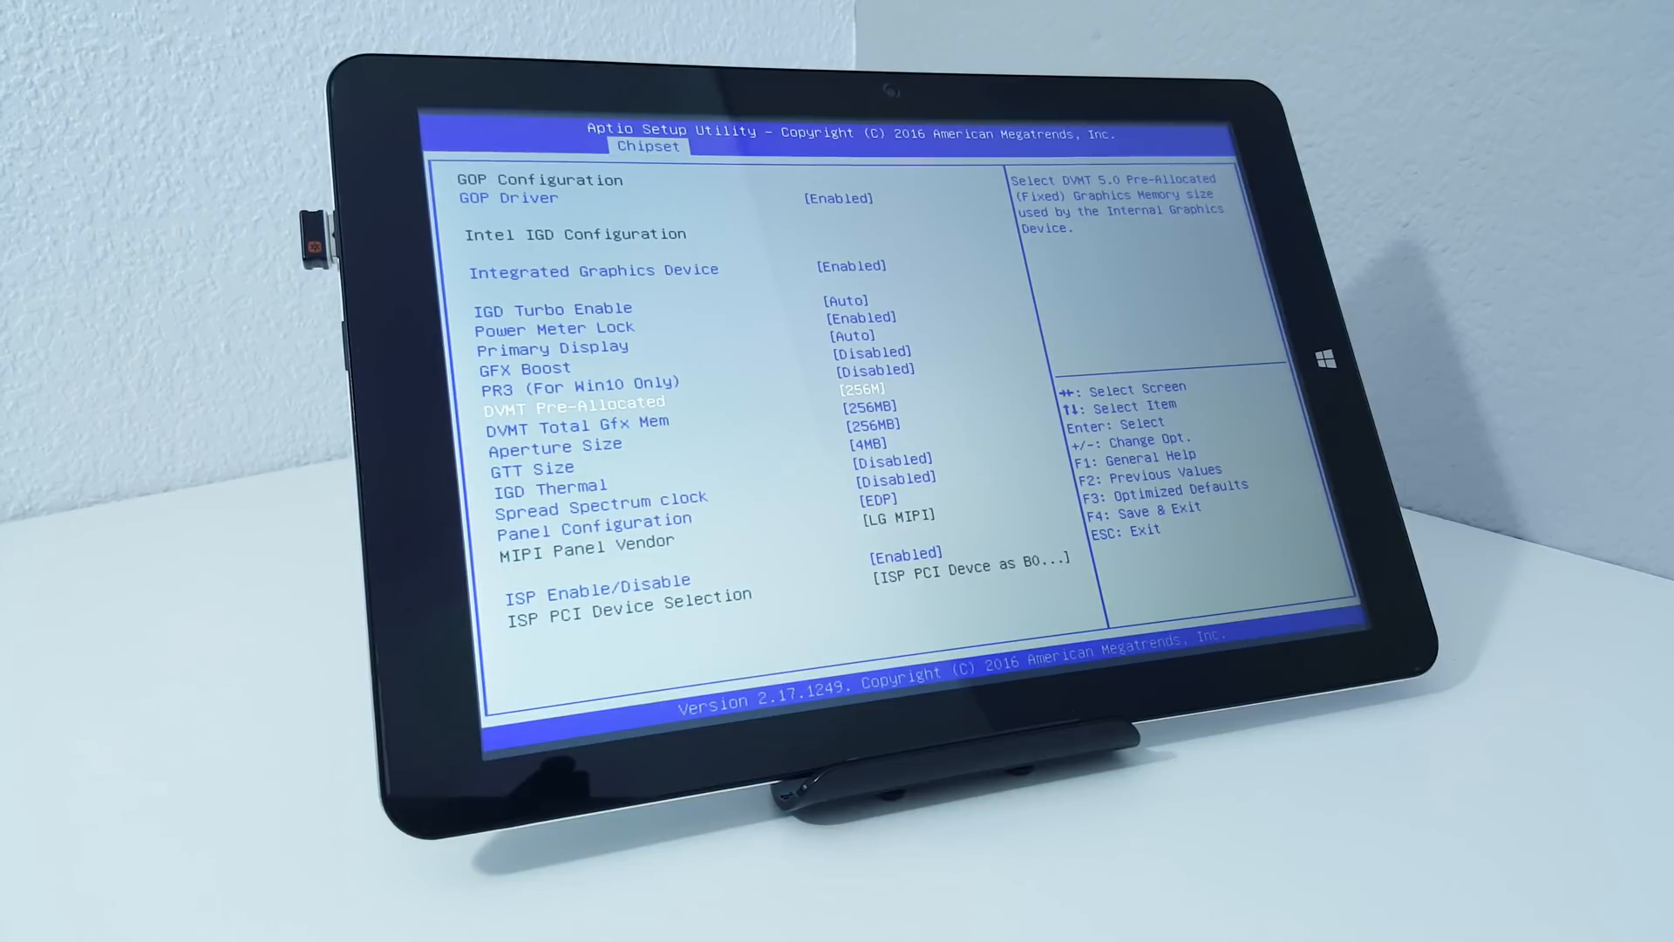
left_click(877, 148)
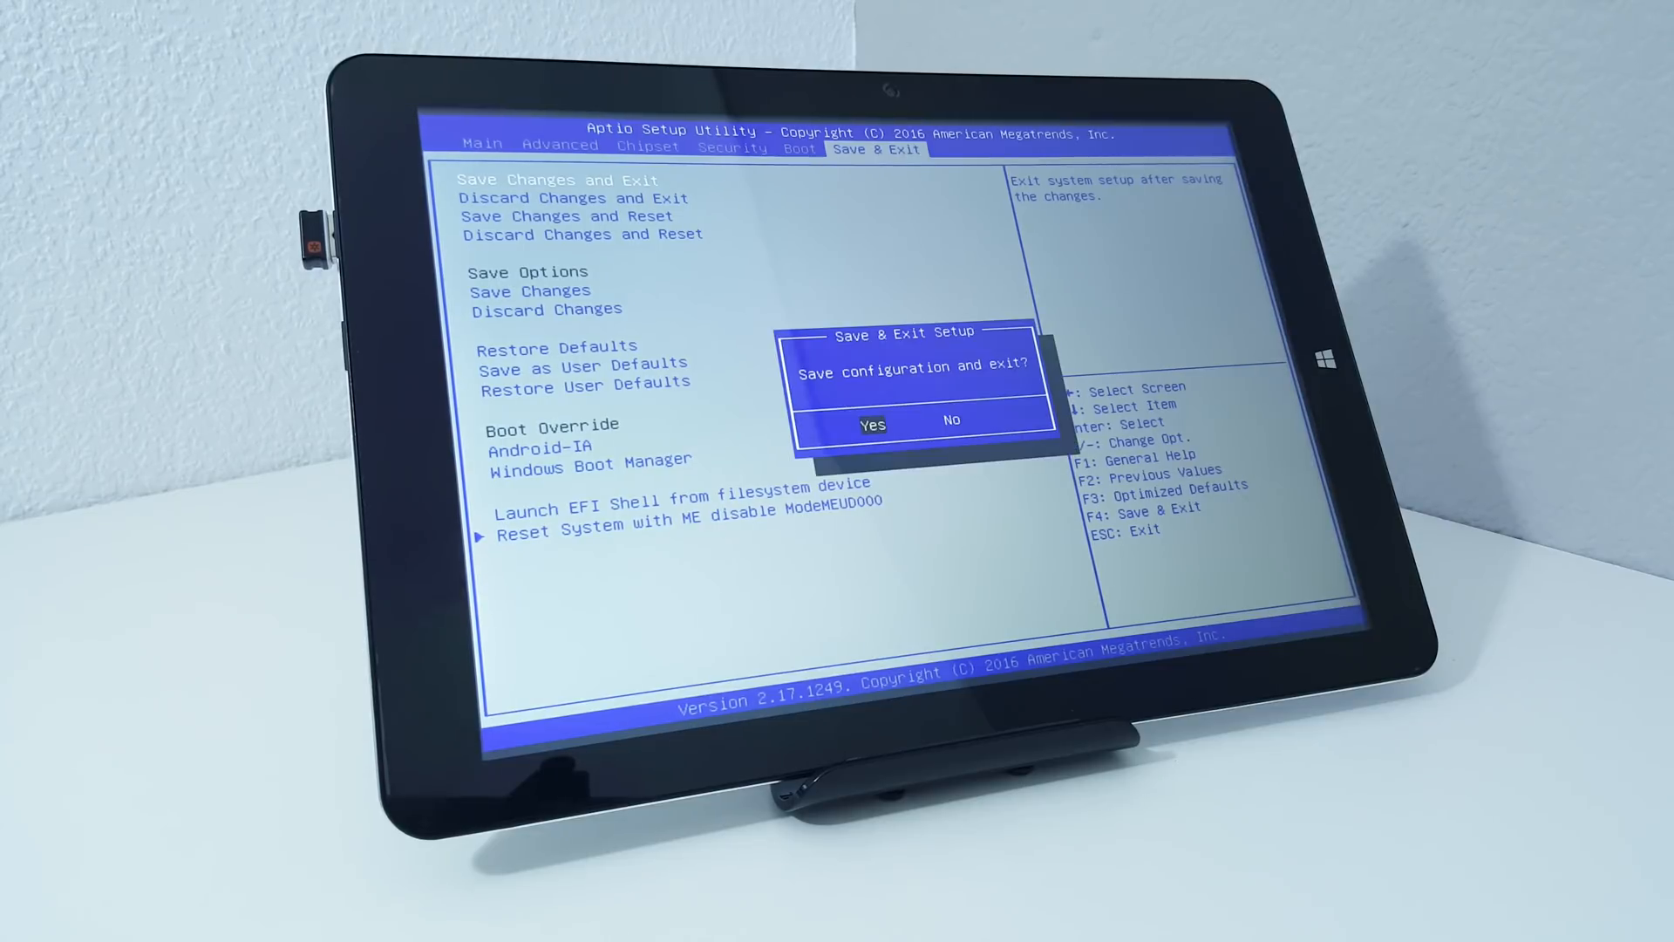
Confirm Save Changes and Exit so the tablet reboots to the CHUWI splash screen.
left_click(873, 423)
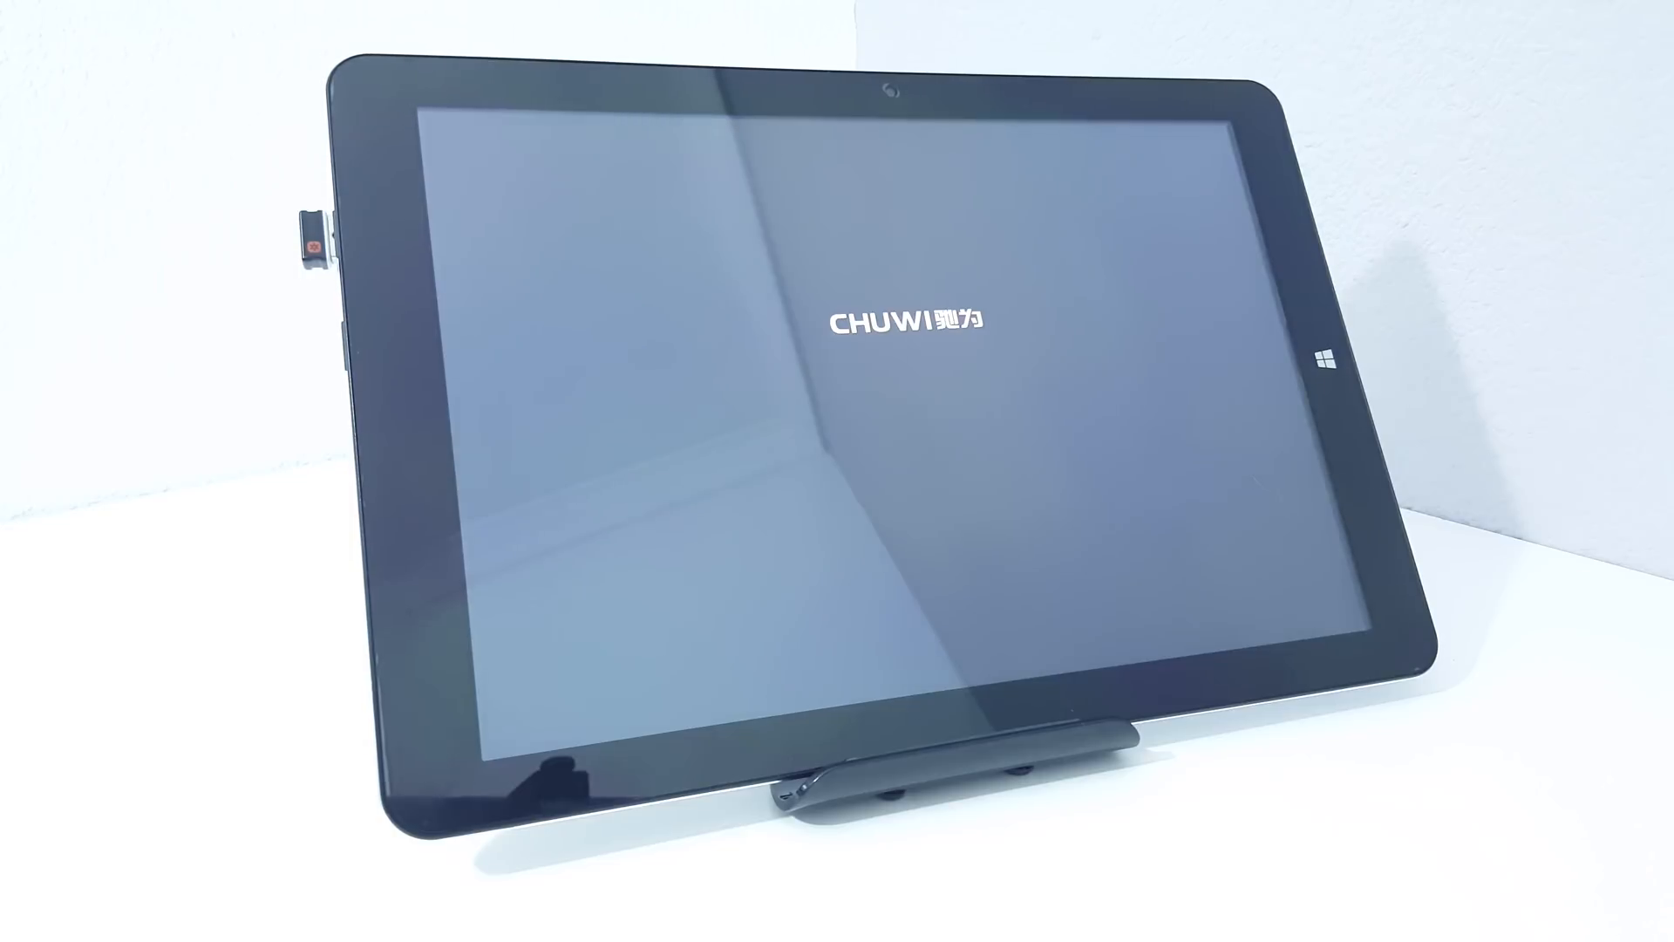